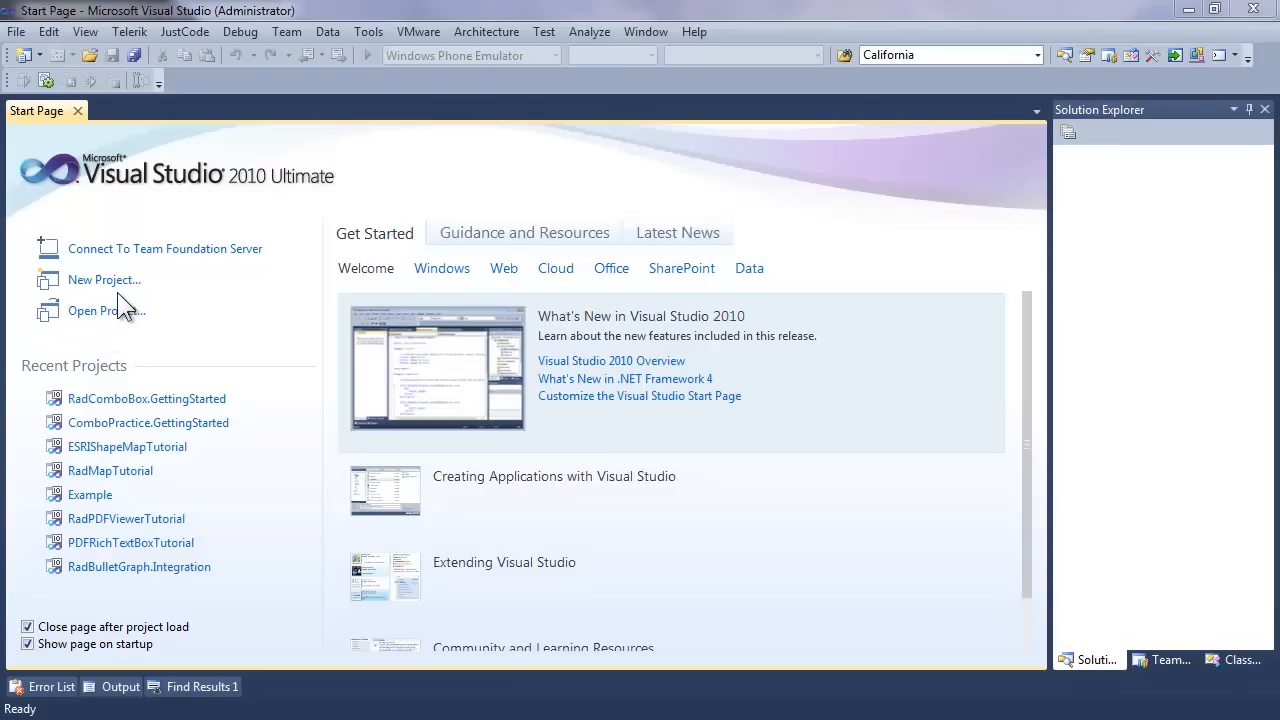
mouse_move(104, 285)
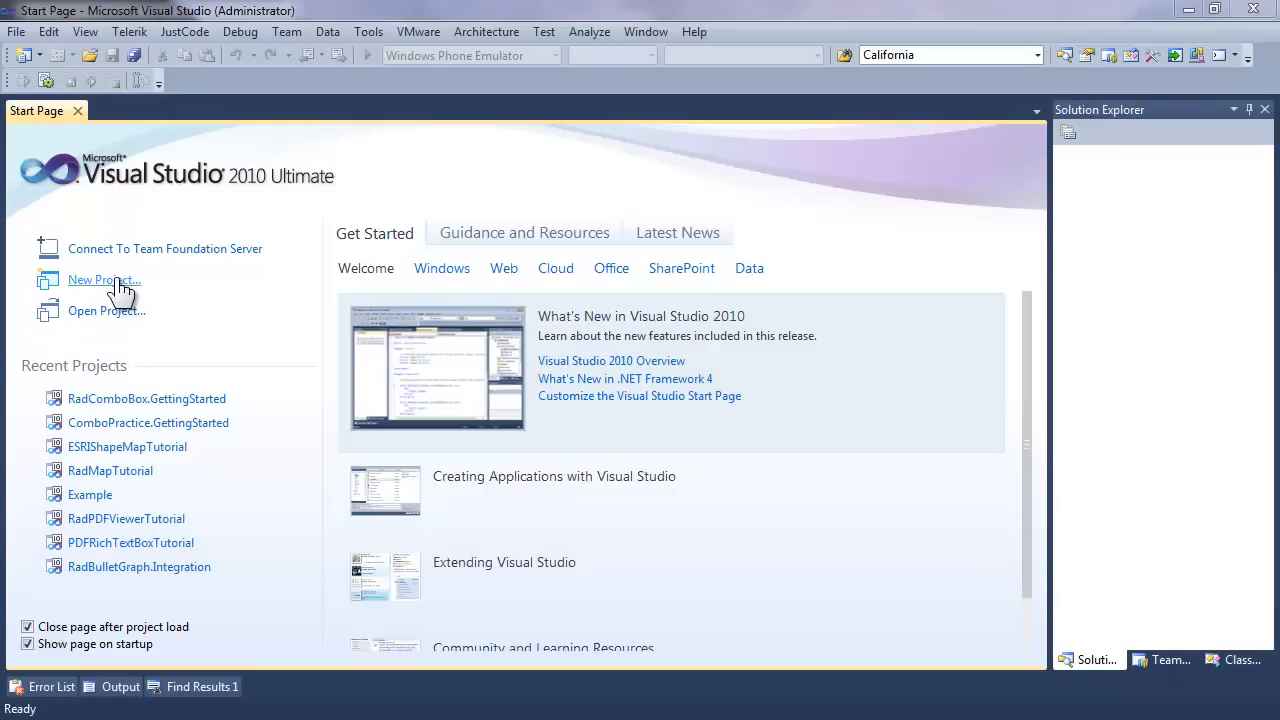
Create a C# RadControls Silverlight Application project named RadComboBox.Data
click(104, 280)
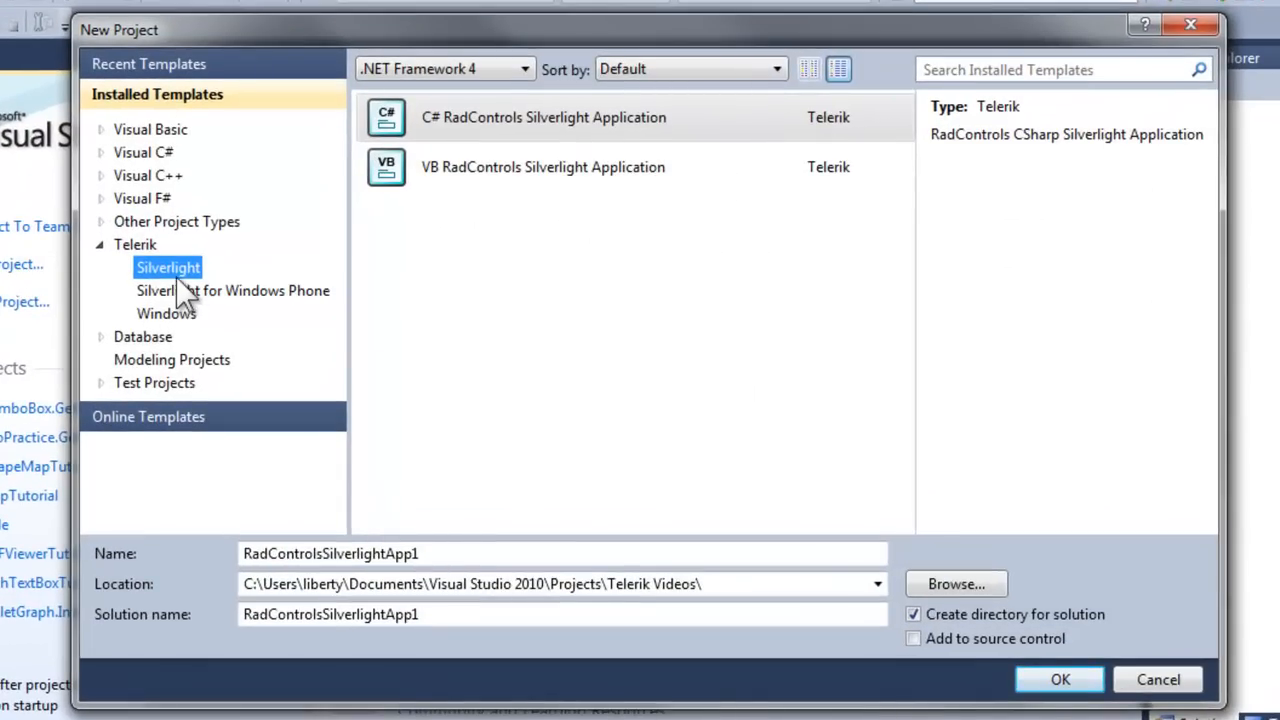
mouse_move(435, 600)
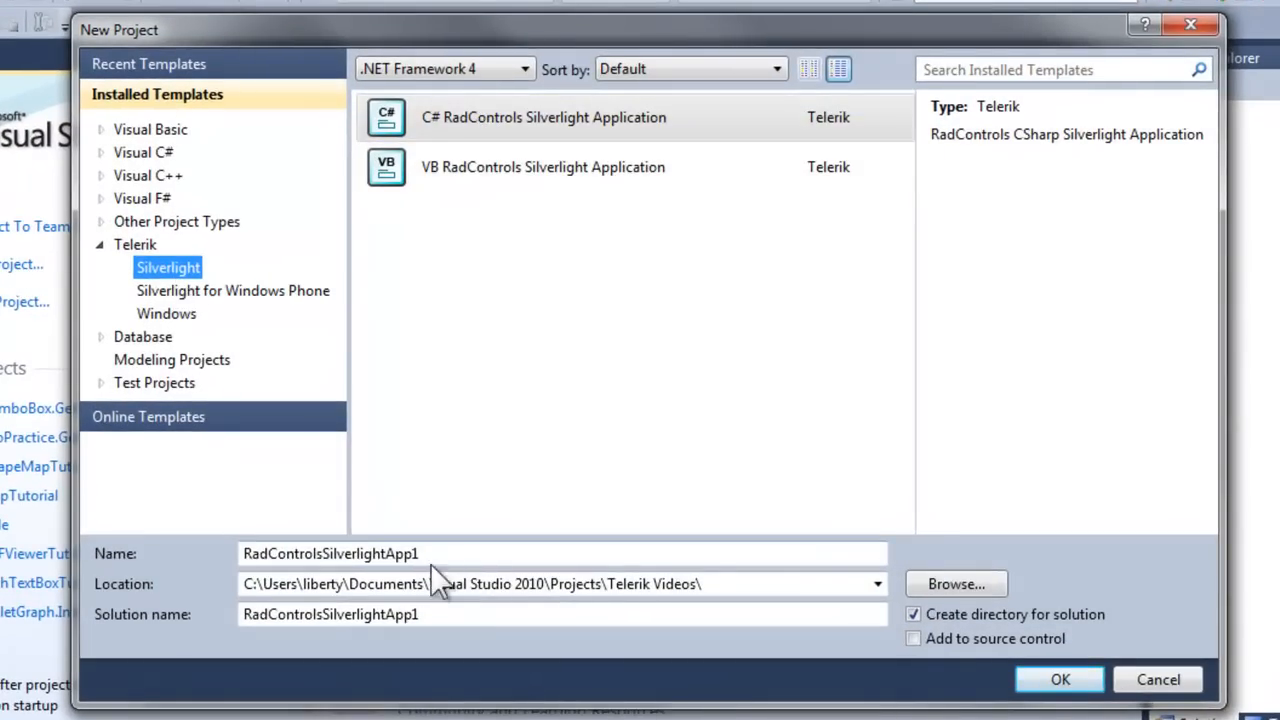
triple_click(331, 554)
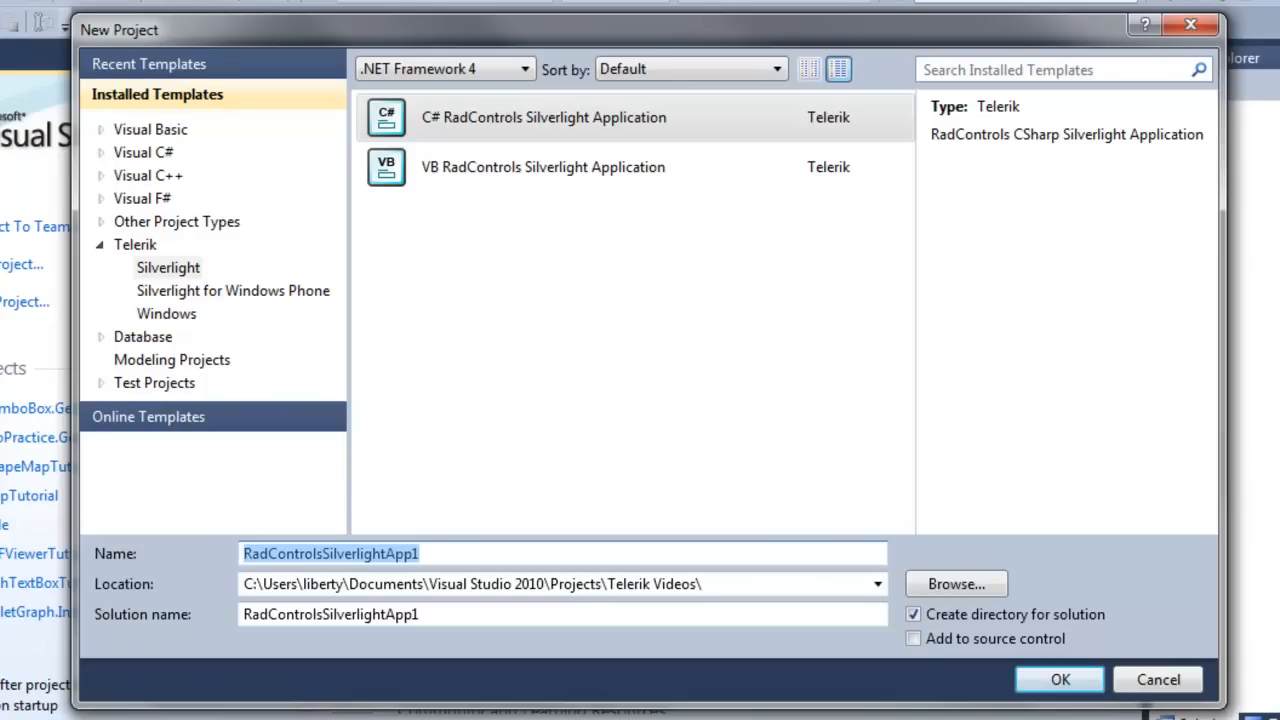
text(RadComboBox.Data)
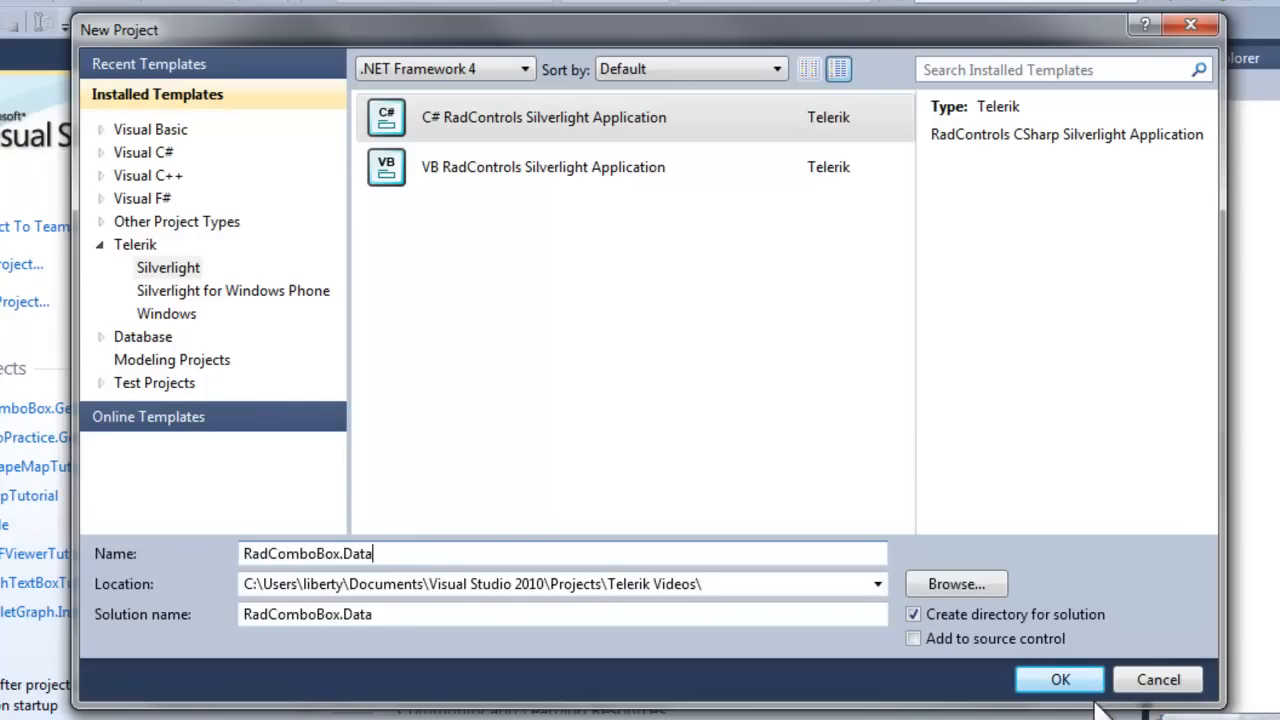
click(1064, 680)
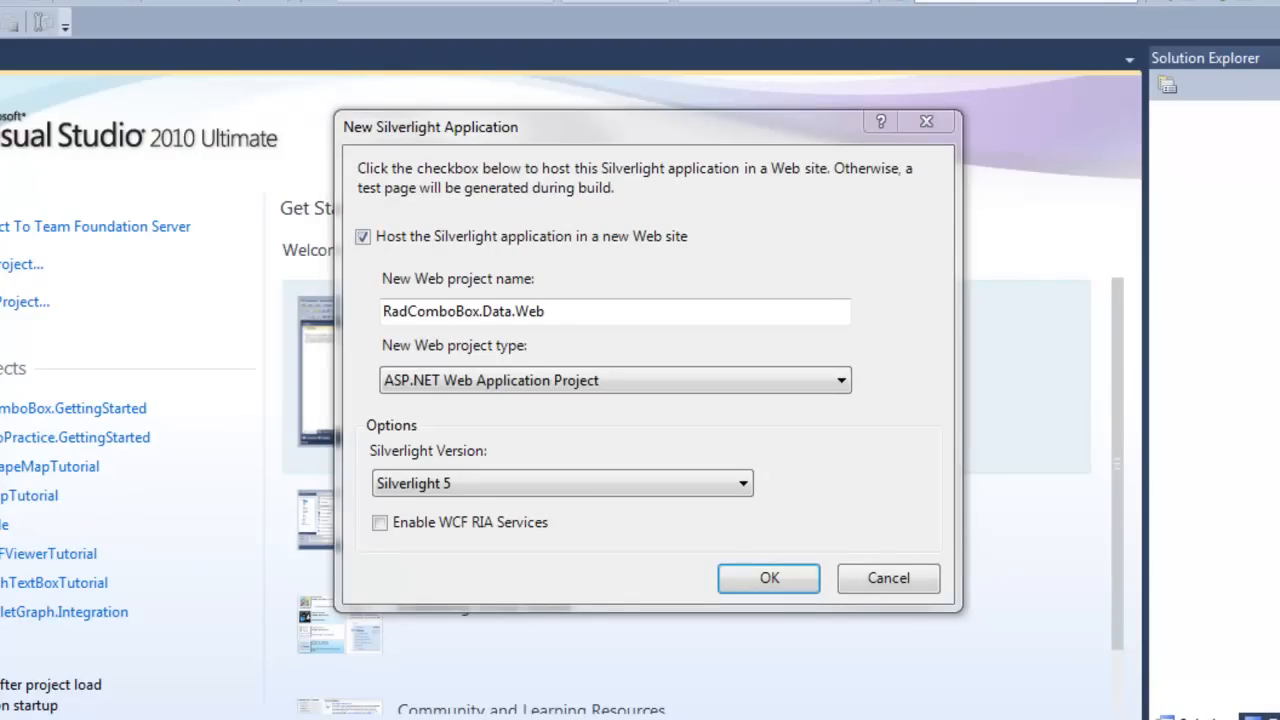
Host the app in a new web site and reference Telerik.Windows.Controls.Input
click(768, 578)
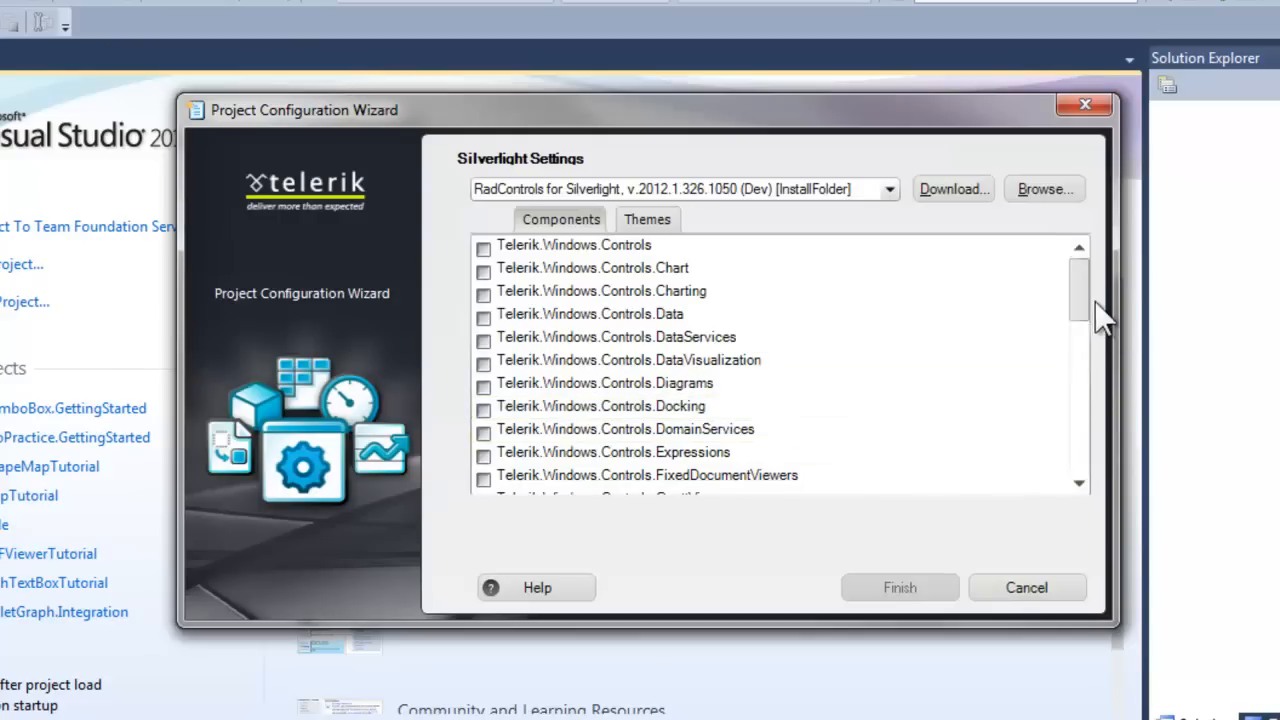
scroll(down, 3)
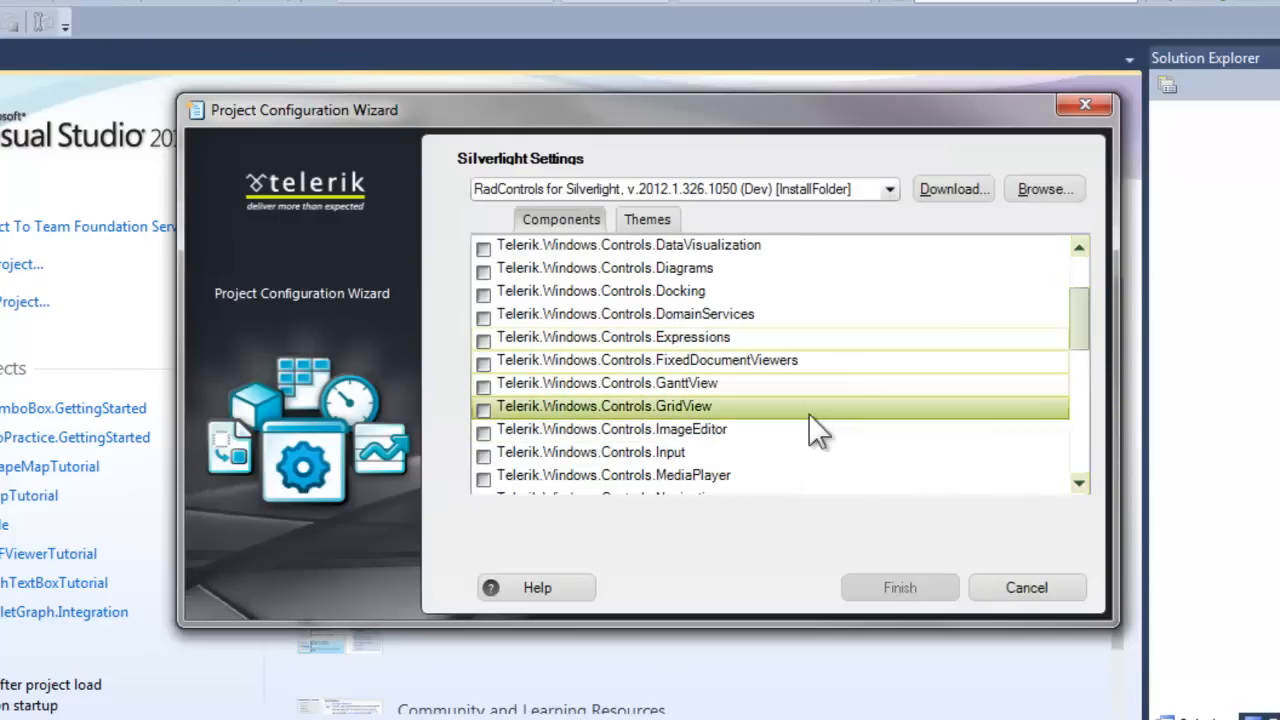
click(483, 452)
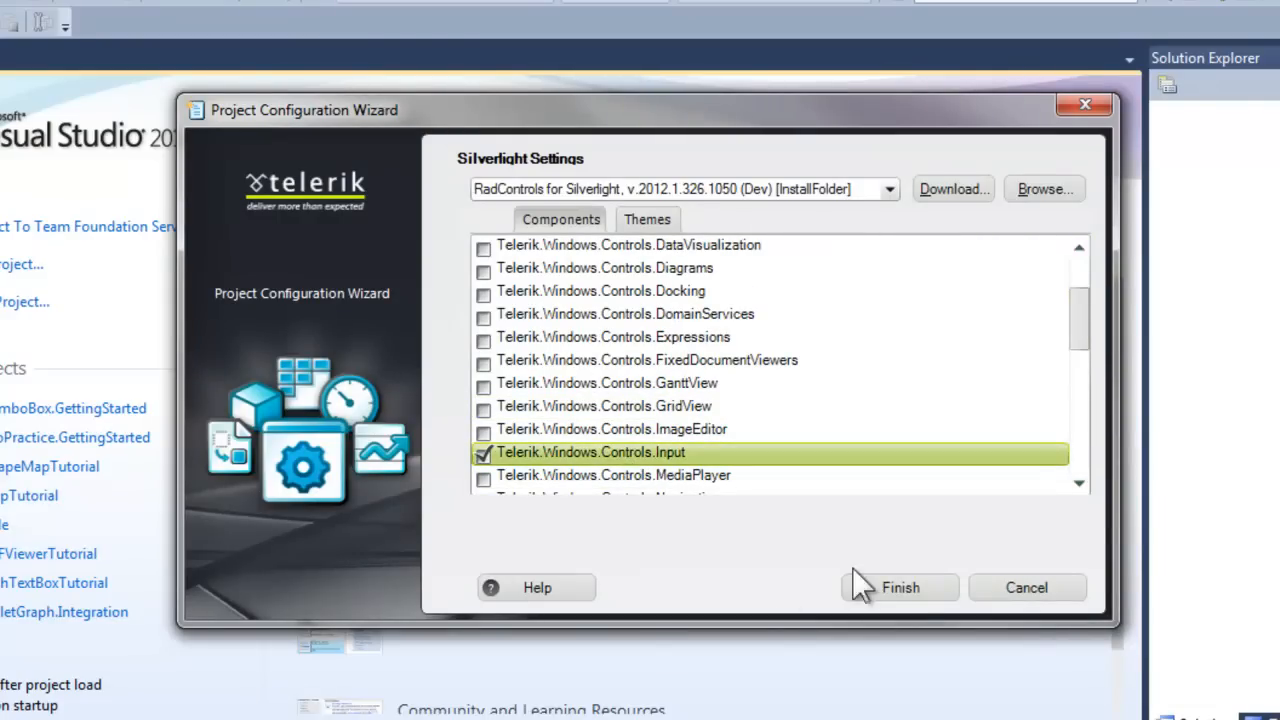
click(906, 587)
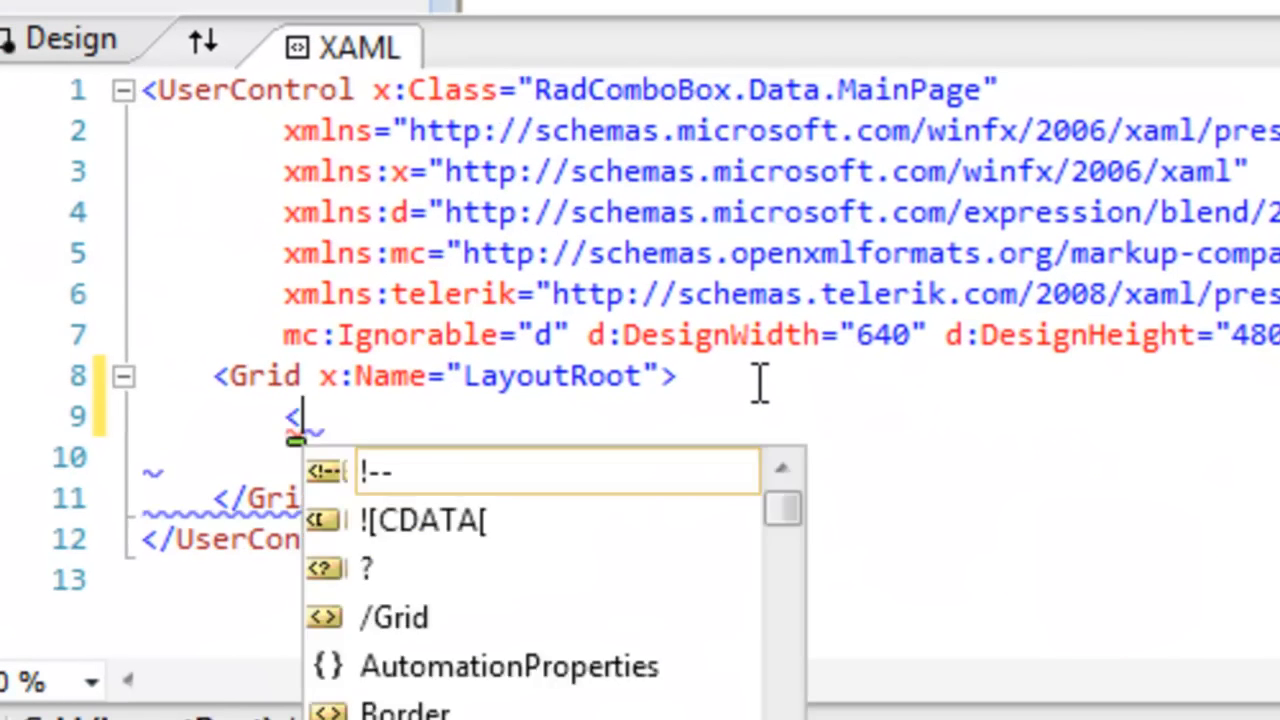
Type a self-closed telerik:RadComboBox with Width 200 and x:Name radComboBox in LayoutRoot
text(telerik:RadComboBox Width="200" x:Name=")
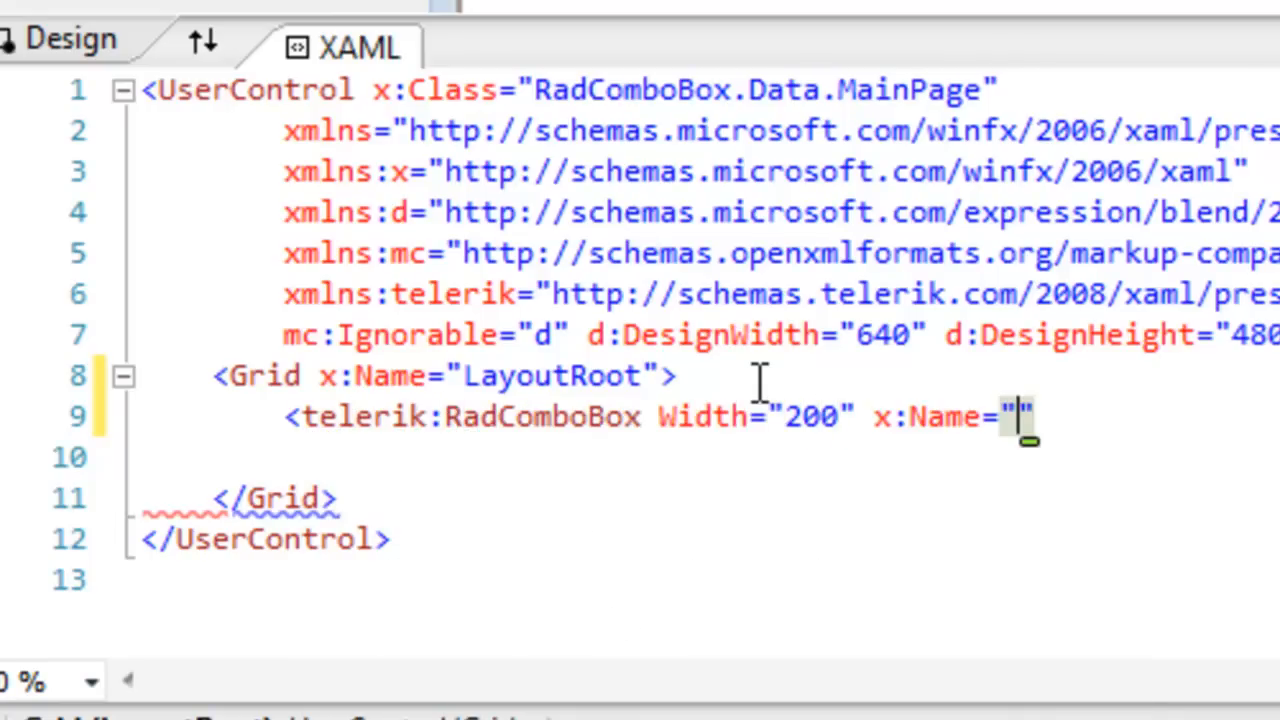
text(radC)
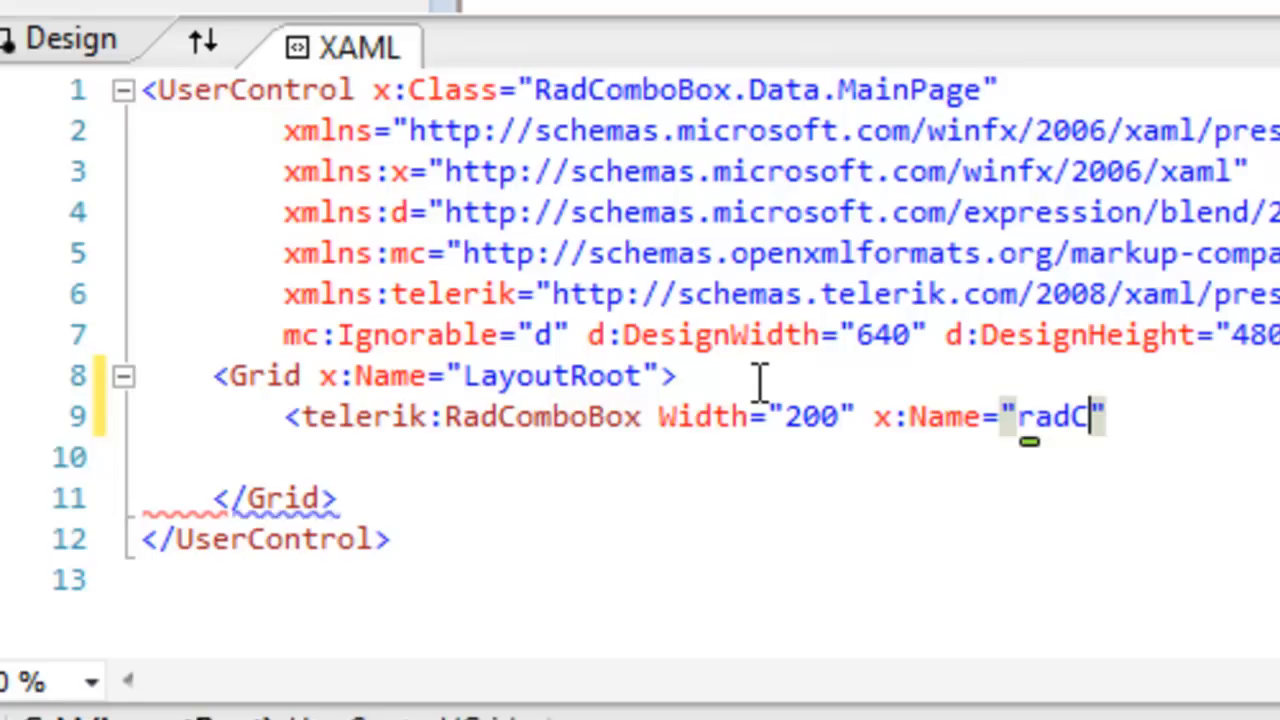
text(omboBox)
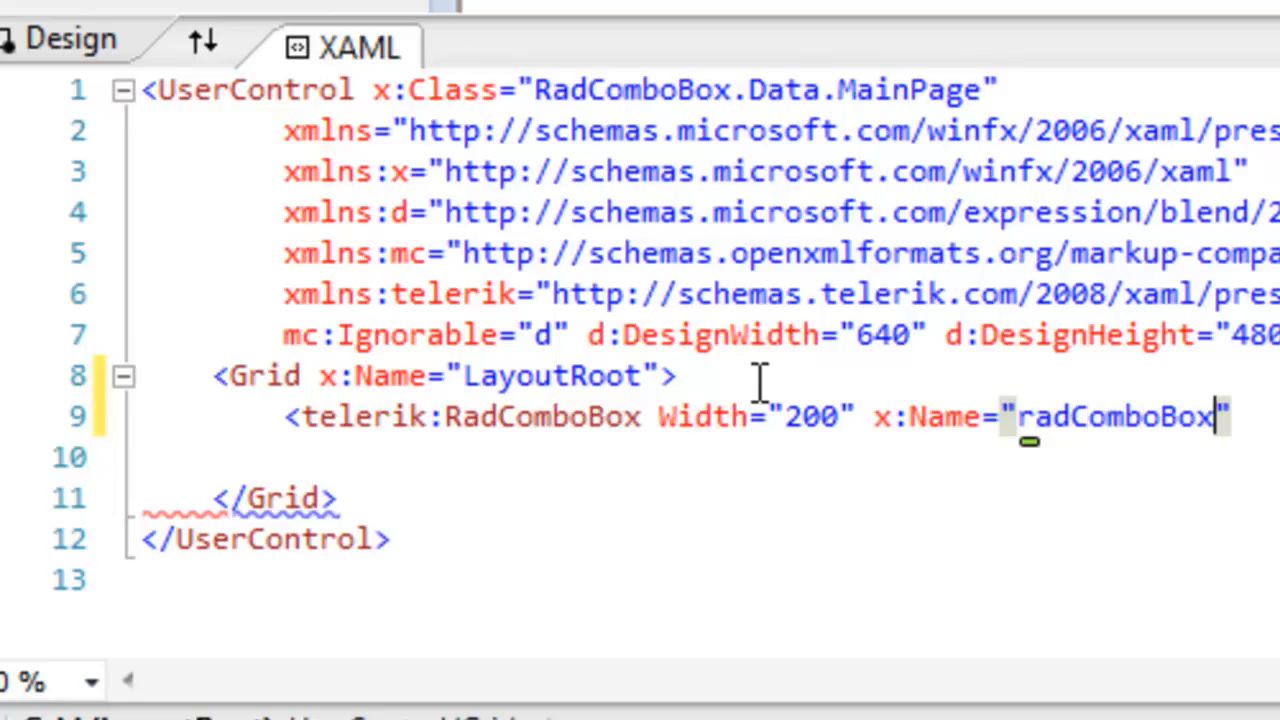
text(/>)
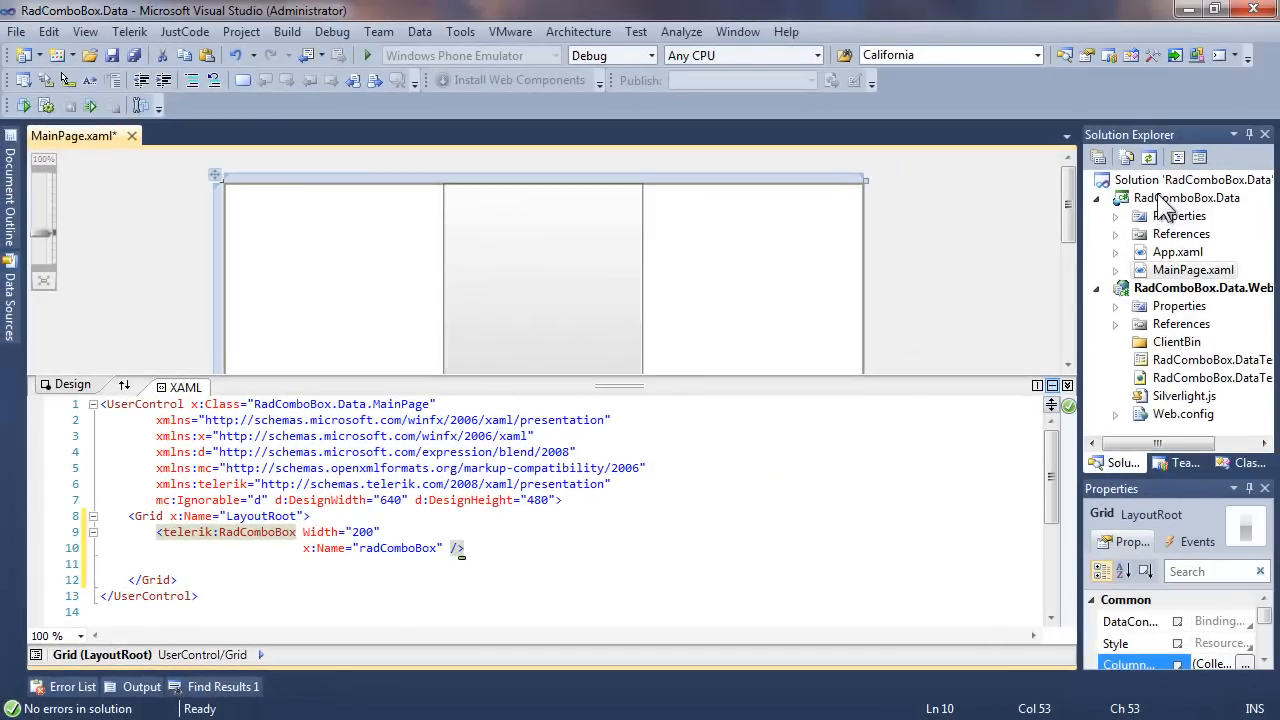
Add a new class file named Agency to the RadComboBox.Data project
right_click(1181, 197)
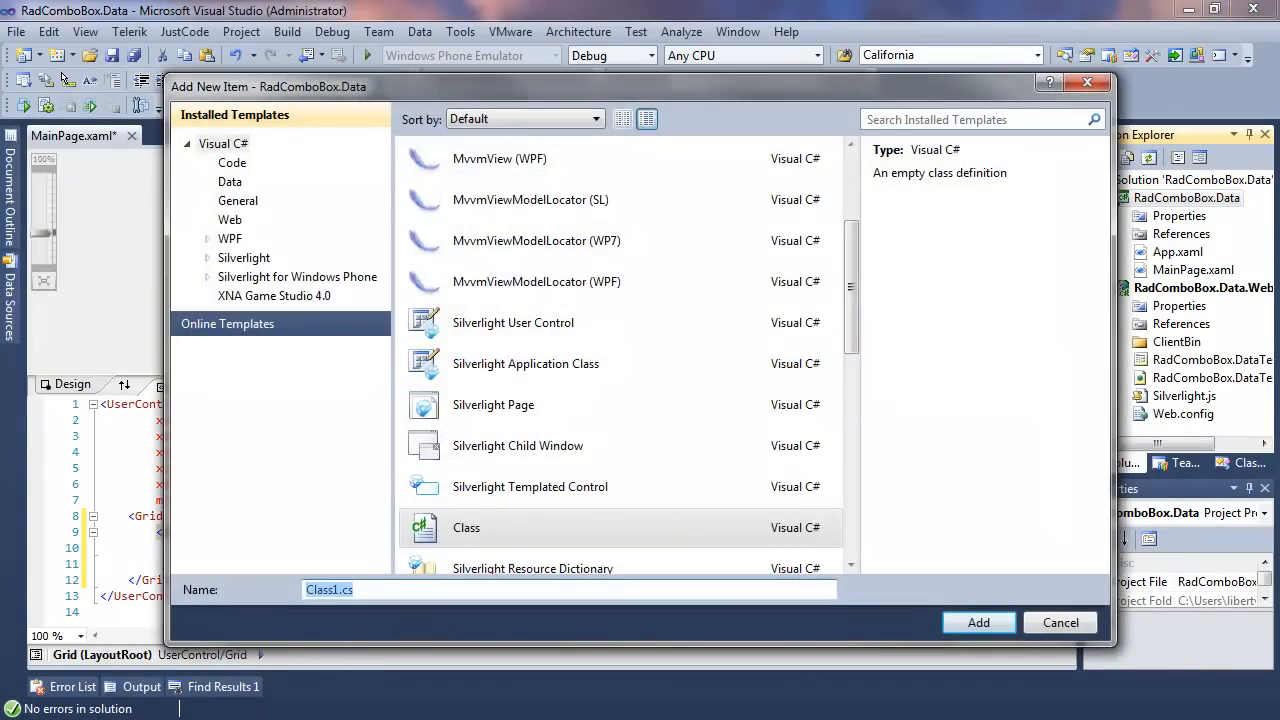
text(Agency)
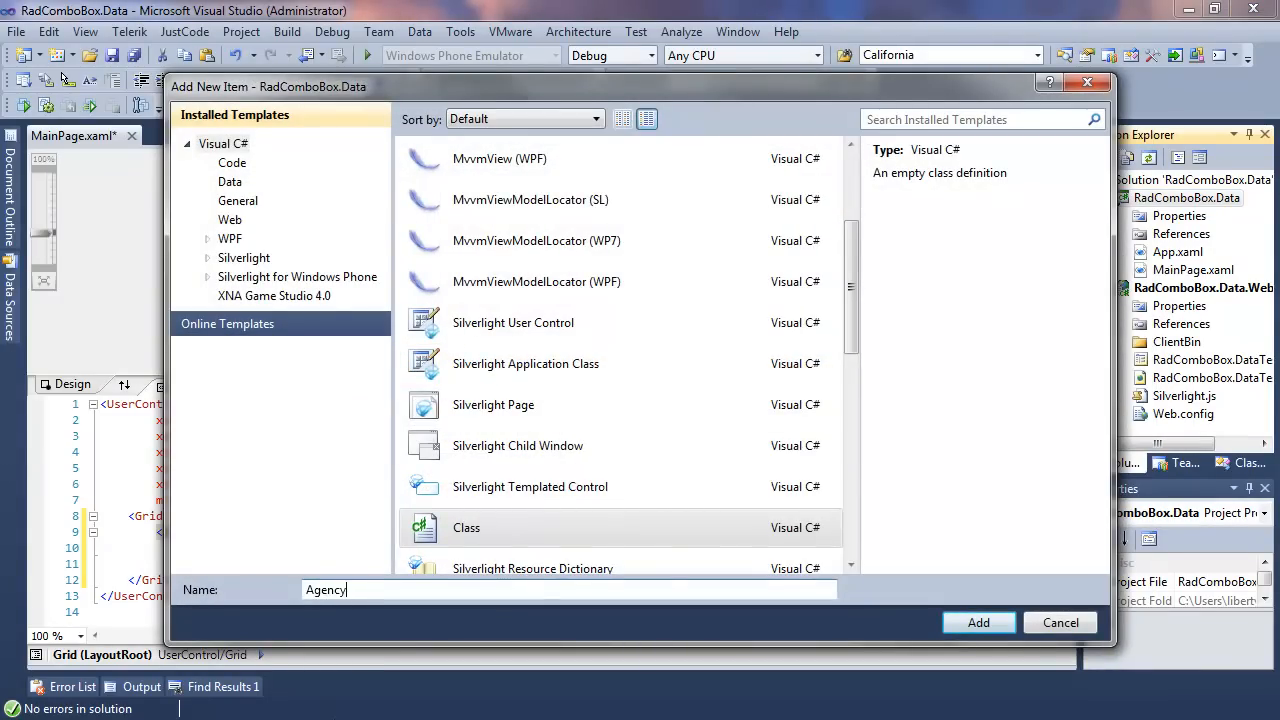
click(978, 622)
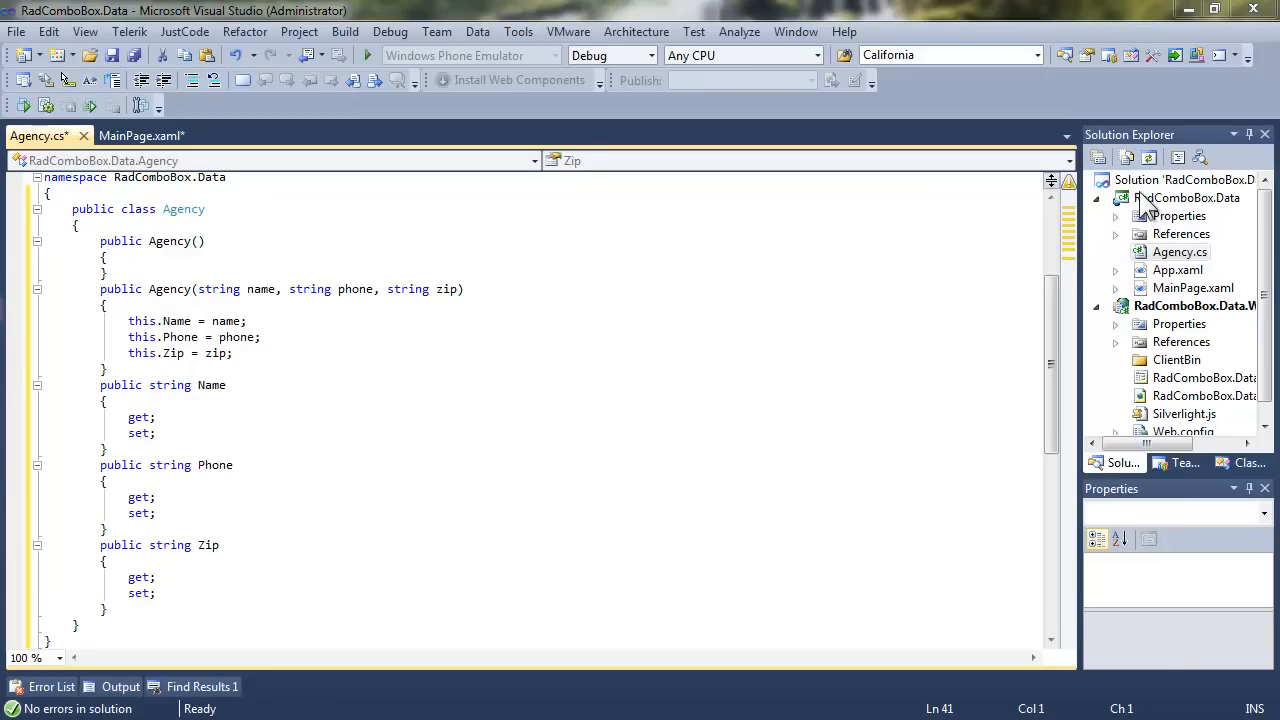
Add an AgencyViewModel class file and fill in its sample agency collection code
right_click(1186, 197)
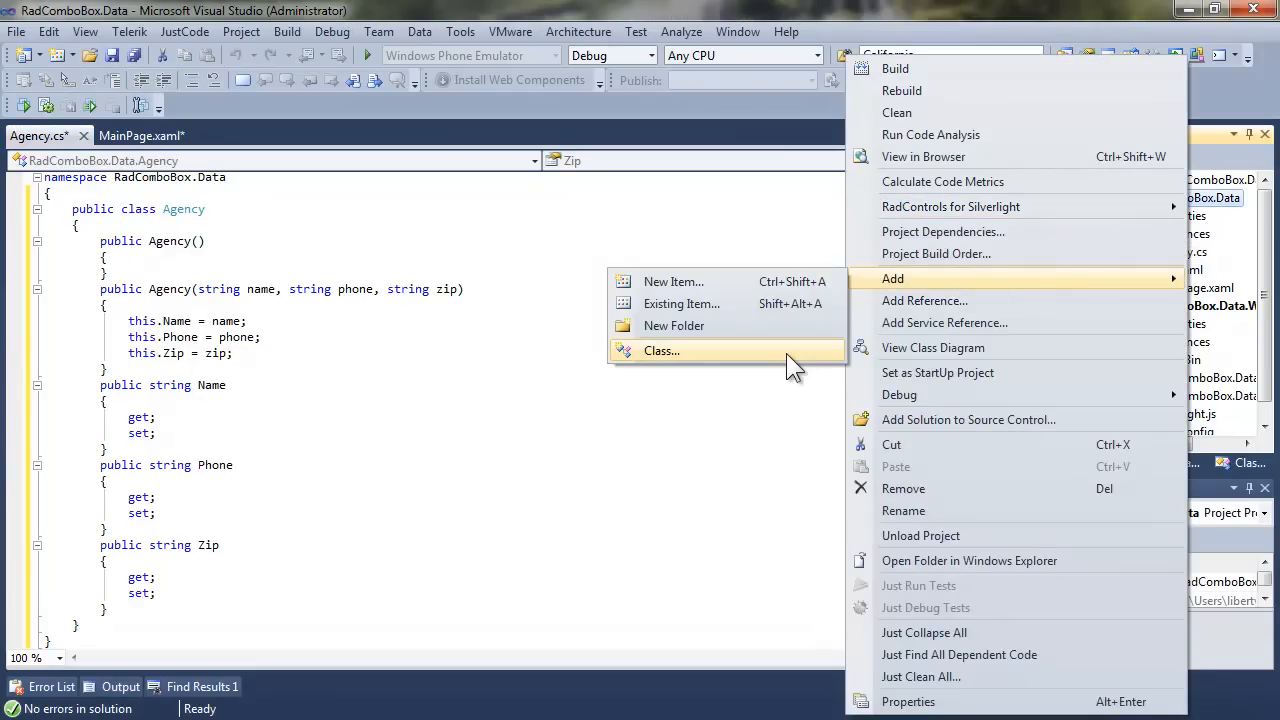
click(661, 350)
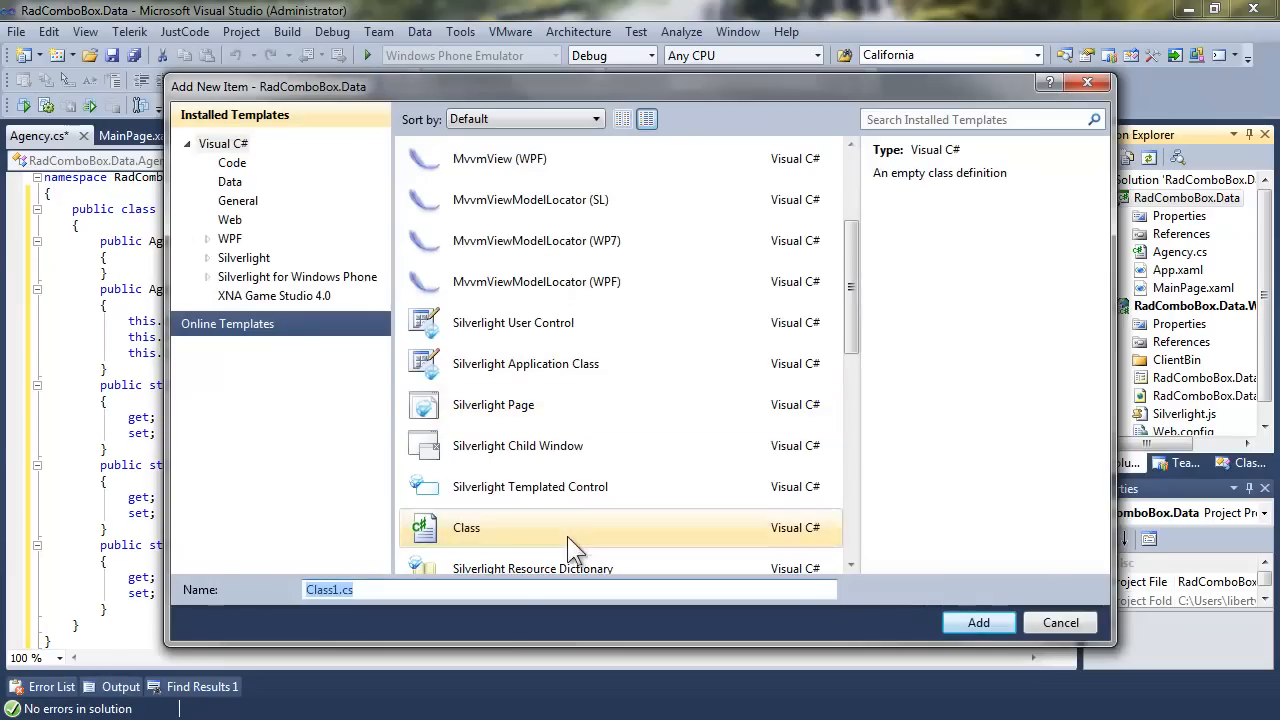
text(AgencyView)
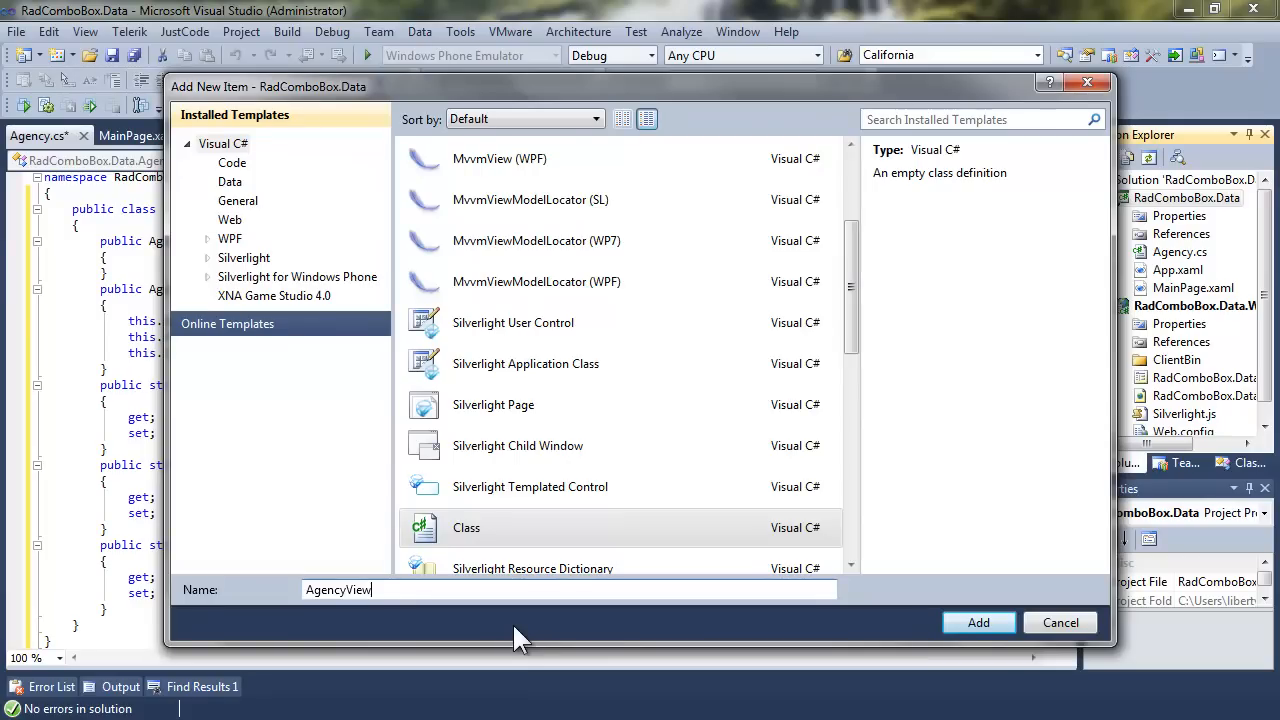
text(Model)
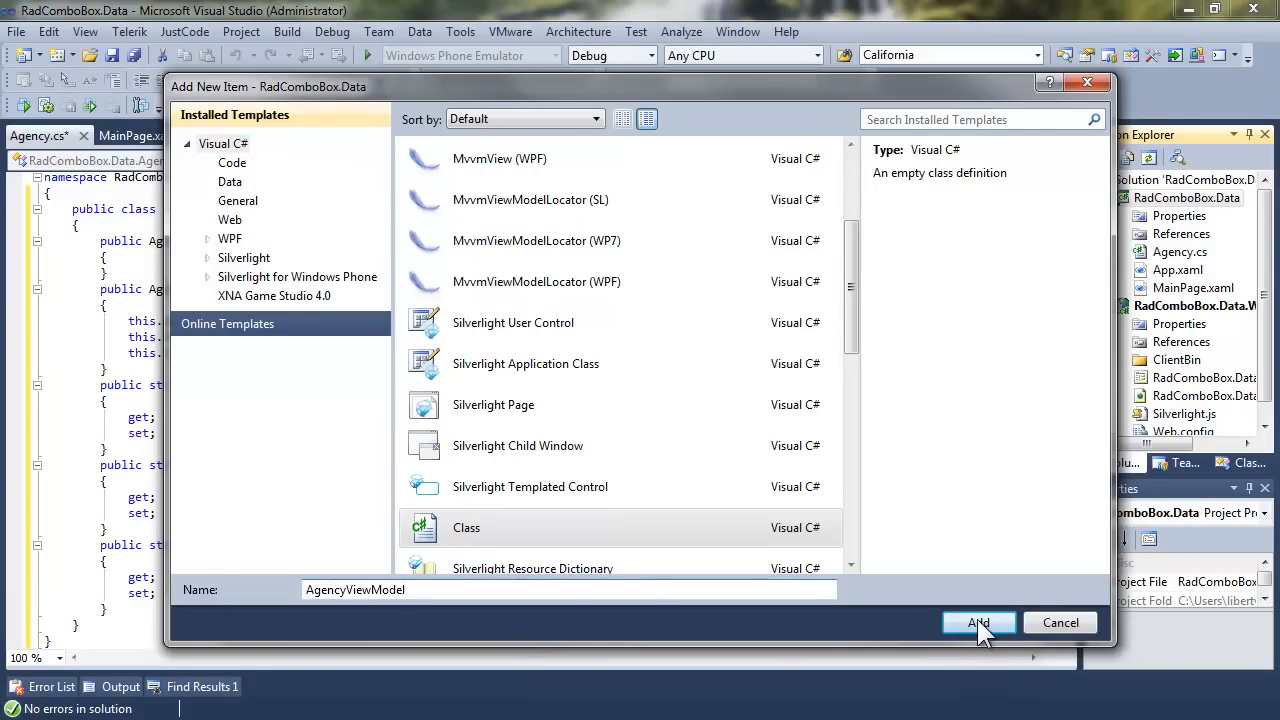
click(977, 622)
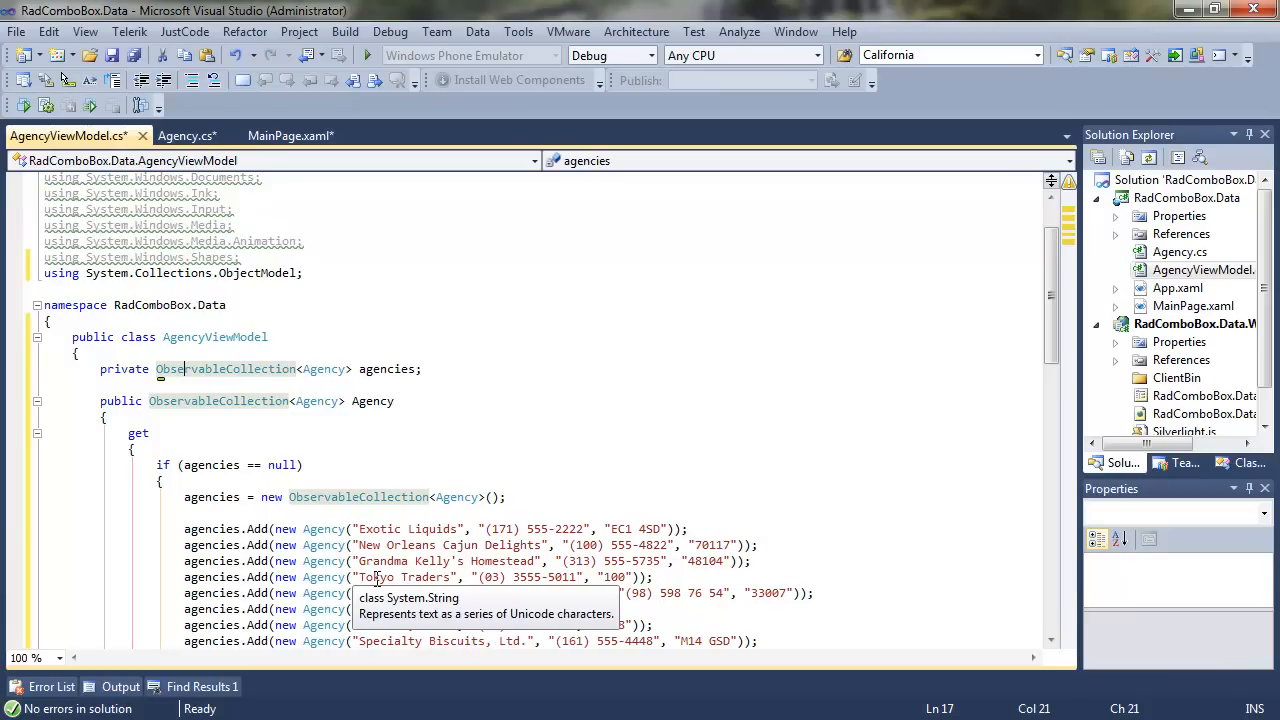
scroll(down, 3)
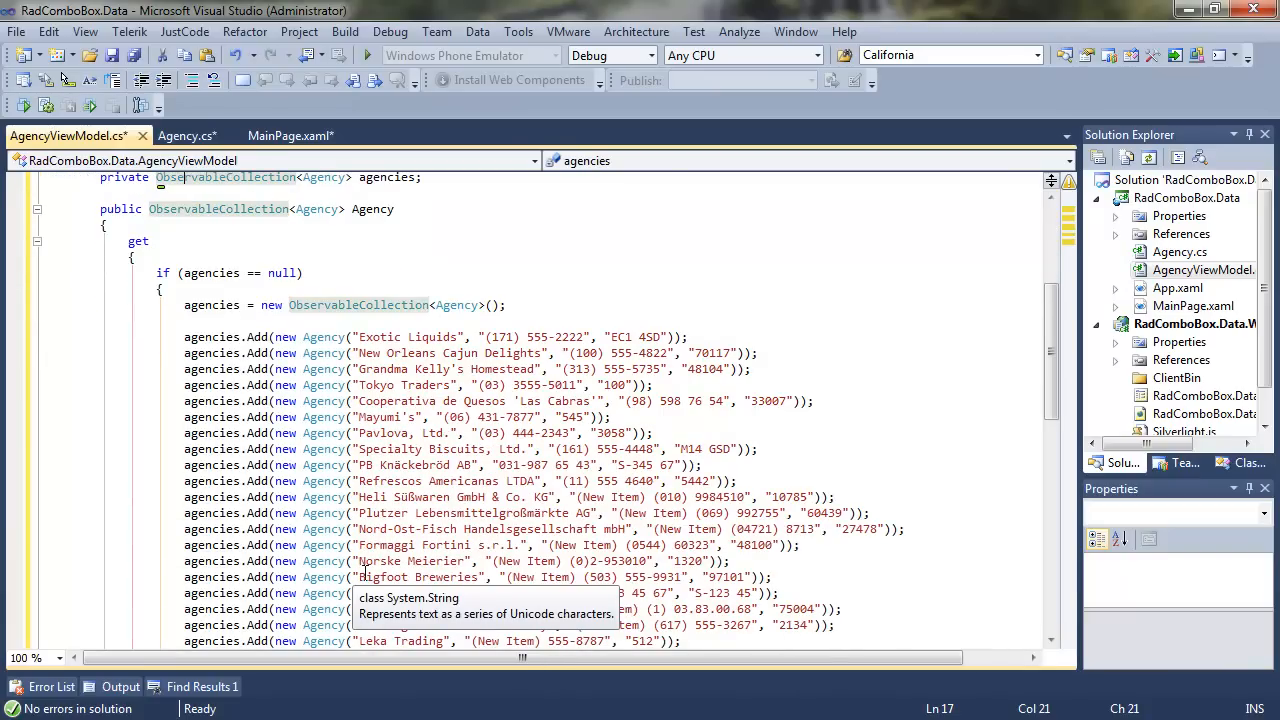
scroll(down, 3)
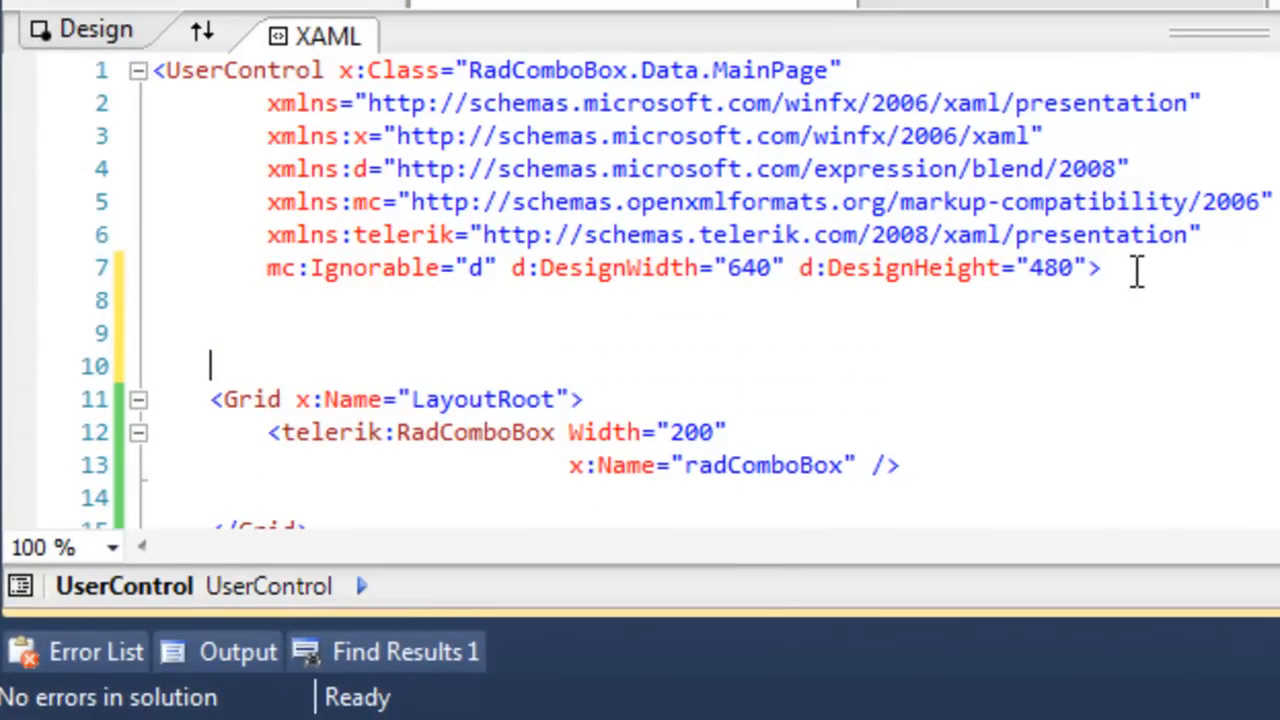
Declare xmlns:example as clr-namespace:RadComboBox.Data and leave blank lines above the Grid
text(xmlns:ex)
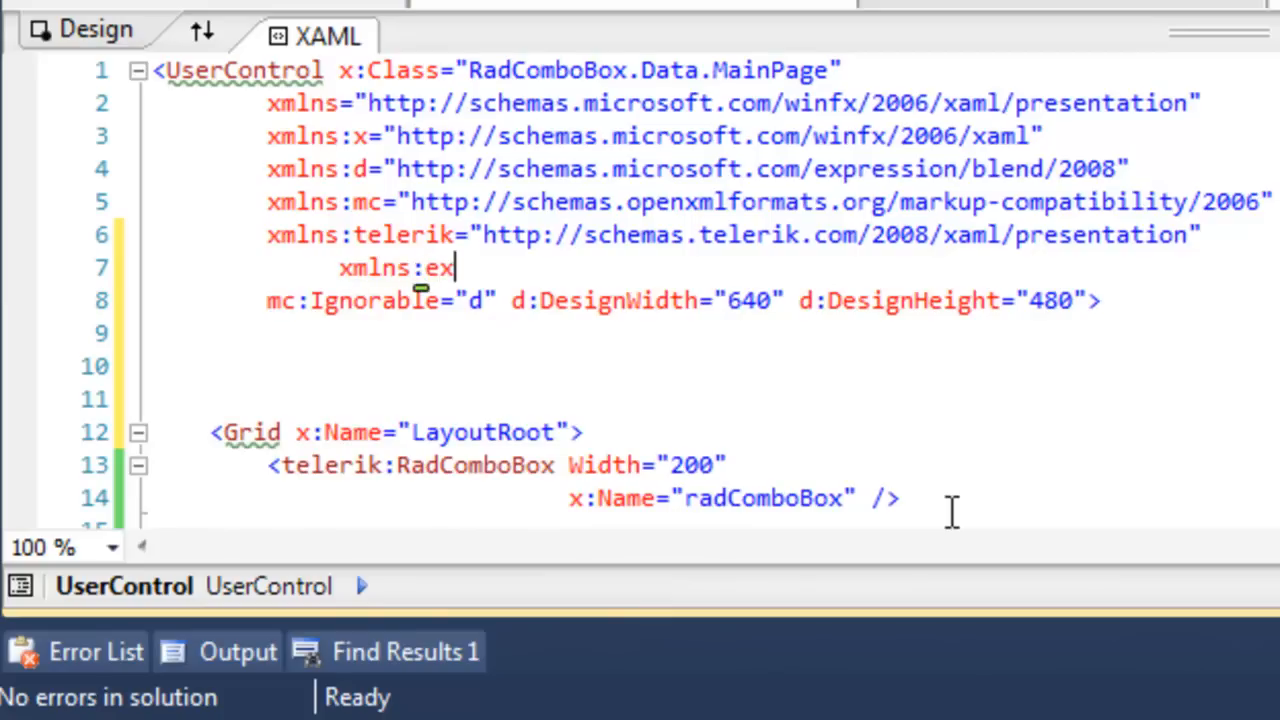
text(ample)
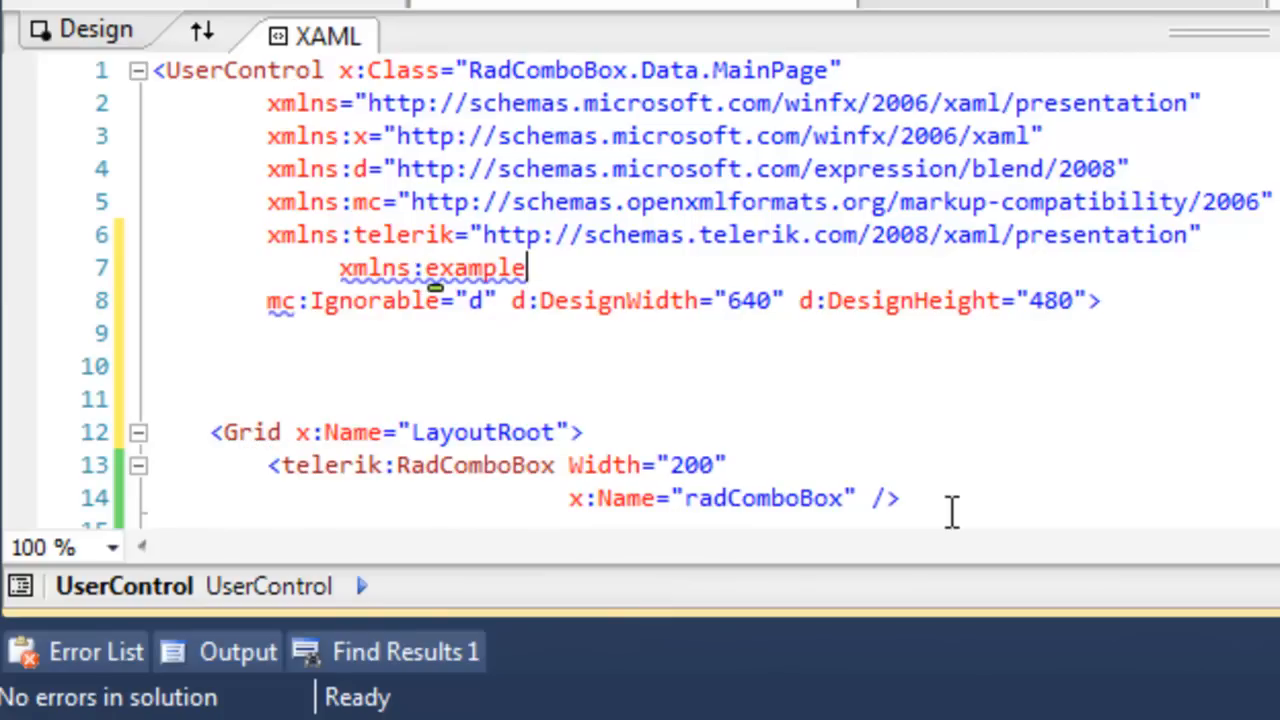
text(="clr-namespace:RadComboBox.Data)
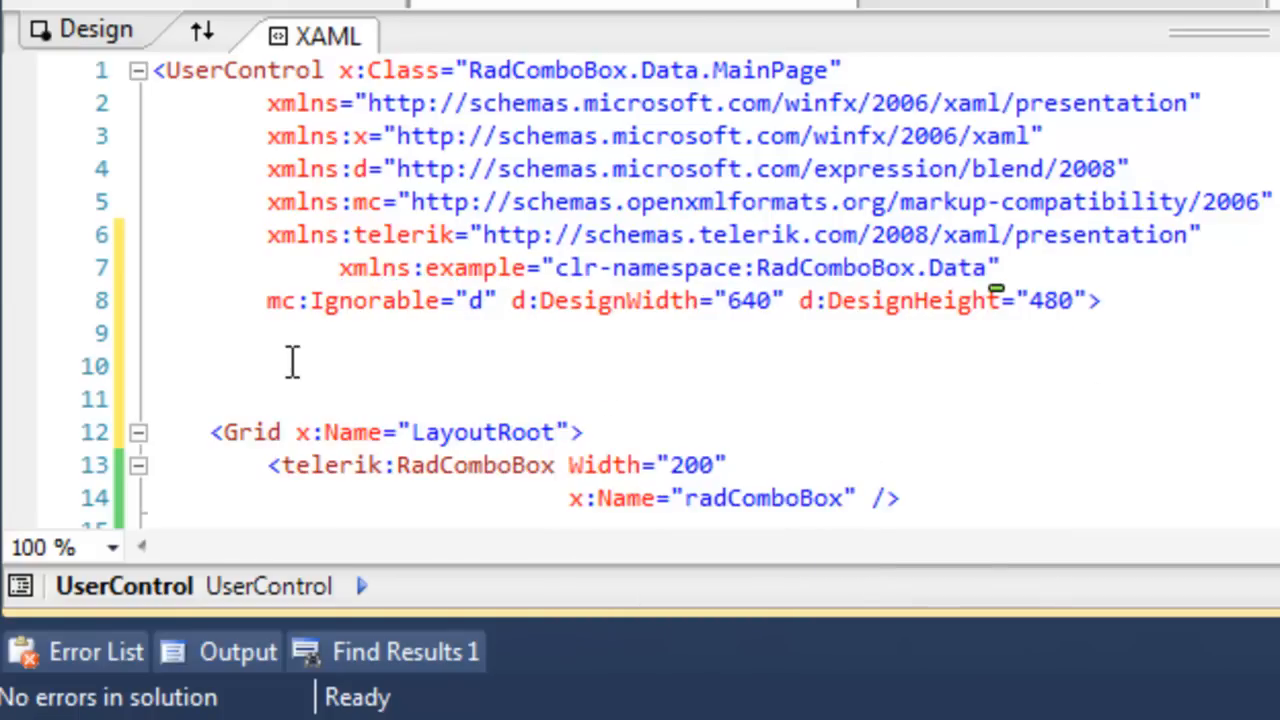
click(155, 333)
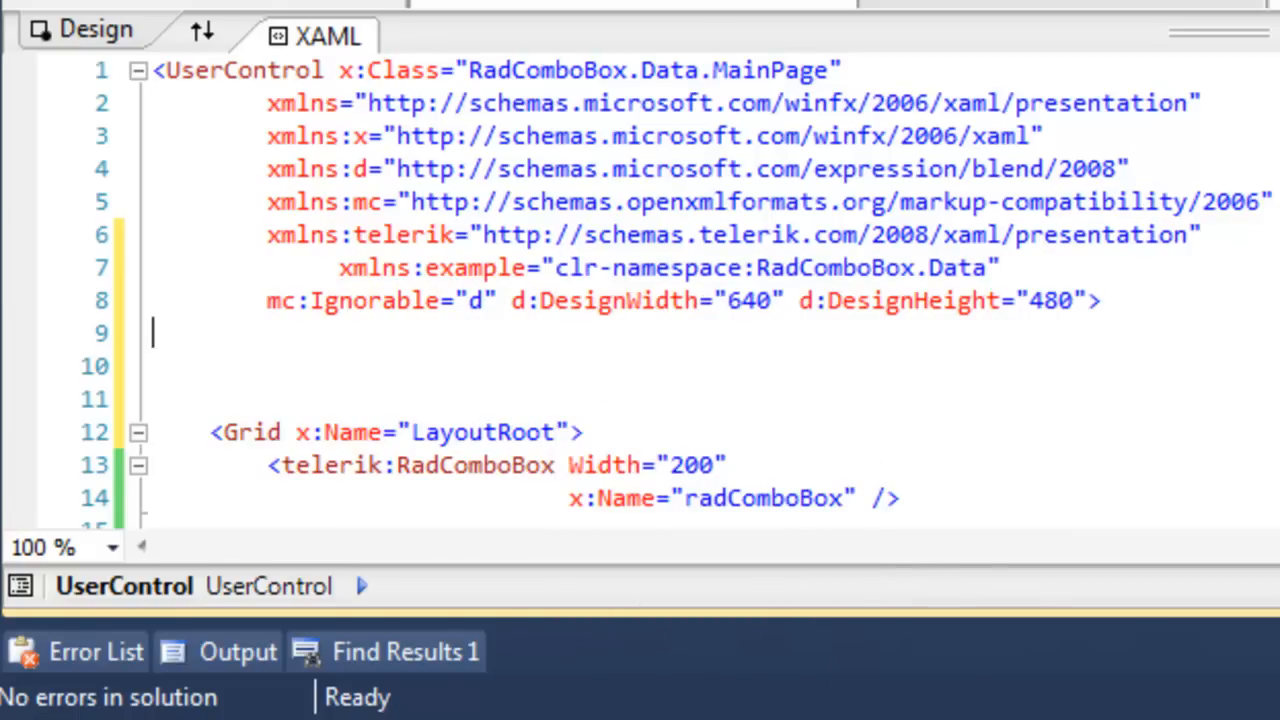
Type a UserControl.Resources block holding an AgencyViewModel keyed DataSource
text(<)
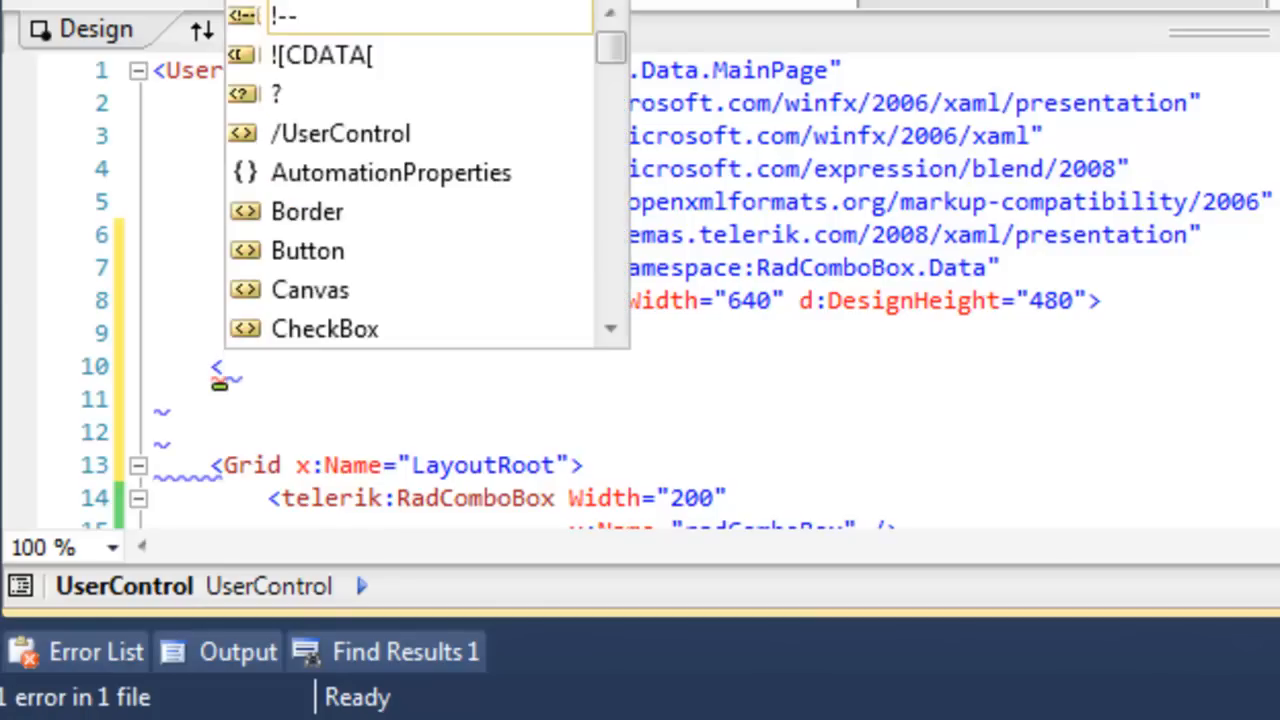
text(UserControl.Resources>)
click(395, 411)
text(<example:AgencyViewModel x:Key=")
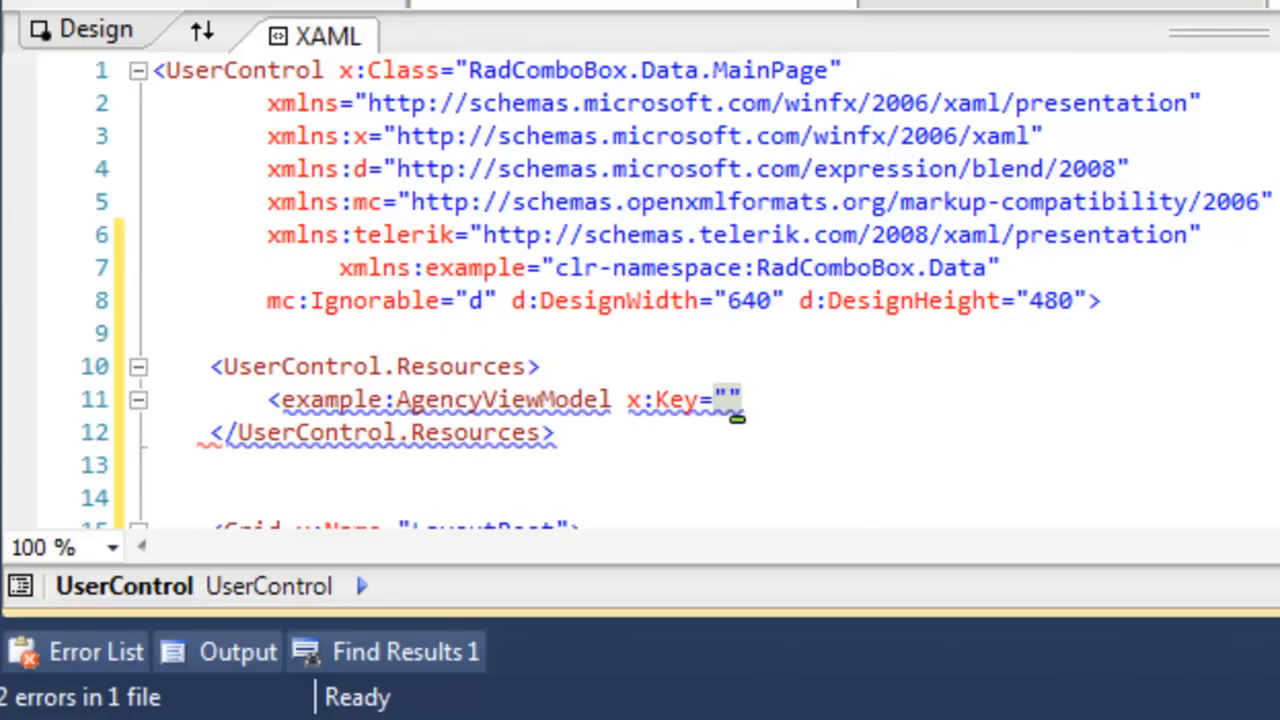
text(DataSource)
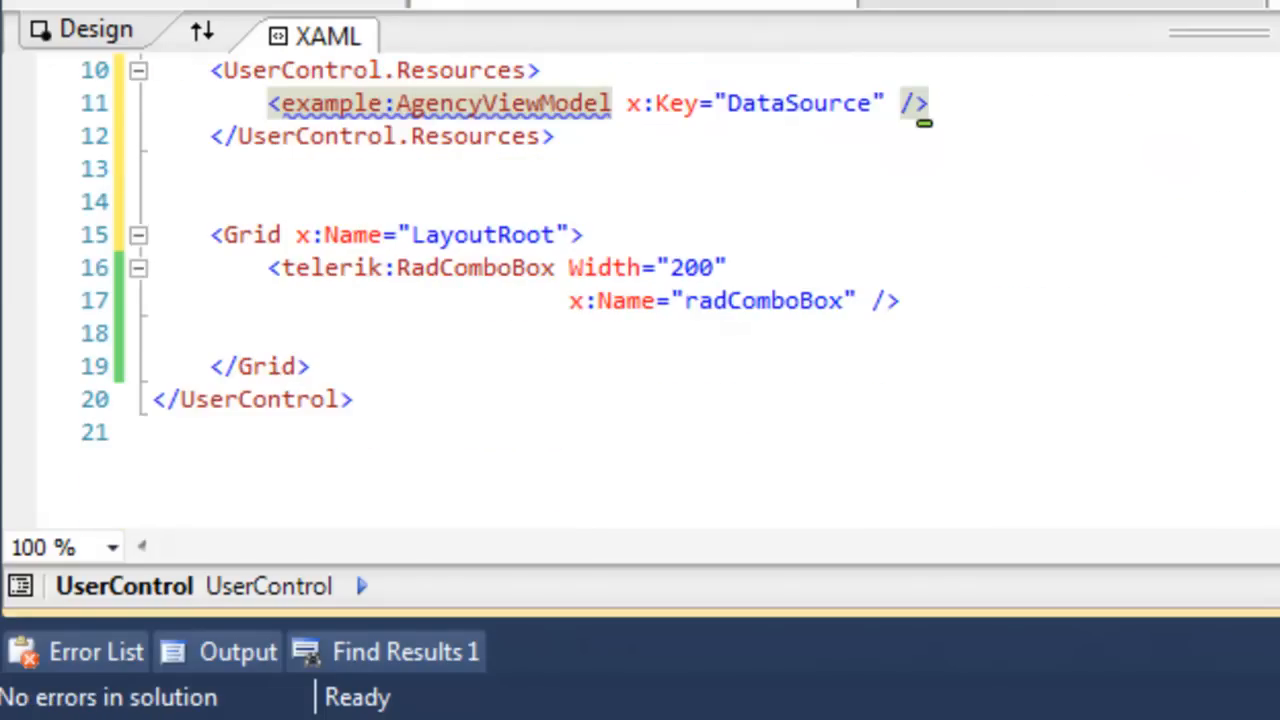
mouse_move(85, 290)
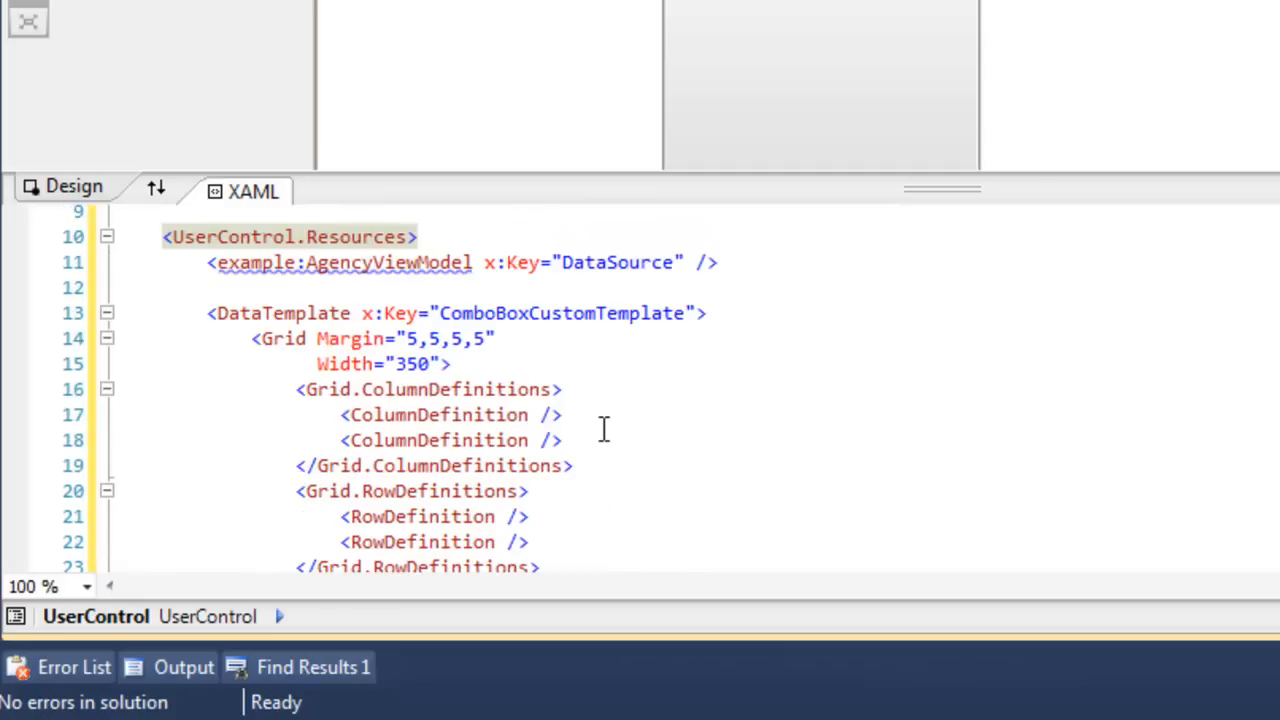
scroll(down, 3)
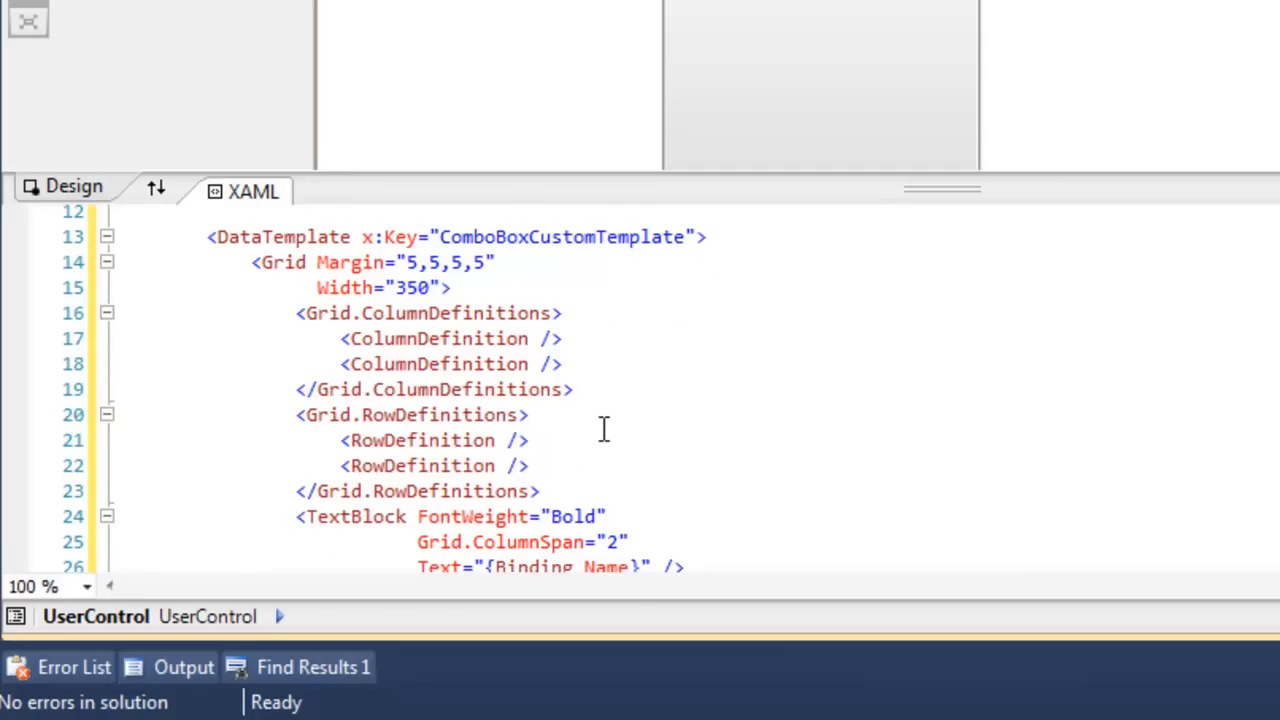
mouse_move(943, 436)
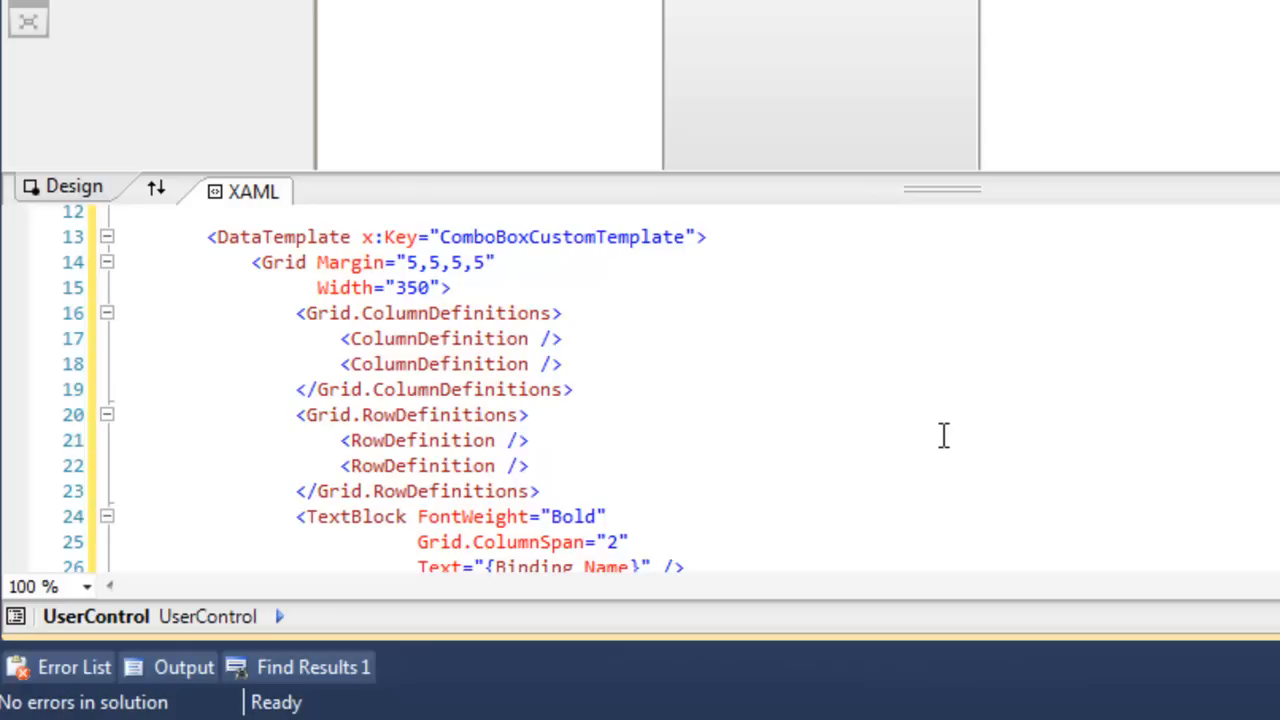
mouse_move(1103, 467)
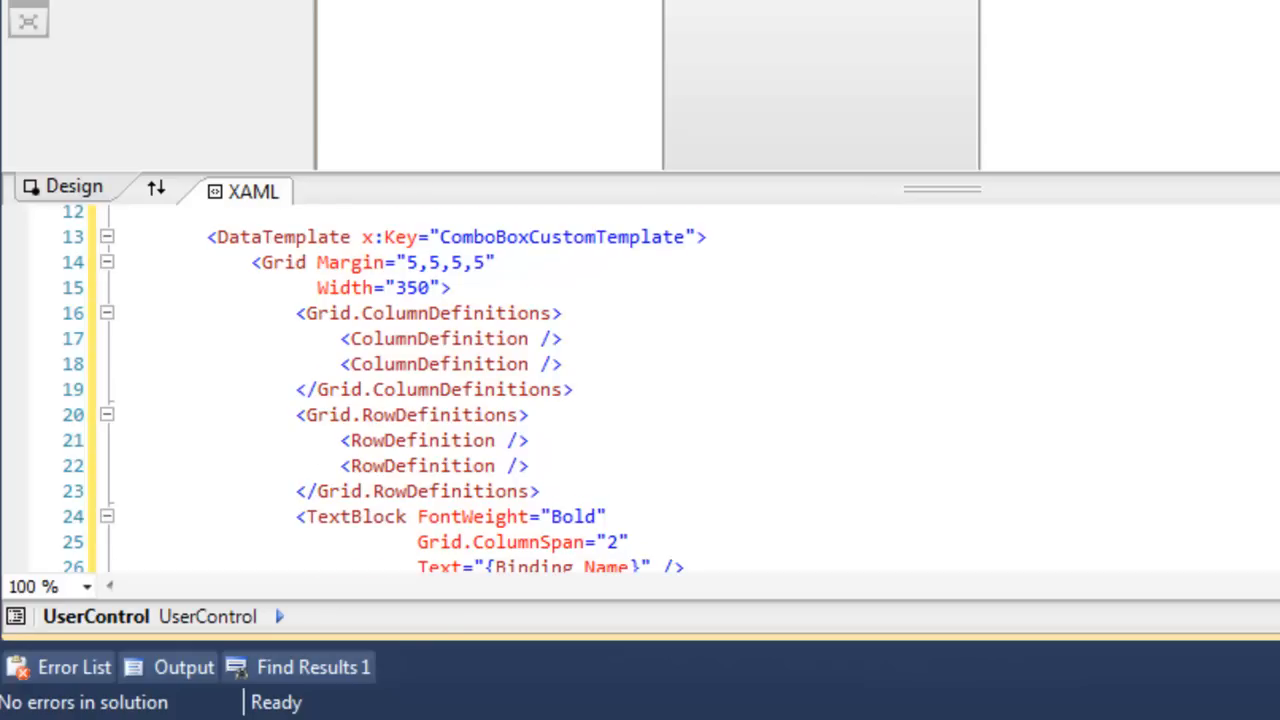
scroll(down, 3)
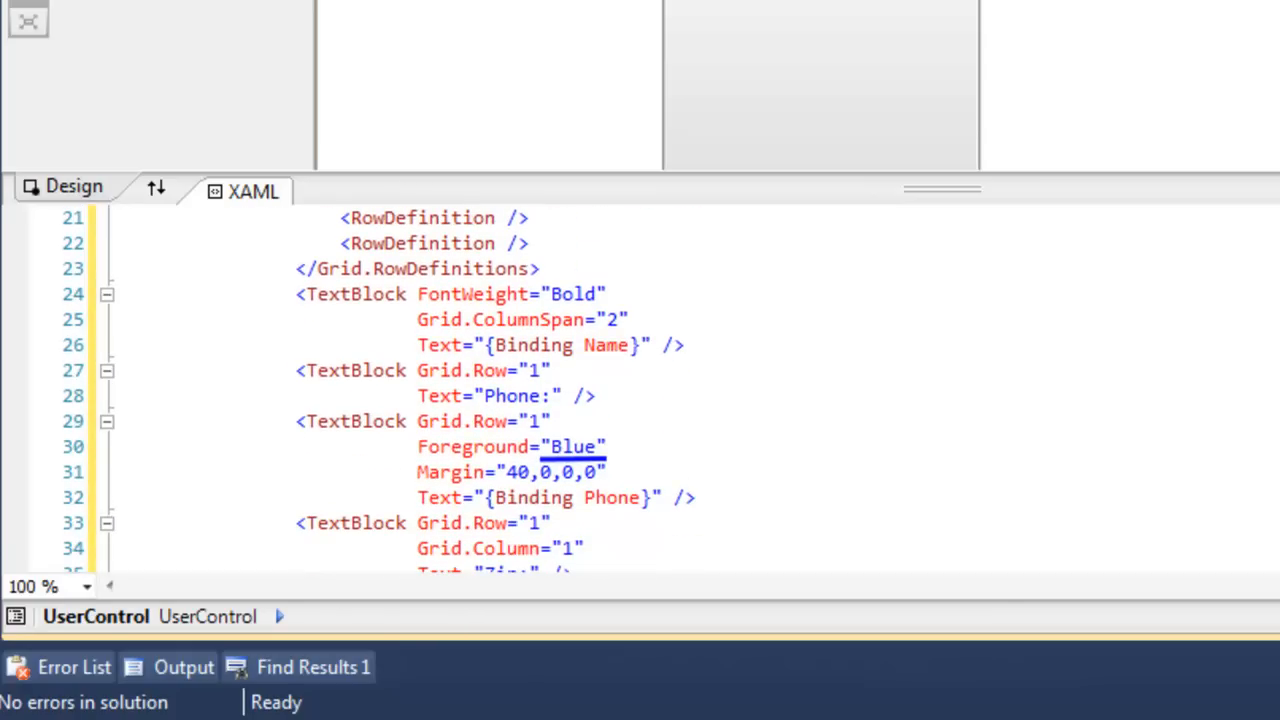
scroll(down, 3)
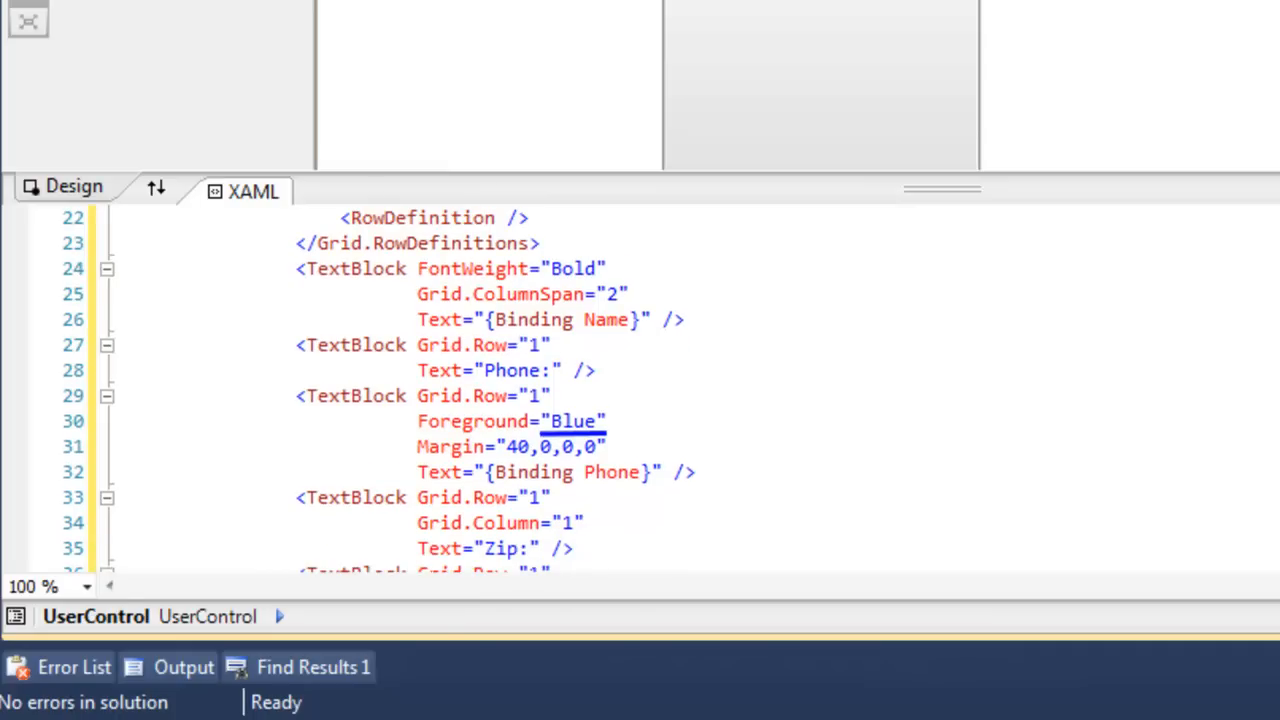
scroll(down, 3)
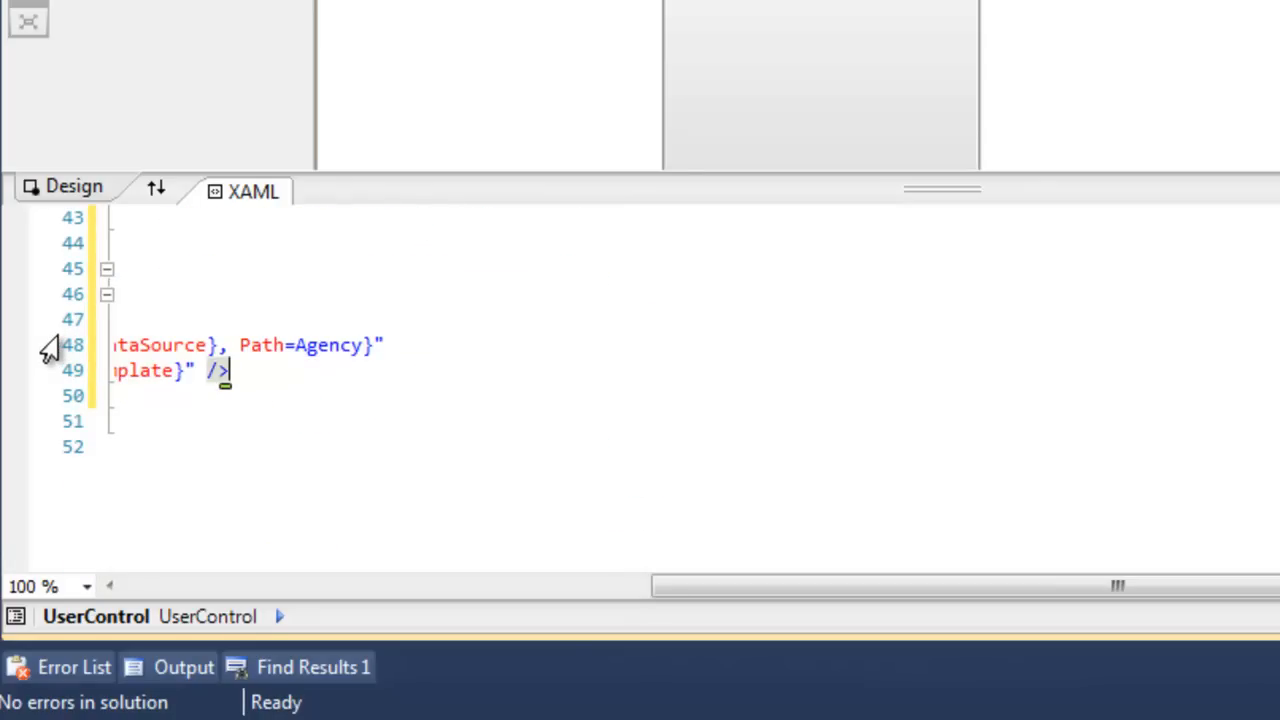
Give the RadComboBox a Height of 50 alongside its Width of 200
scroll(left, 3)
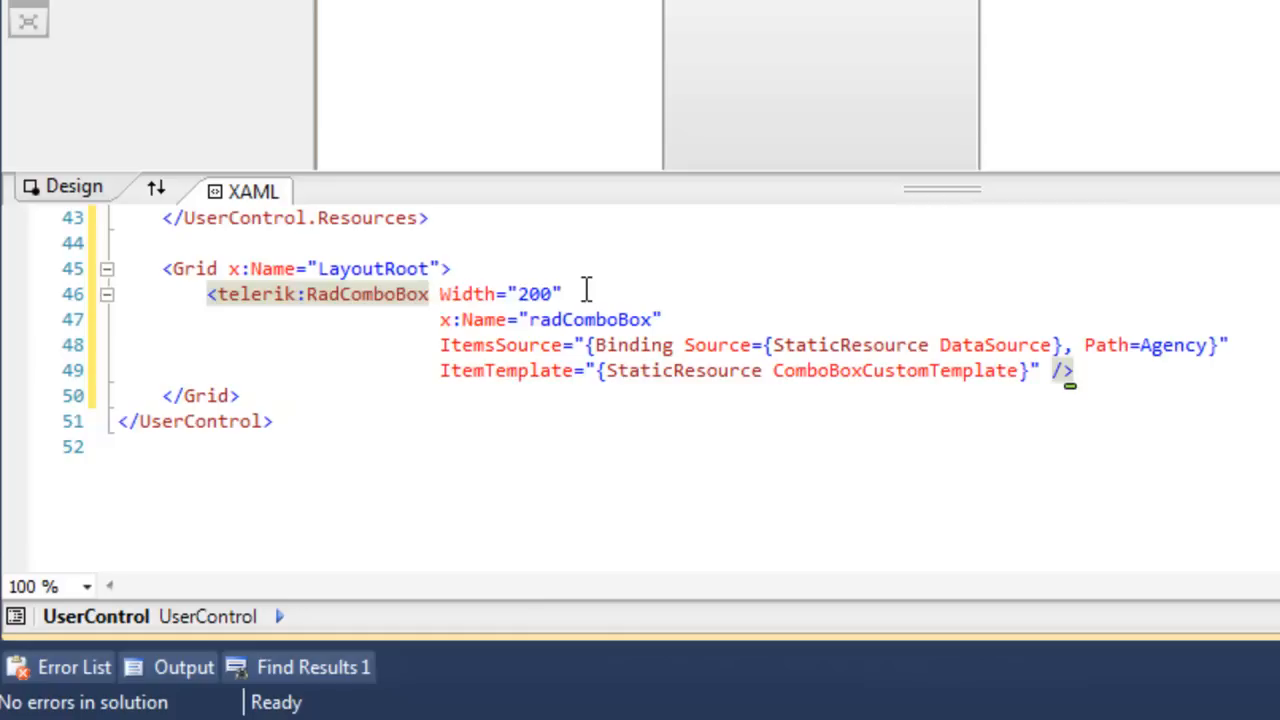
text(H)
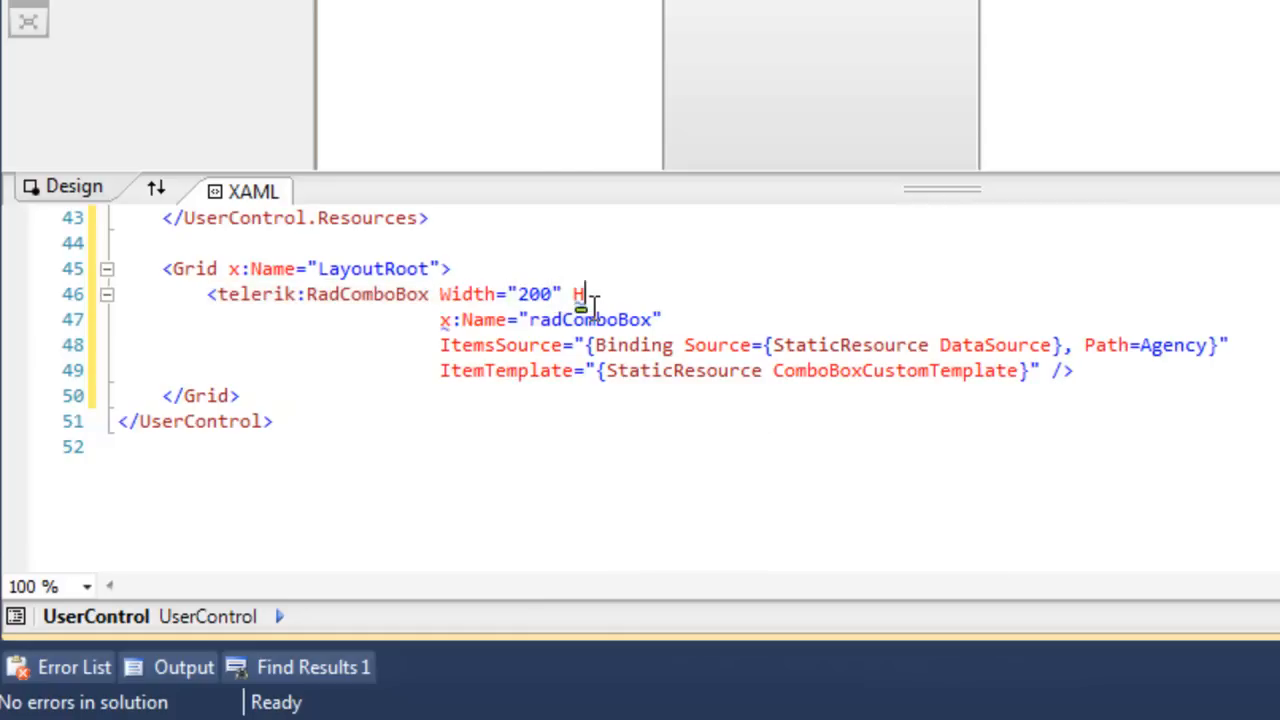
text(eight="")
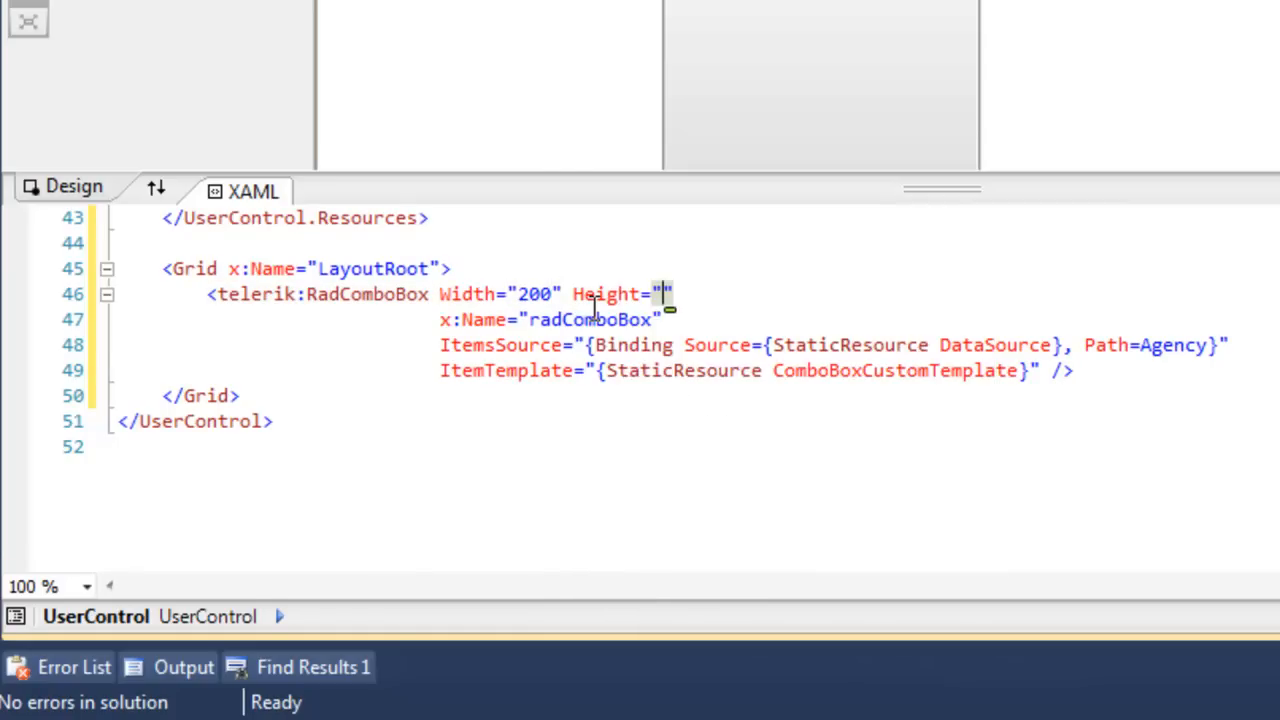
text(50)
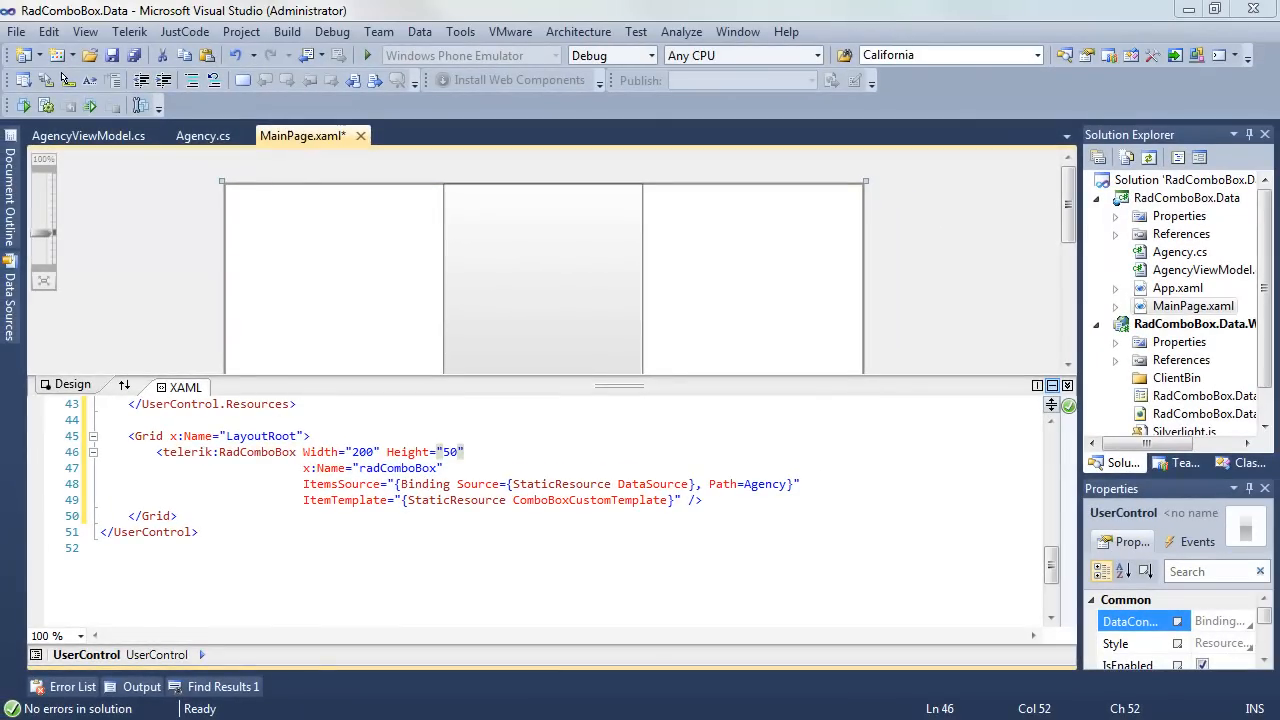
mouse_move(370, 55)
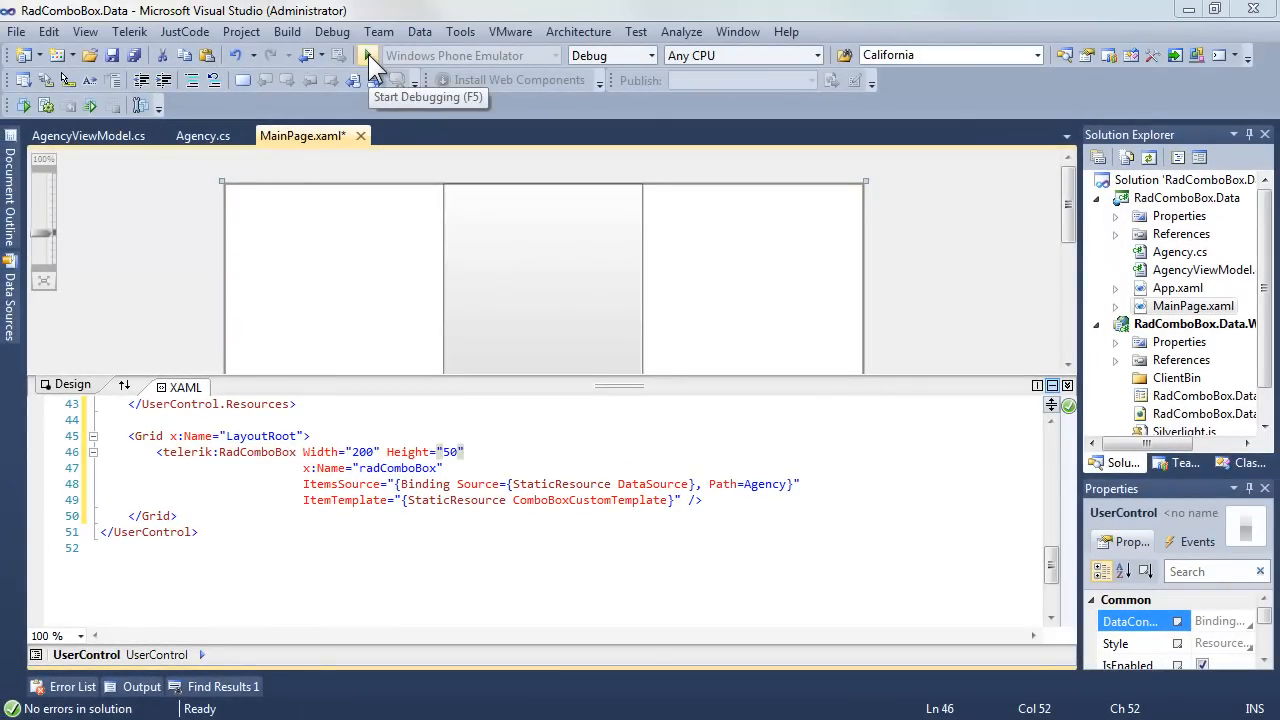
Run the app and pick New Orleans Cajun Delights from the templated agency list
click(371, 55)
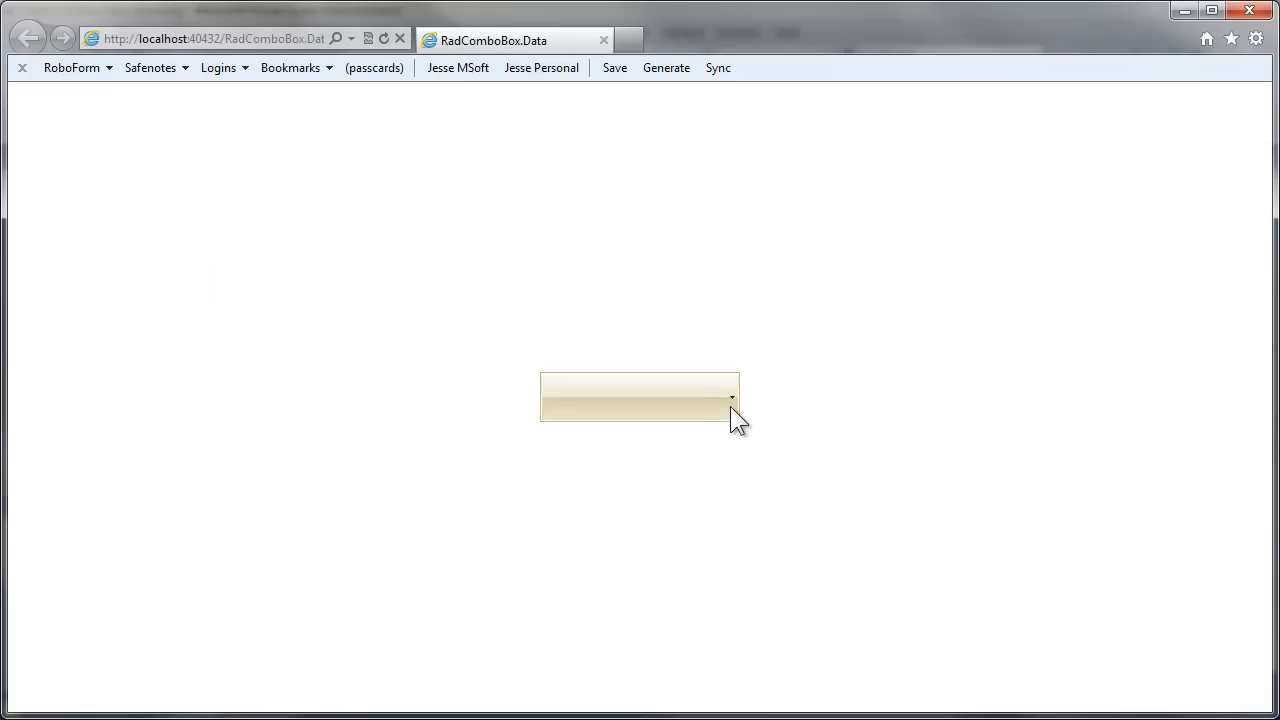
click(730, 400)
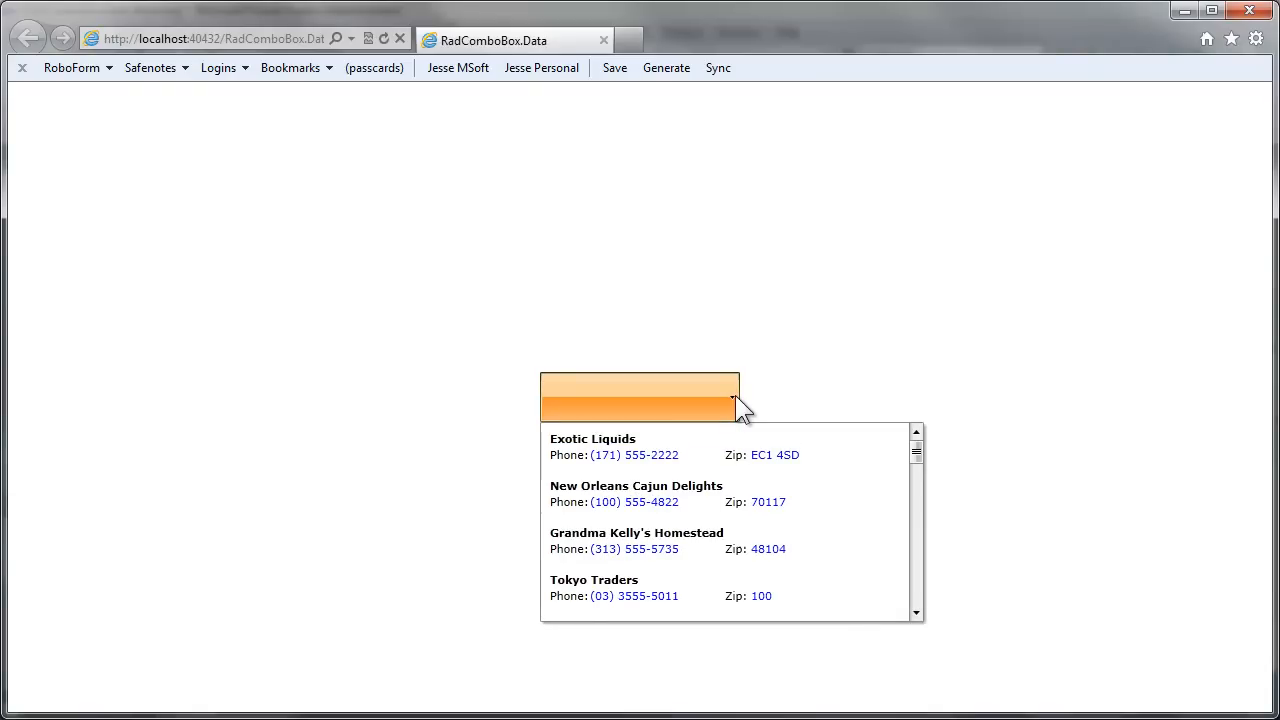
mouse_move(735, 462)
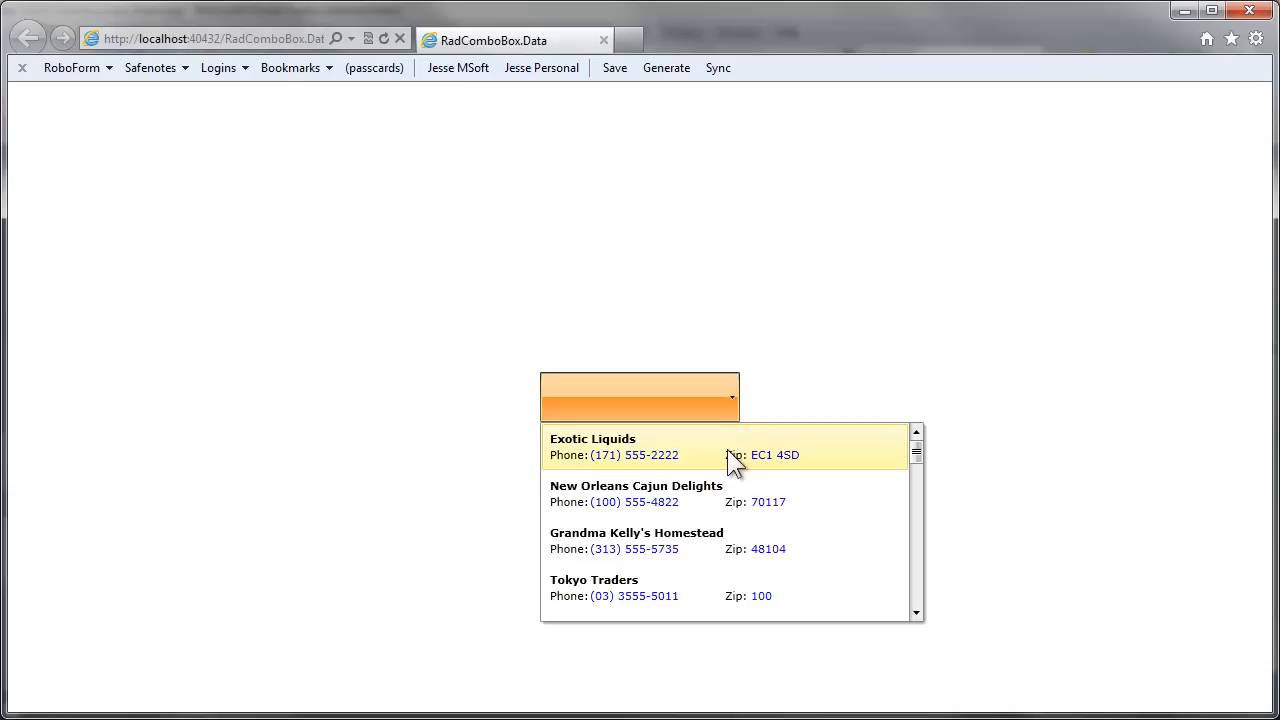
mouse_move(725, 505)
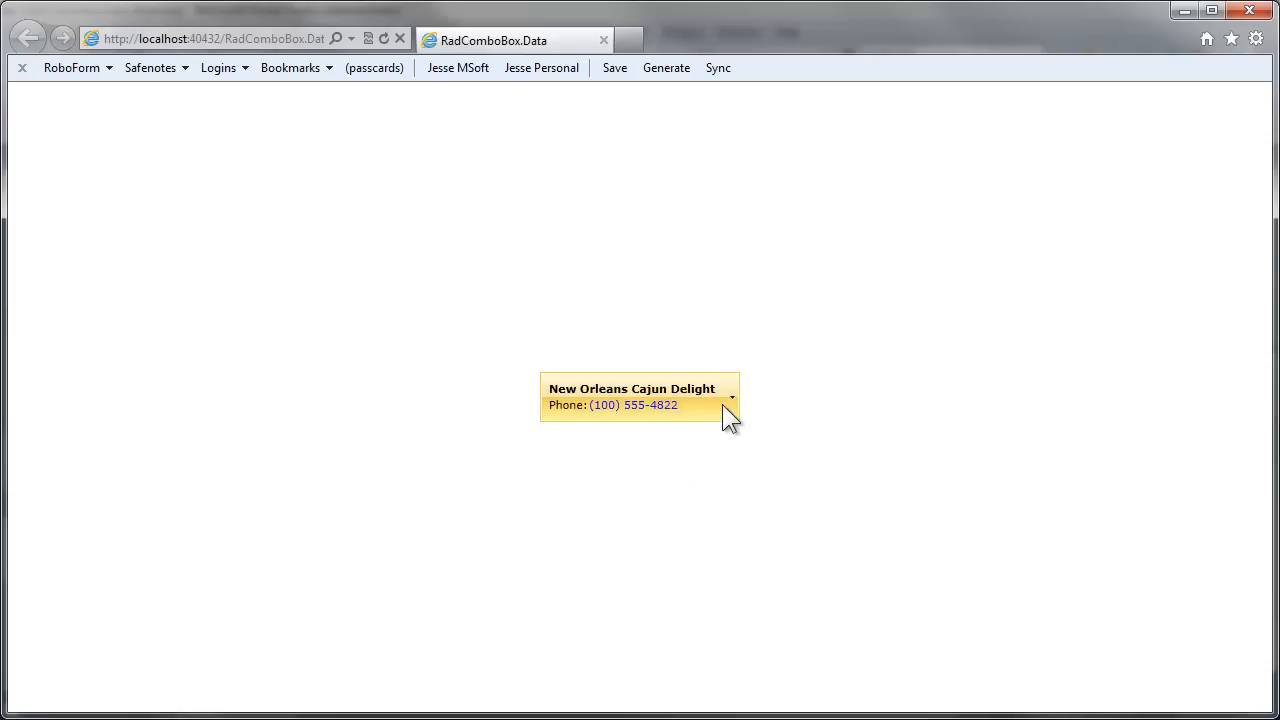
click(730, 399)
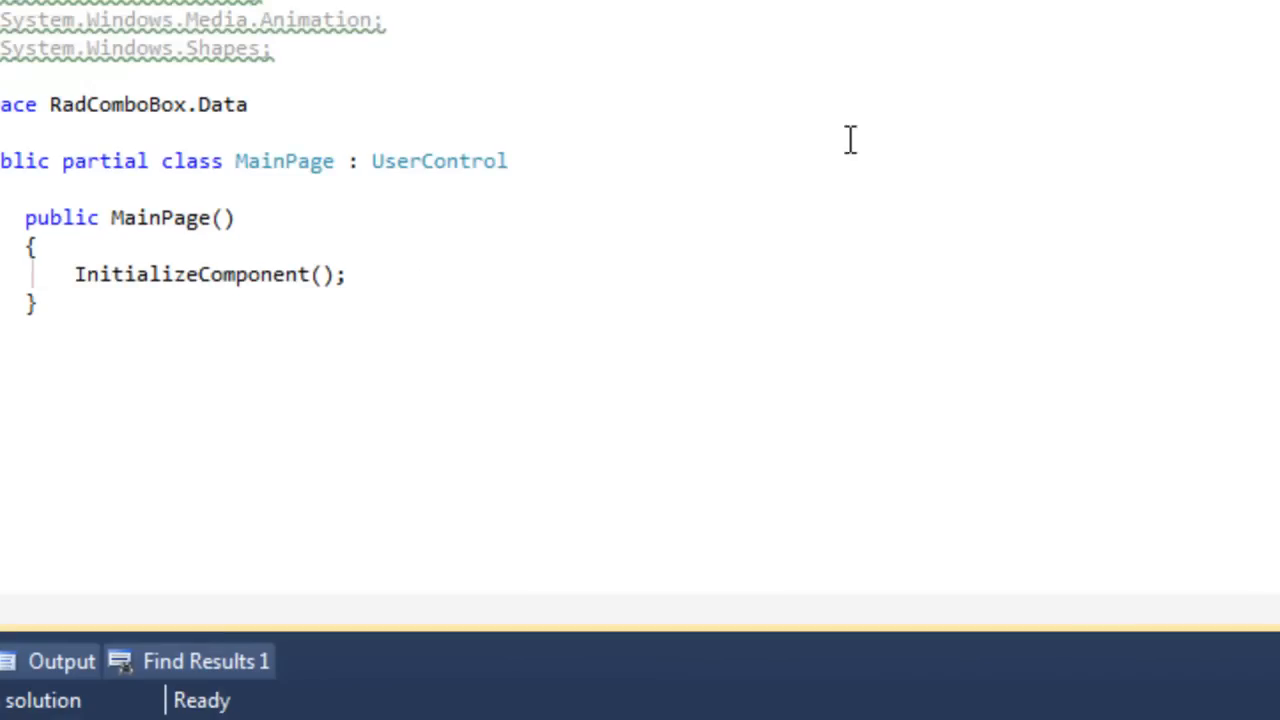
Subscribe radComboBox SelectionChanged in a Loaded handler and empty the generated handler body
click(348, 275)
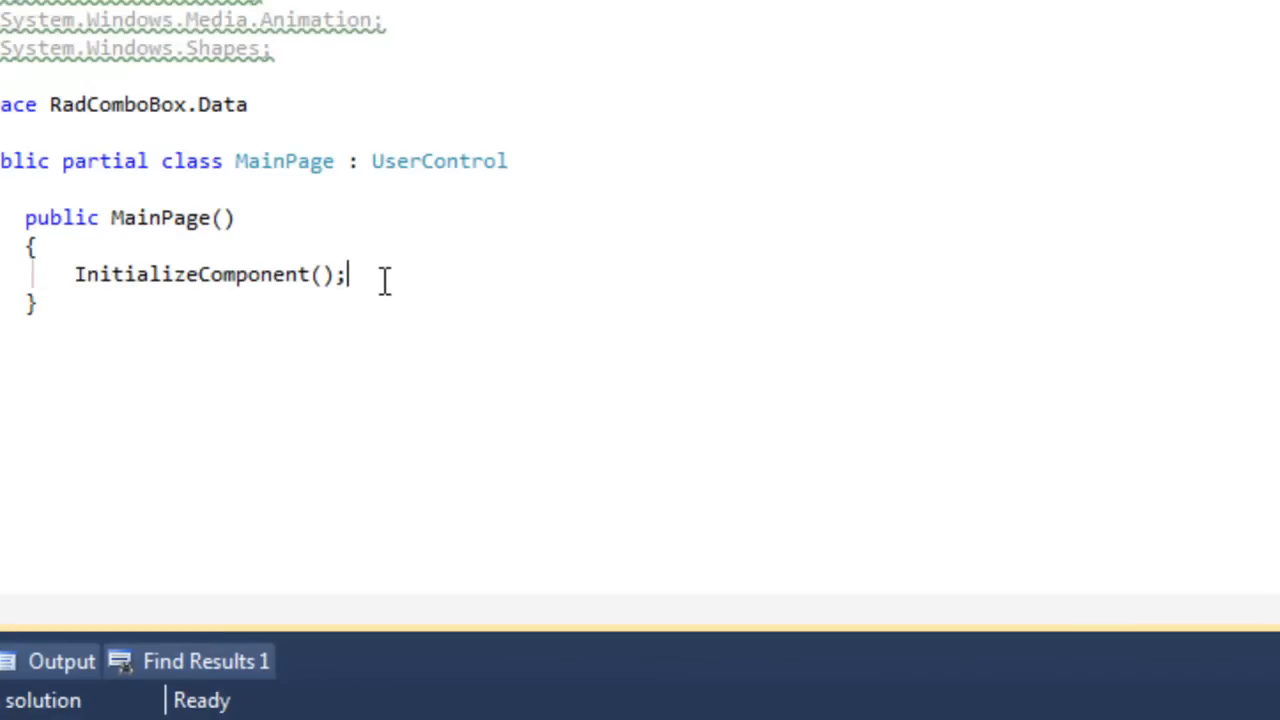
text(Loaded += new RoutedEventHandler(MainPage_Loaded);)
text(radComboBox)
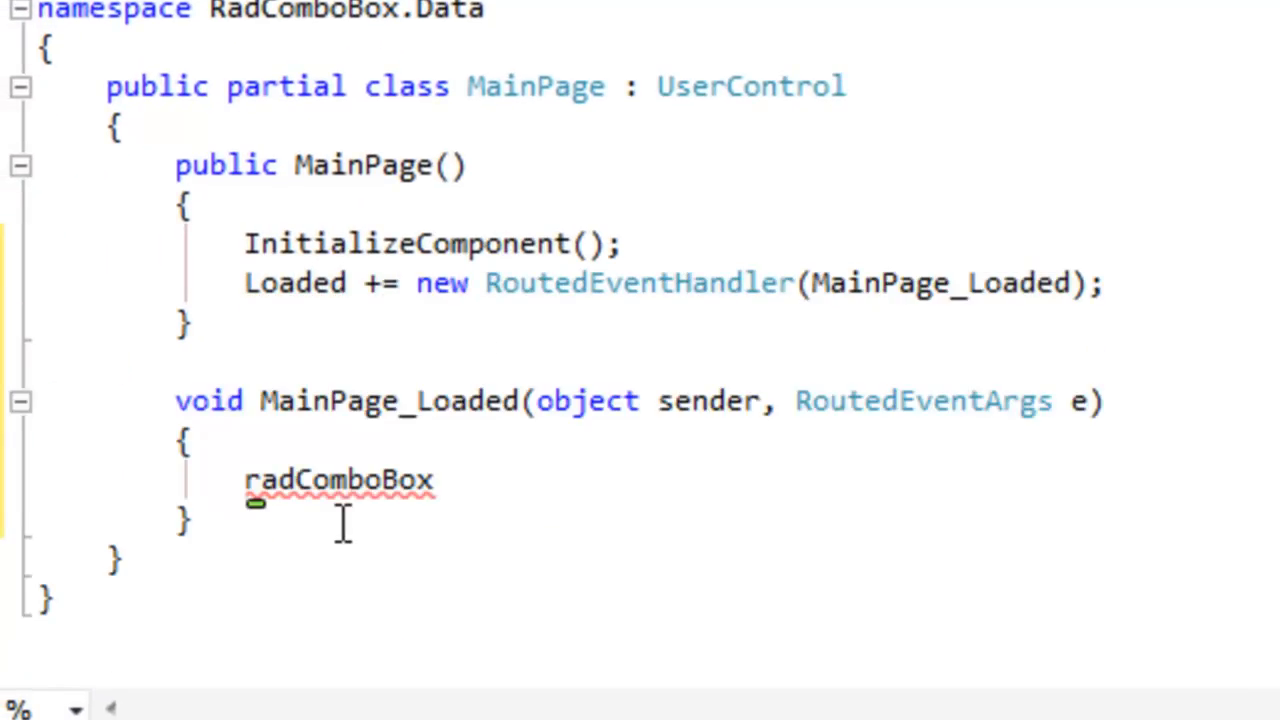
text(.selectionChanged)
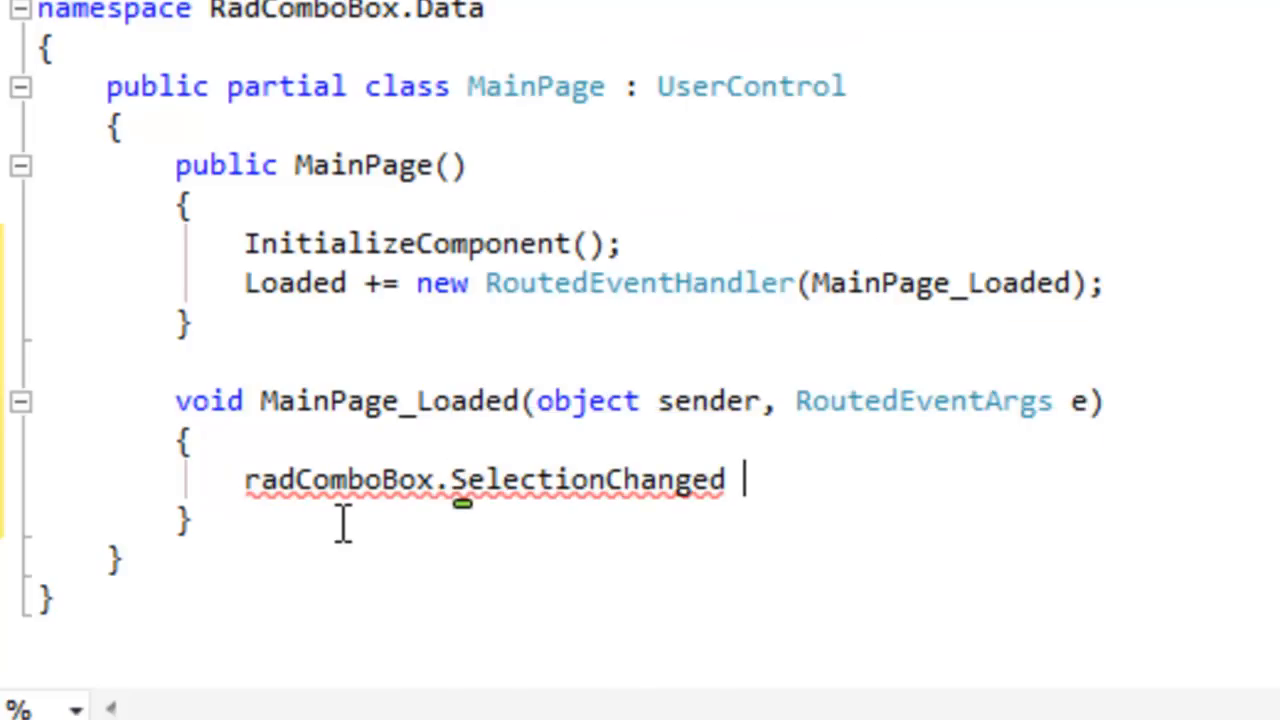
text(+= new Telerik.Windows.Controls)
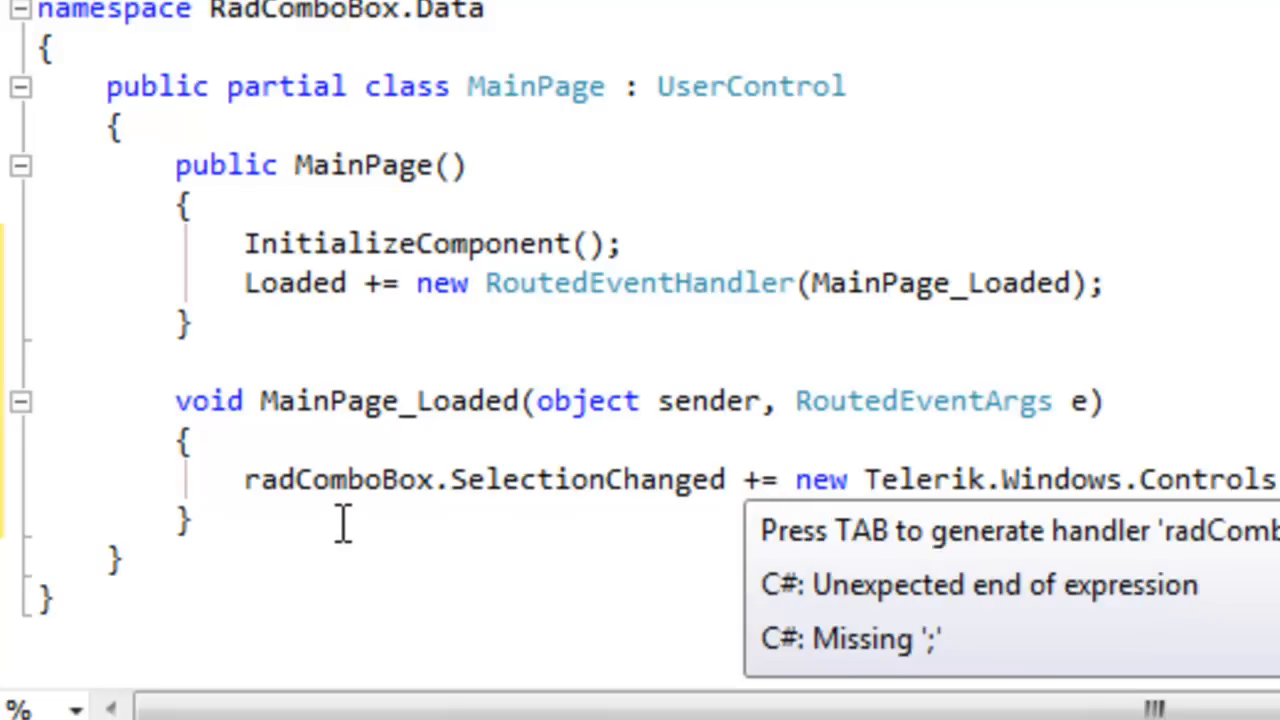
key(Tab)
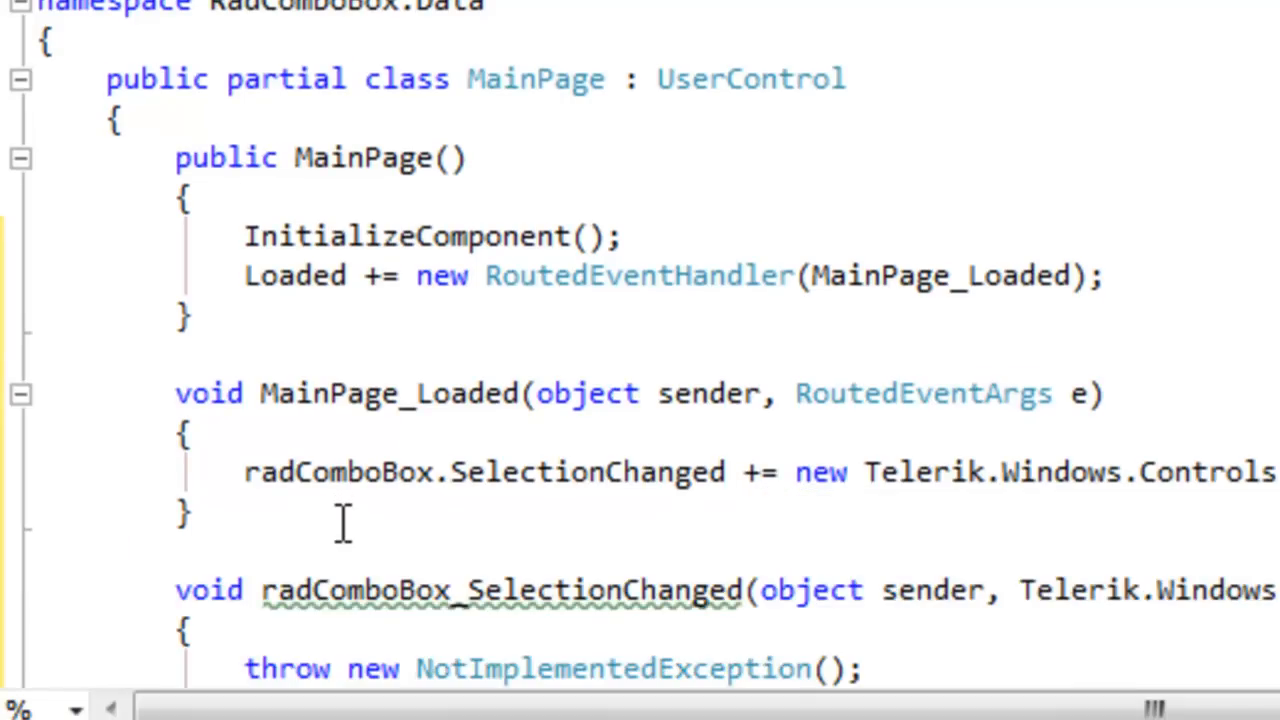
scroll(down, 3)
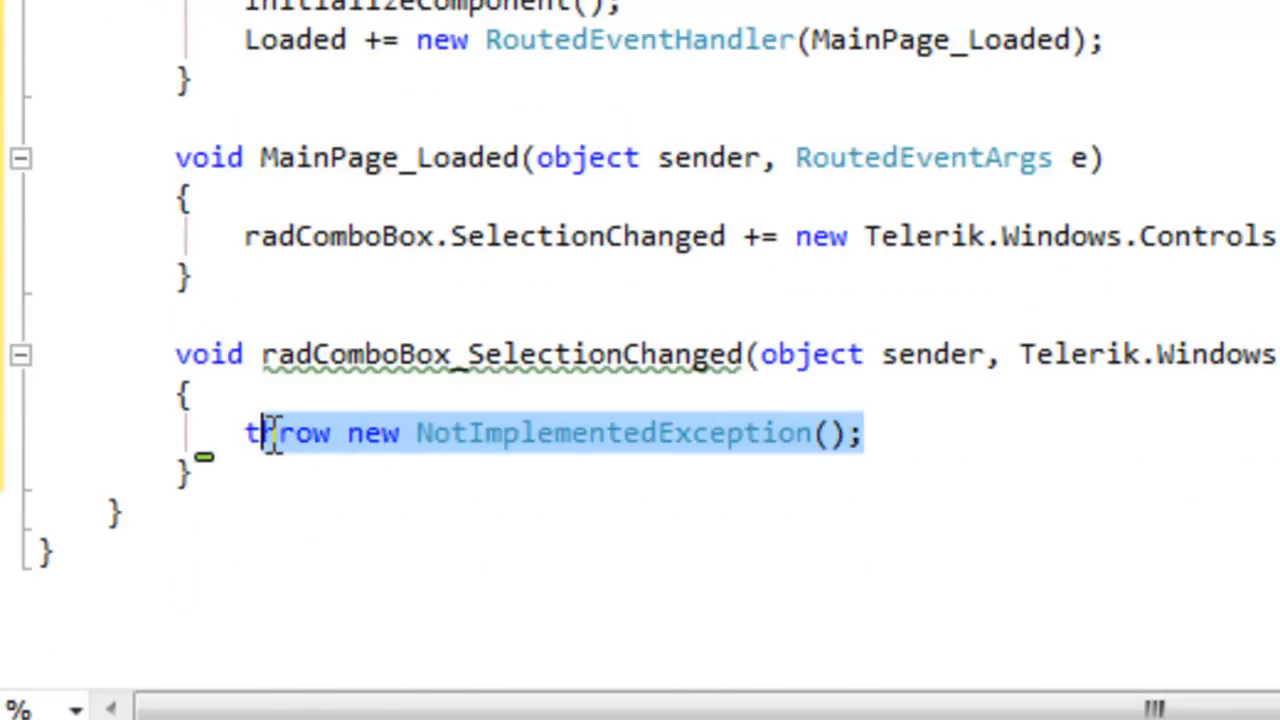
key(Delete)
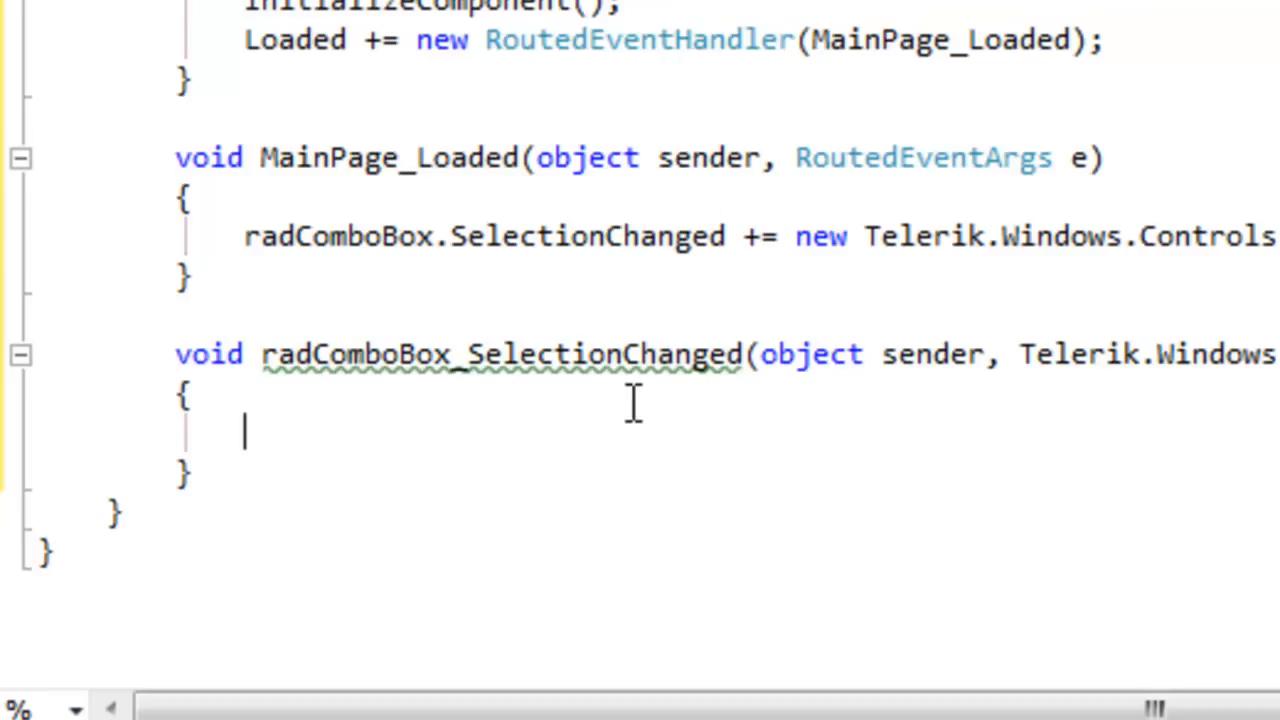
mouse_move(428, 521)
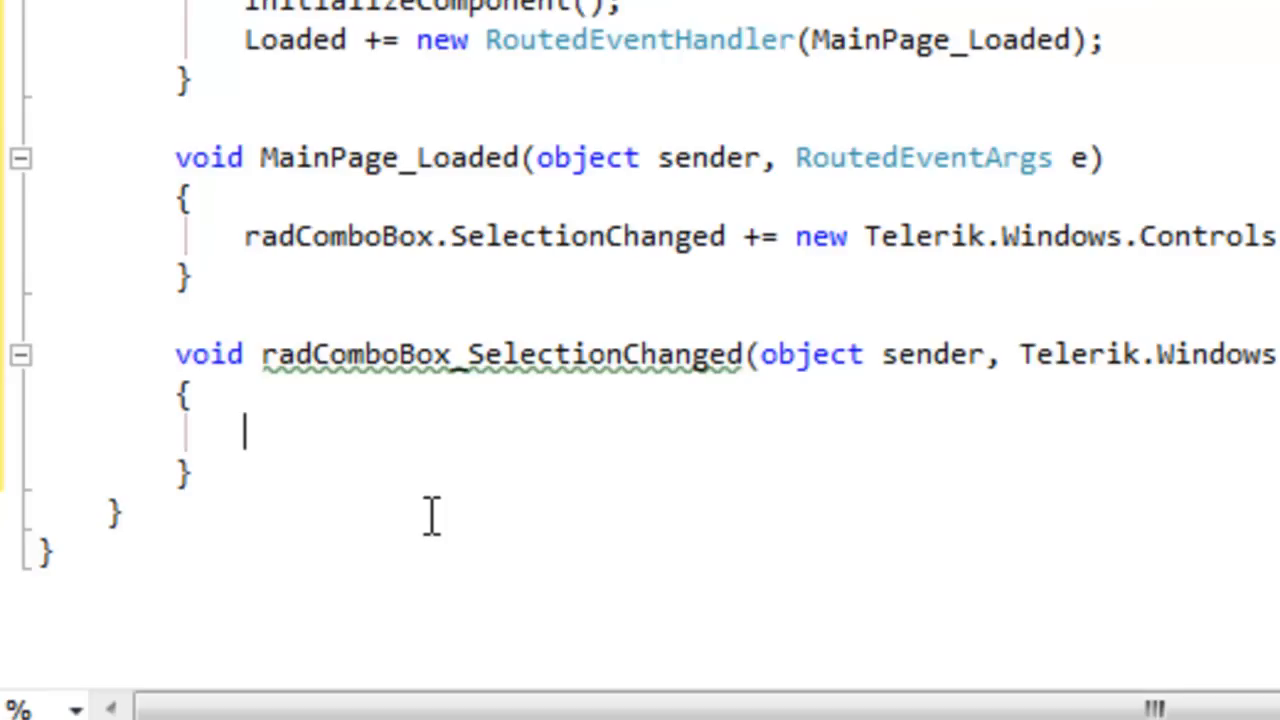
Cast the combo box's selected item to an Agency variable named selected
text(radComboBox.Selecte)
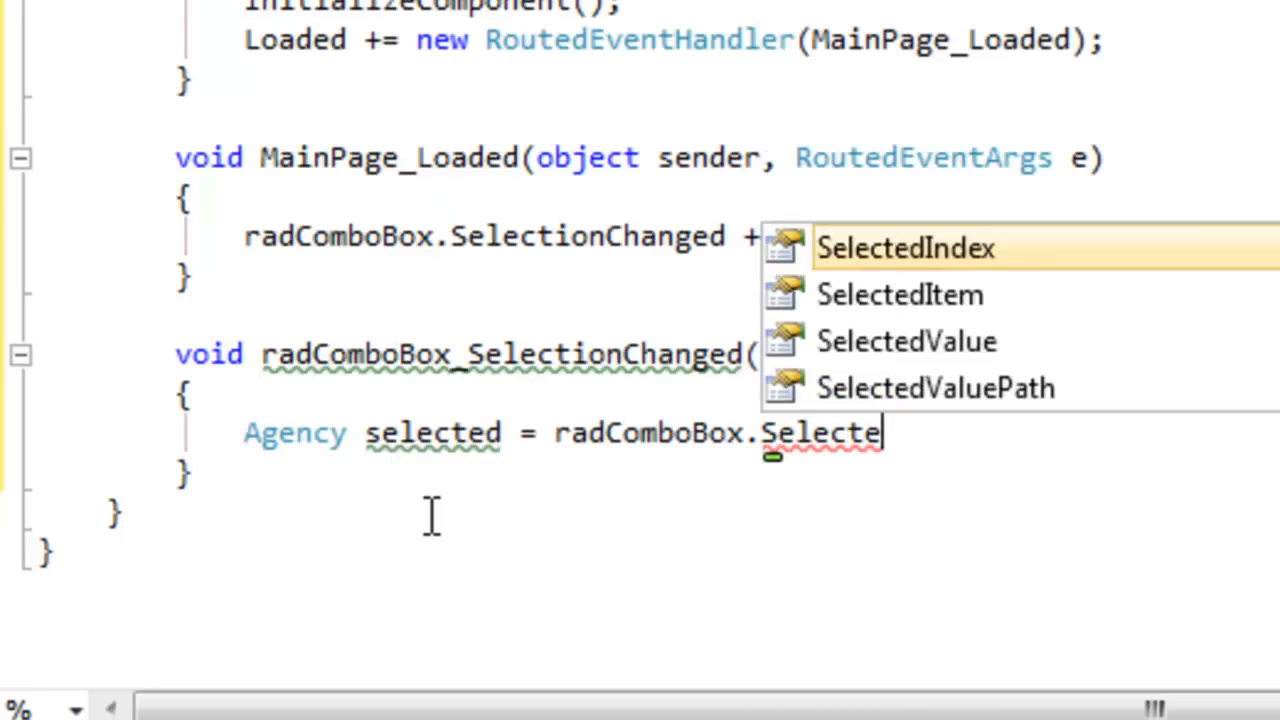
text(i)
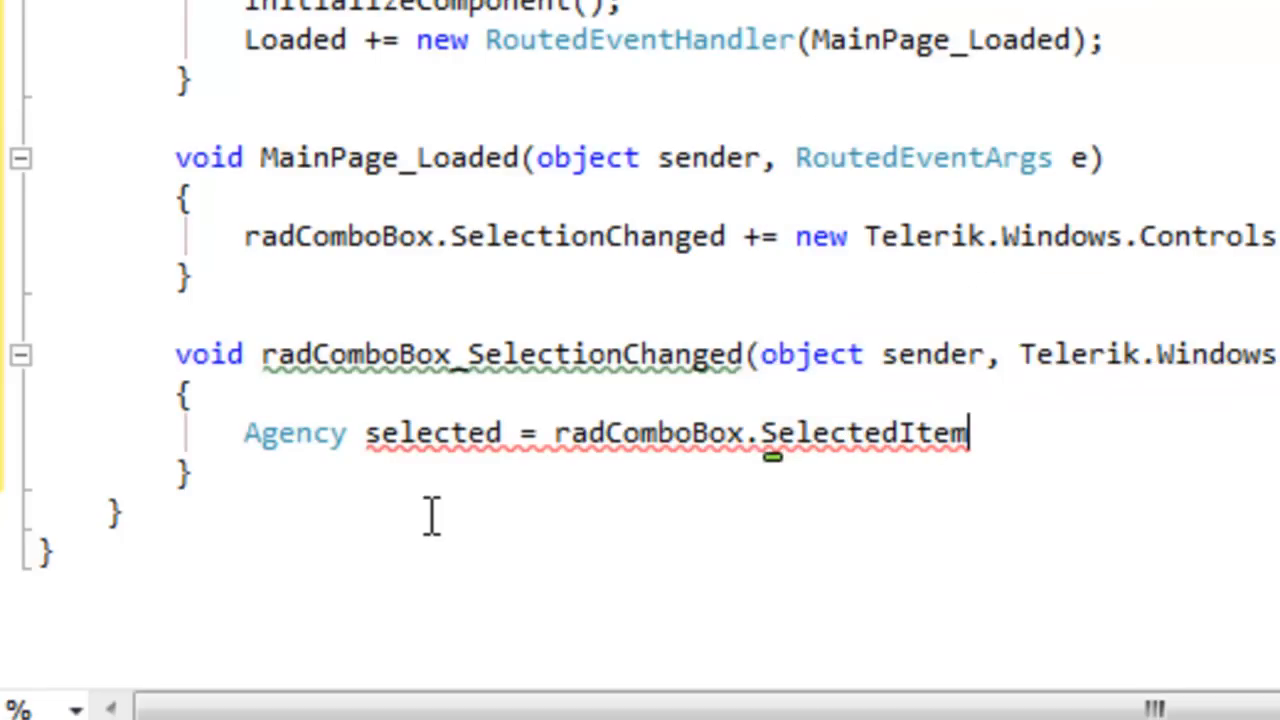
text(as Agency;)
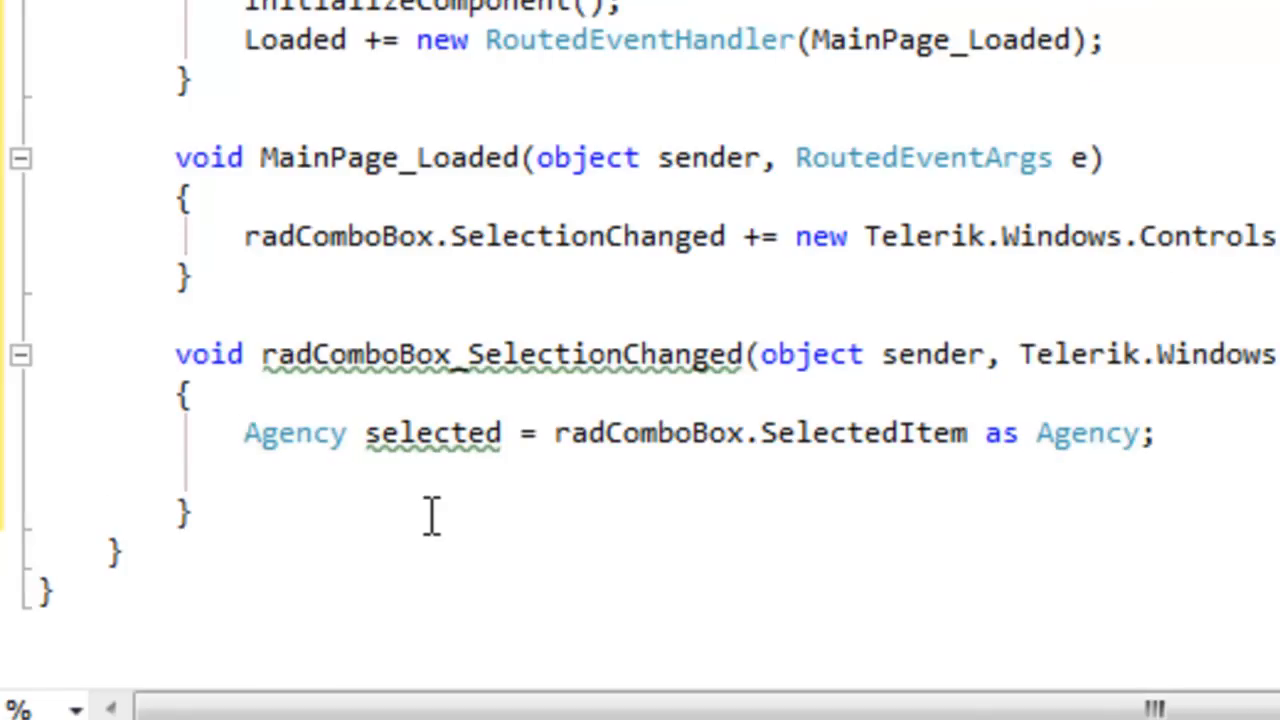
Add MessageBox.Show(selected.Name.ToString()); to display the agency's name
text(MessageBox.Show()
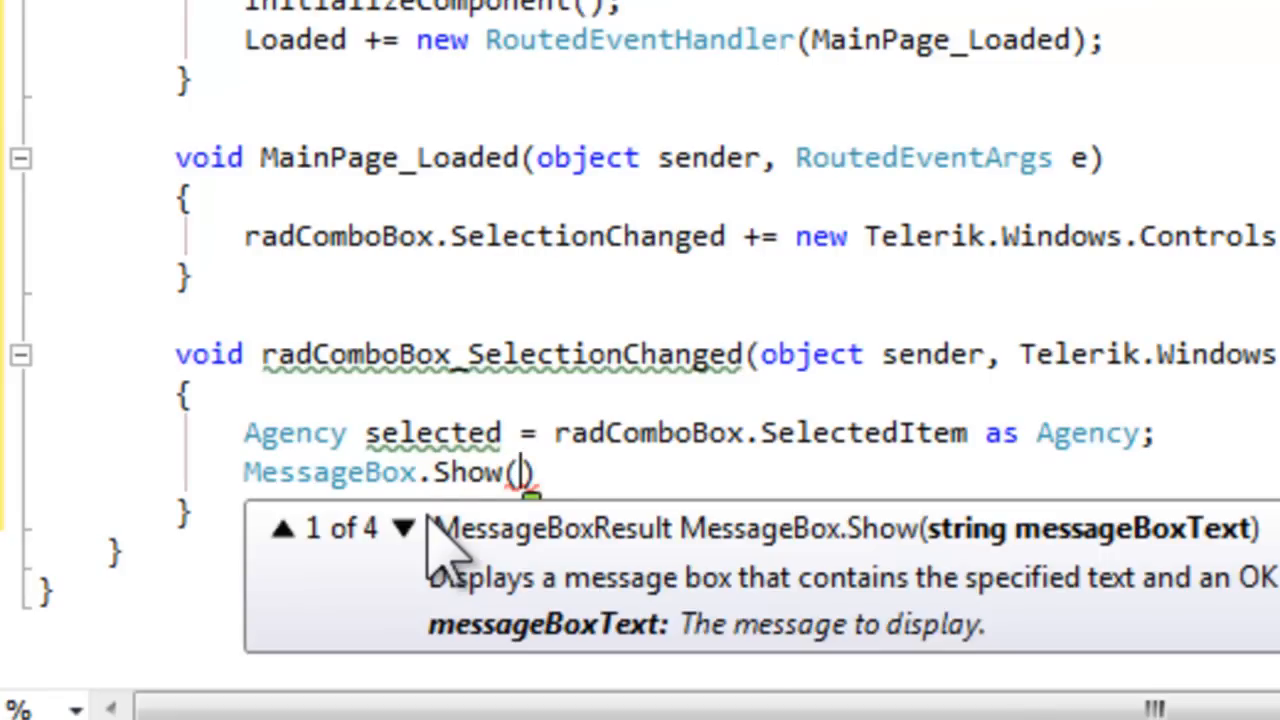
text(selected.Name.To)
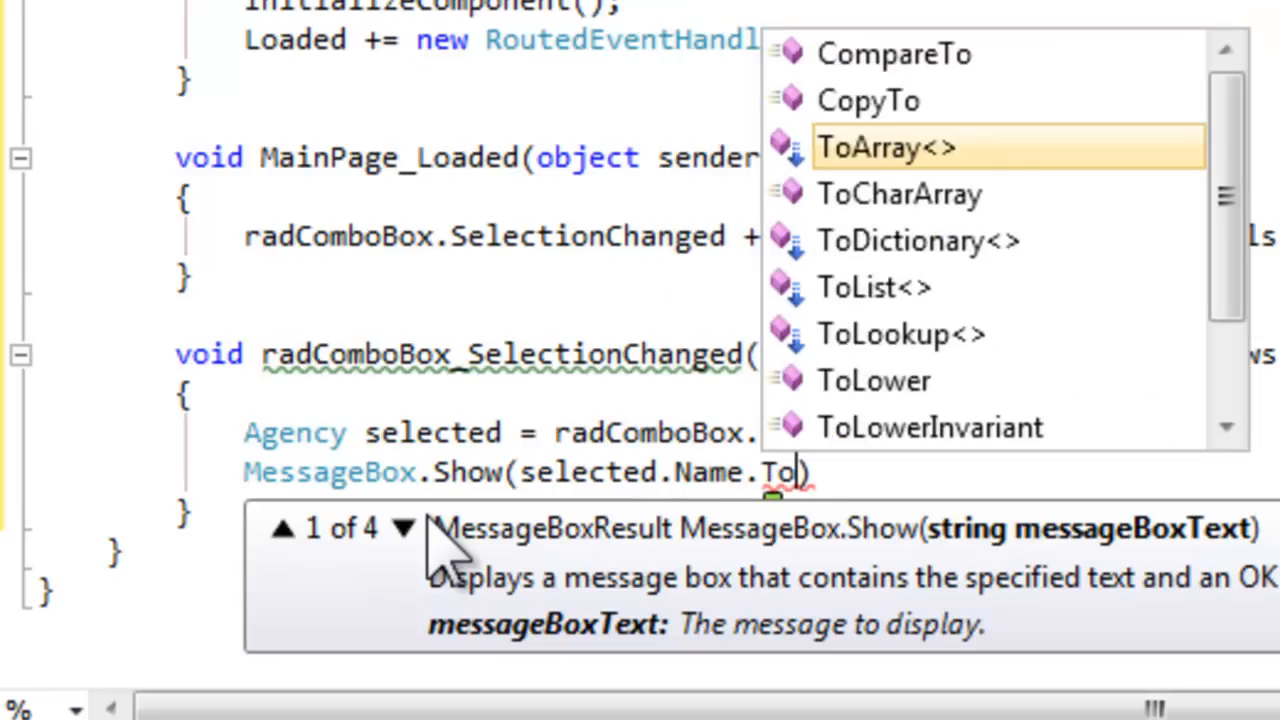
text(String()
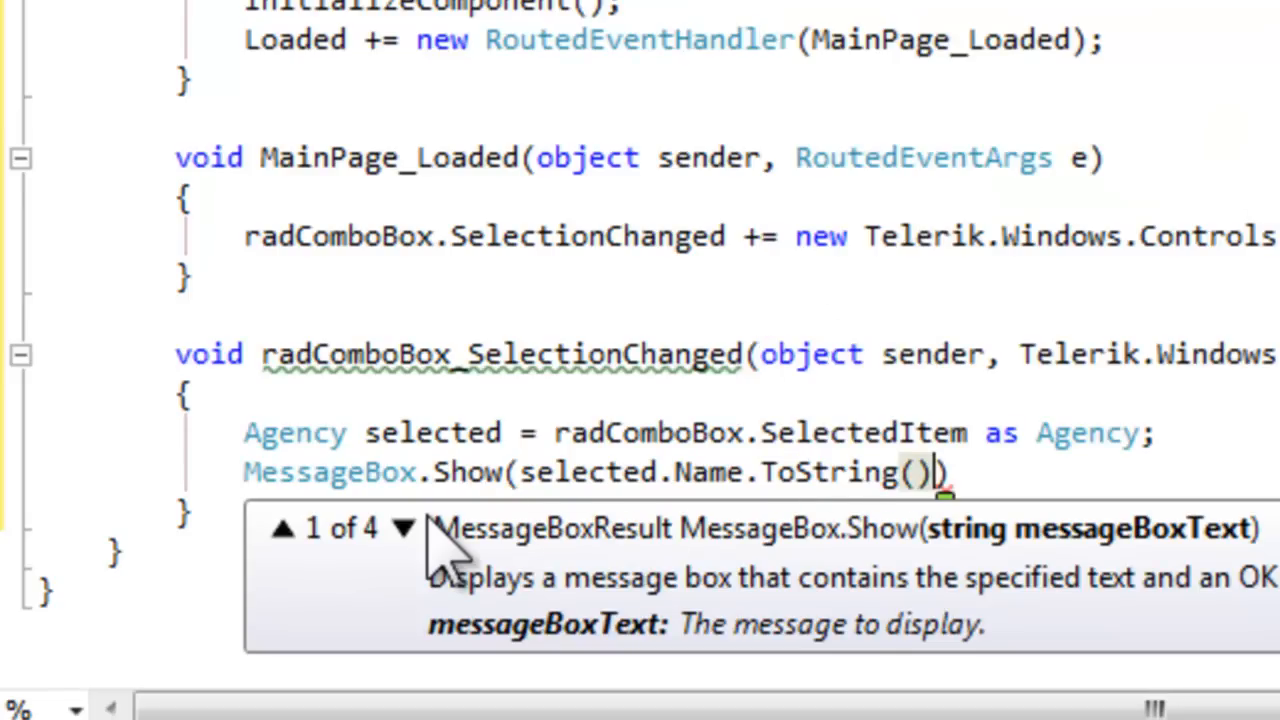
text(;)
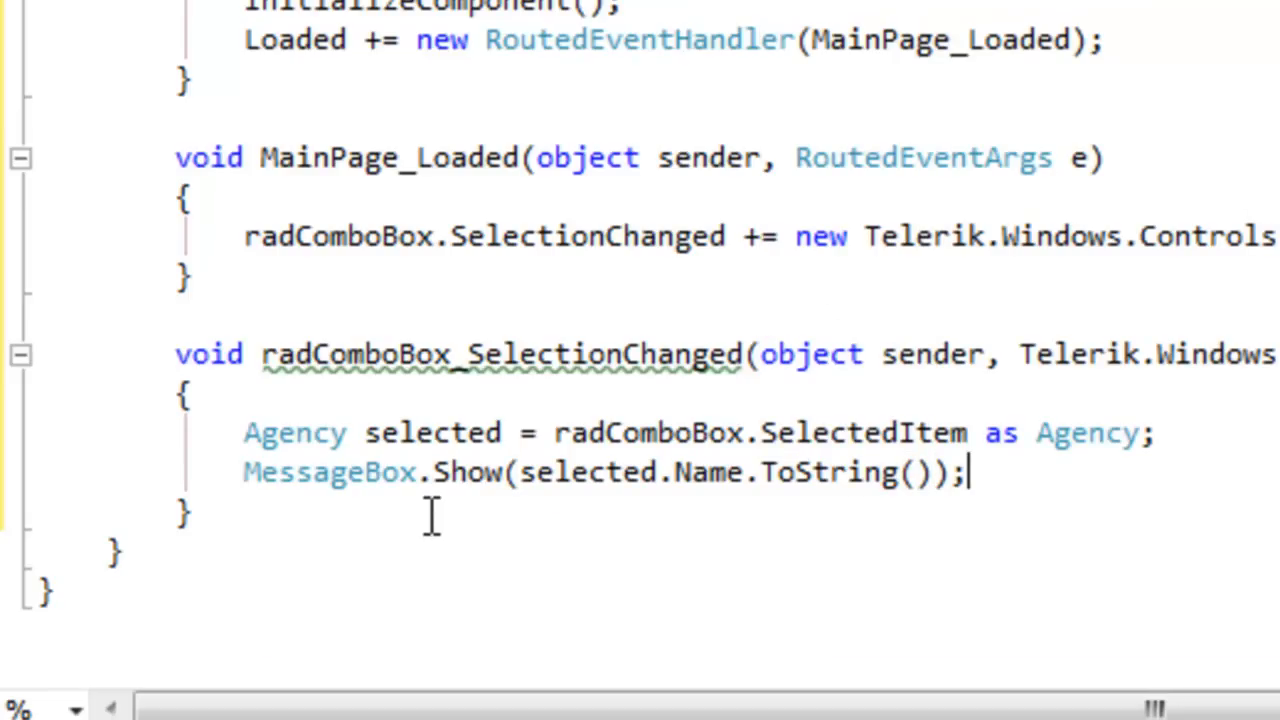
mouse_move(467, 660)
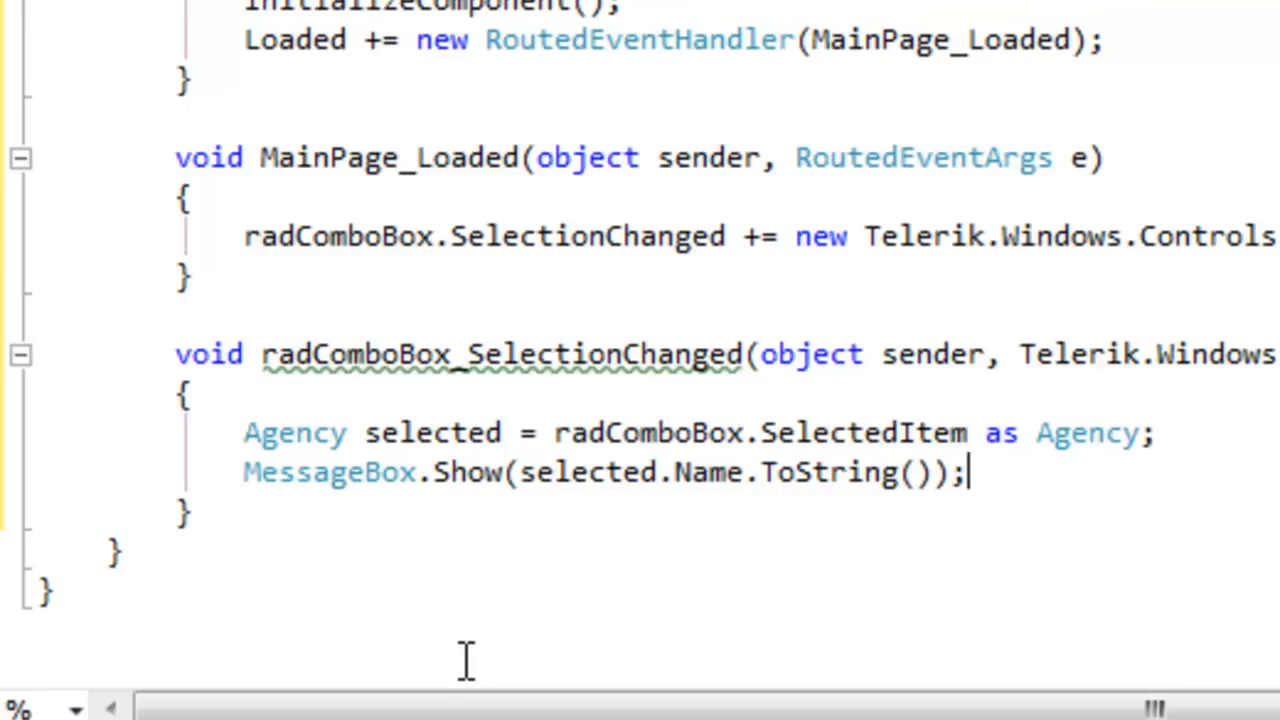
mouse_move(476, 655)
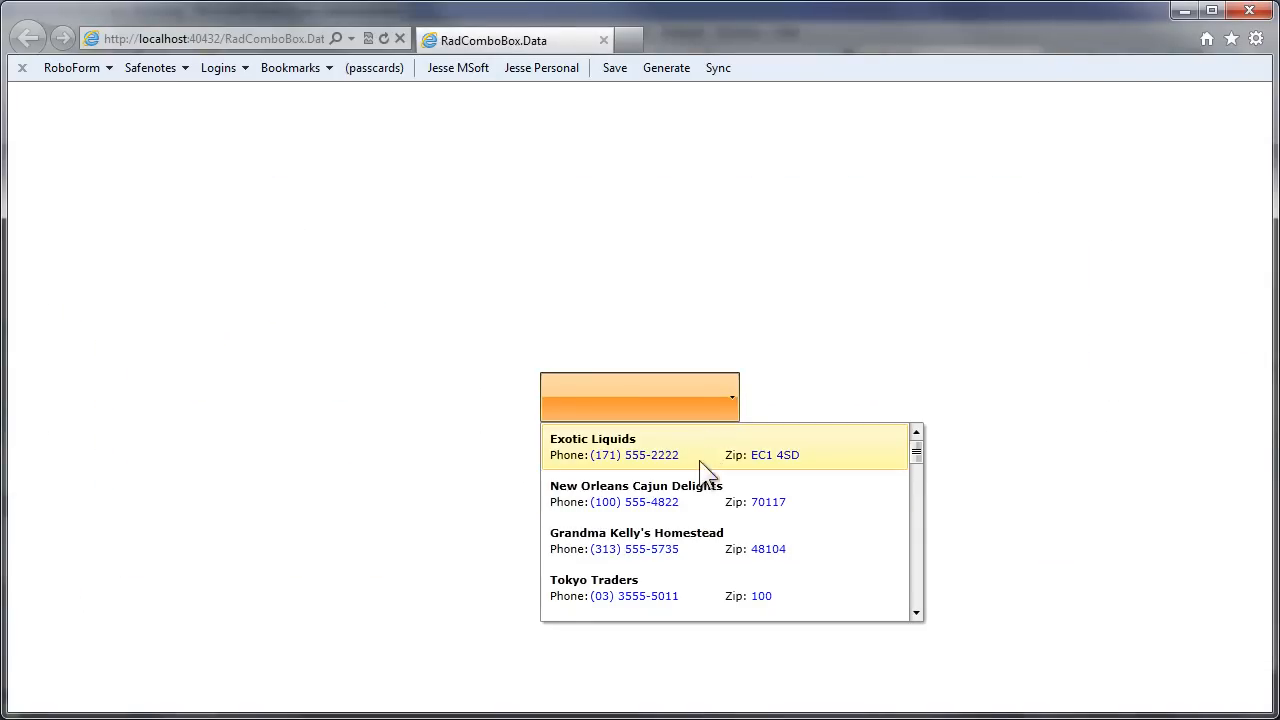
Pick New Orleans Cajun Delights, then Exotic Liquids, dismissing each name message box
click(656, 493)
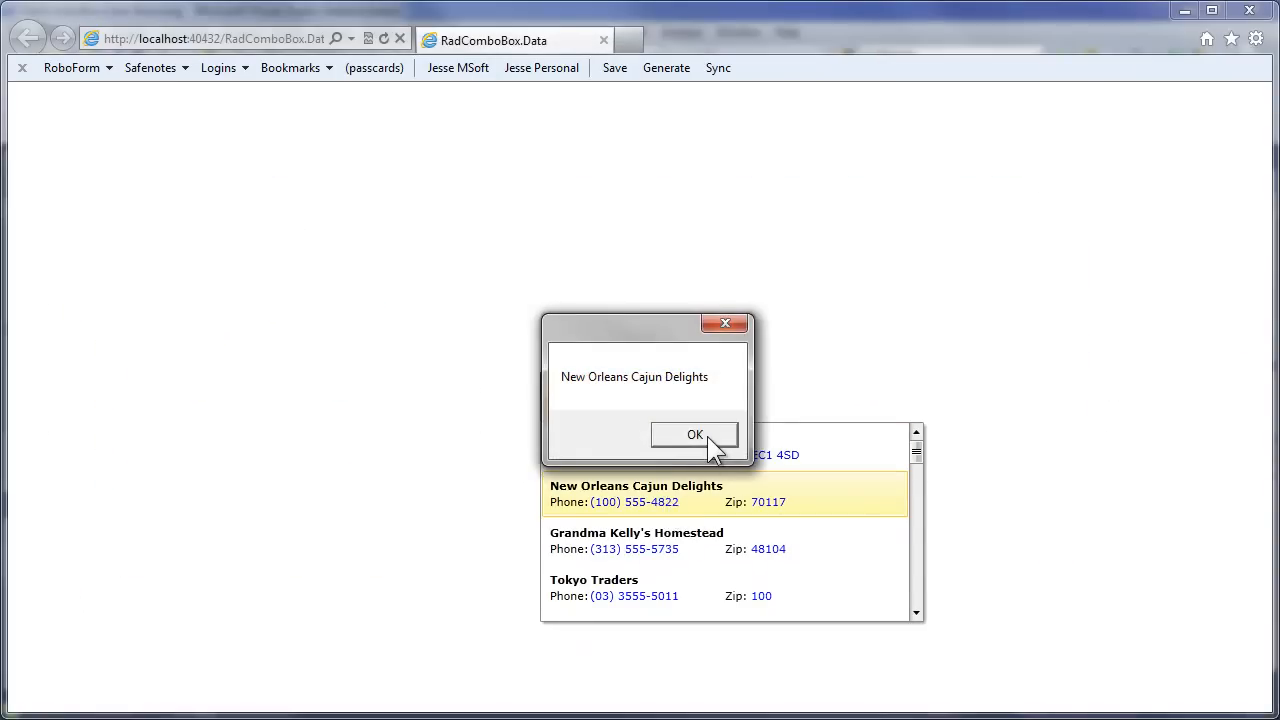
click(695, 434)
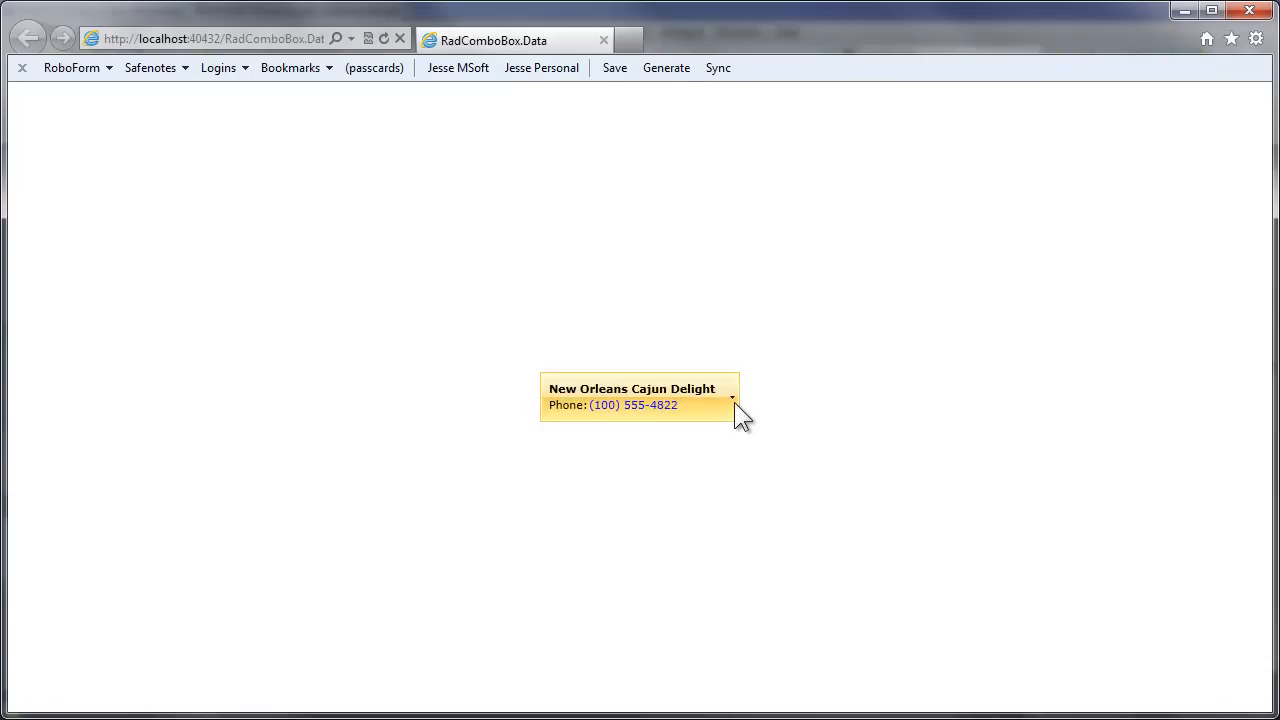
click(731, 405)
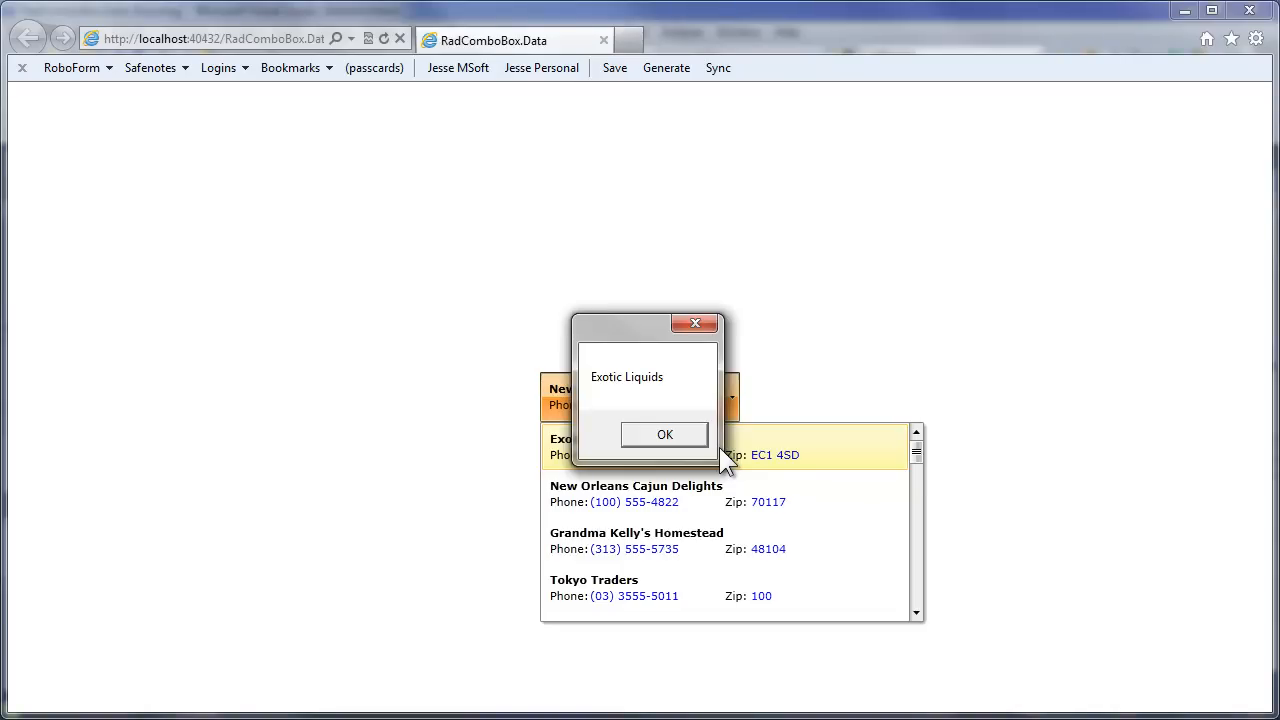
mouse_move(708, 443)
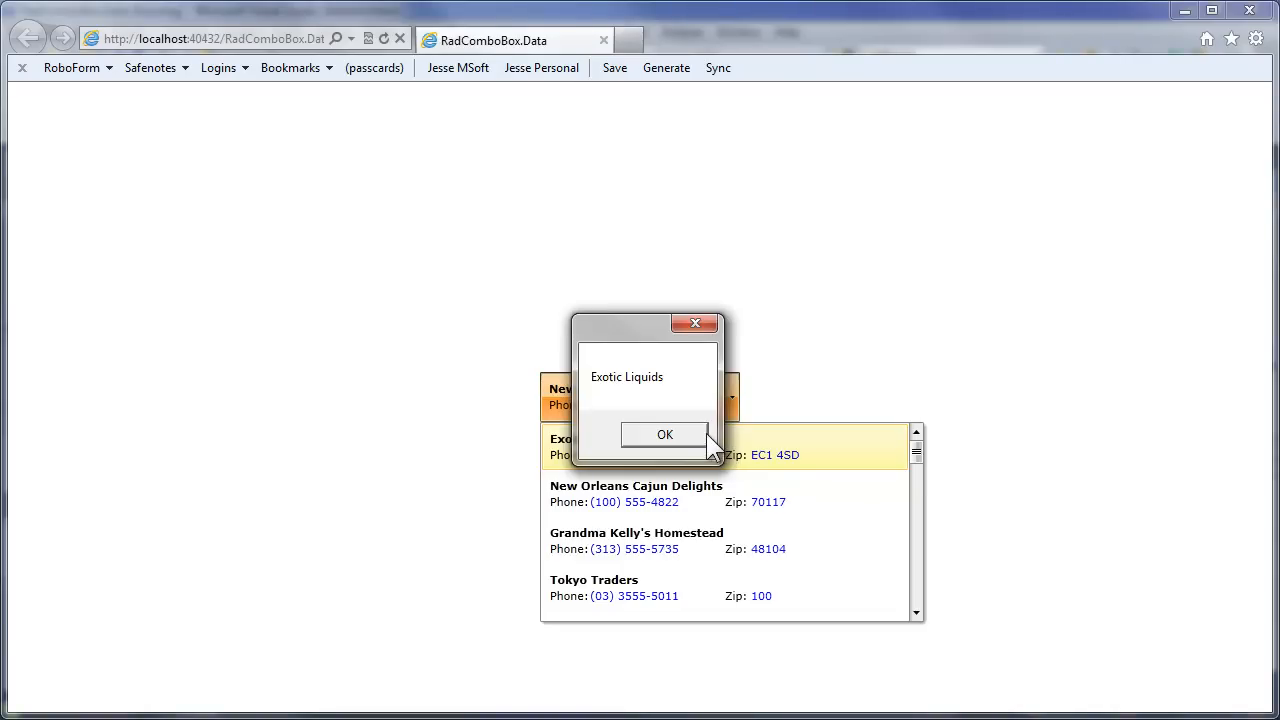
click(665, 434)
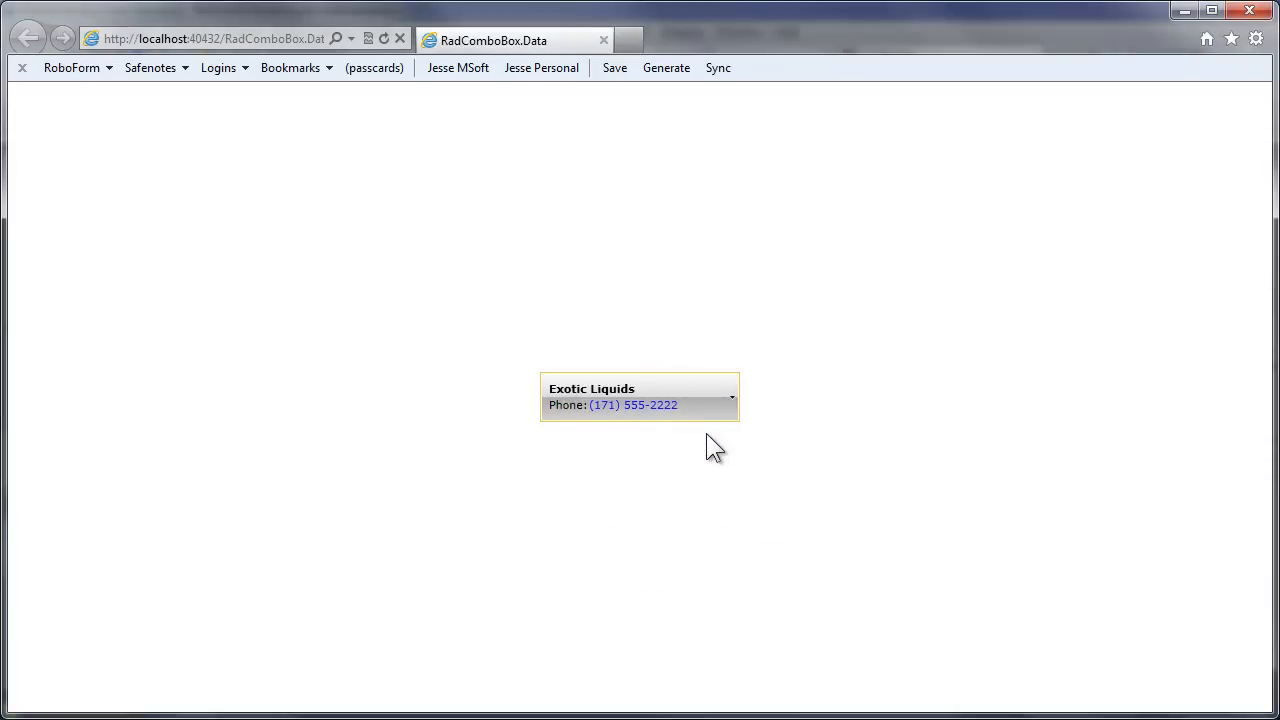
mouse_move(10, 345)
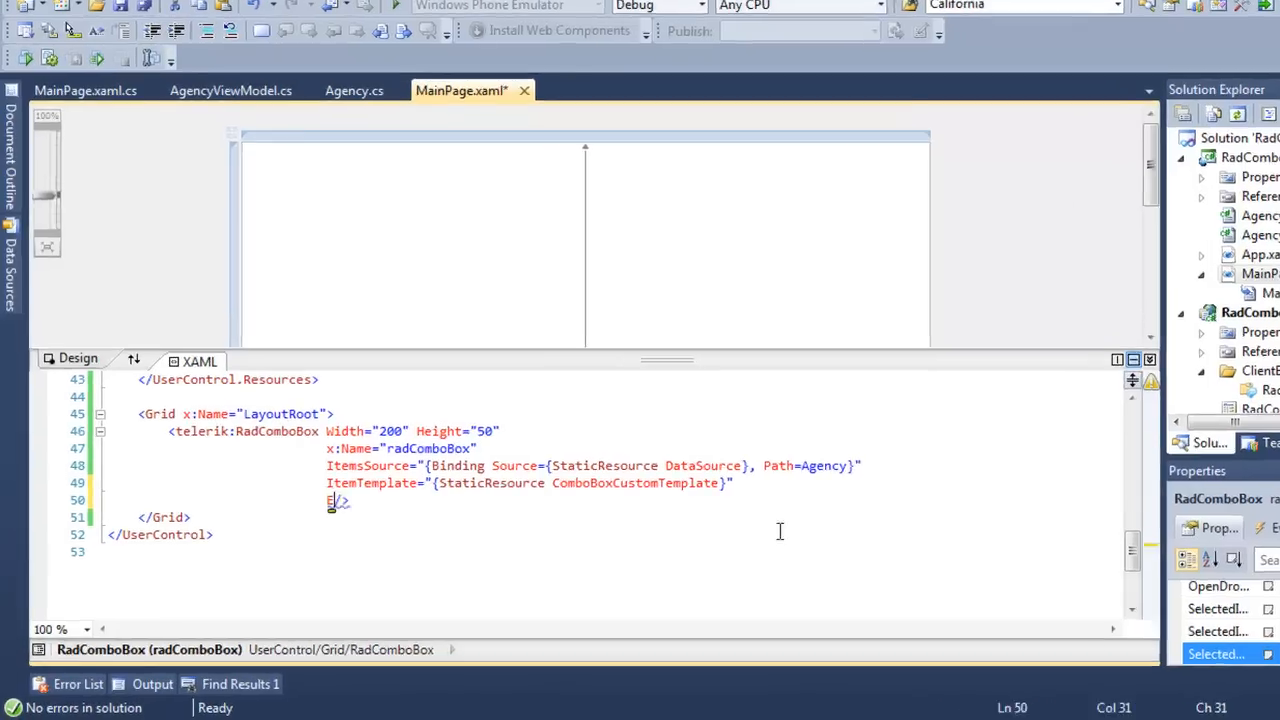
Add EmptyText="Select An Agency" to the telerik:RadComboBox element in MainPage.xaml
text(Empty)
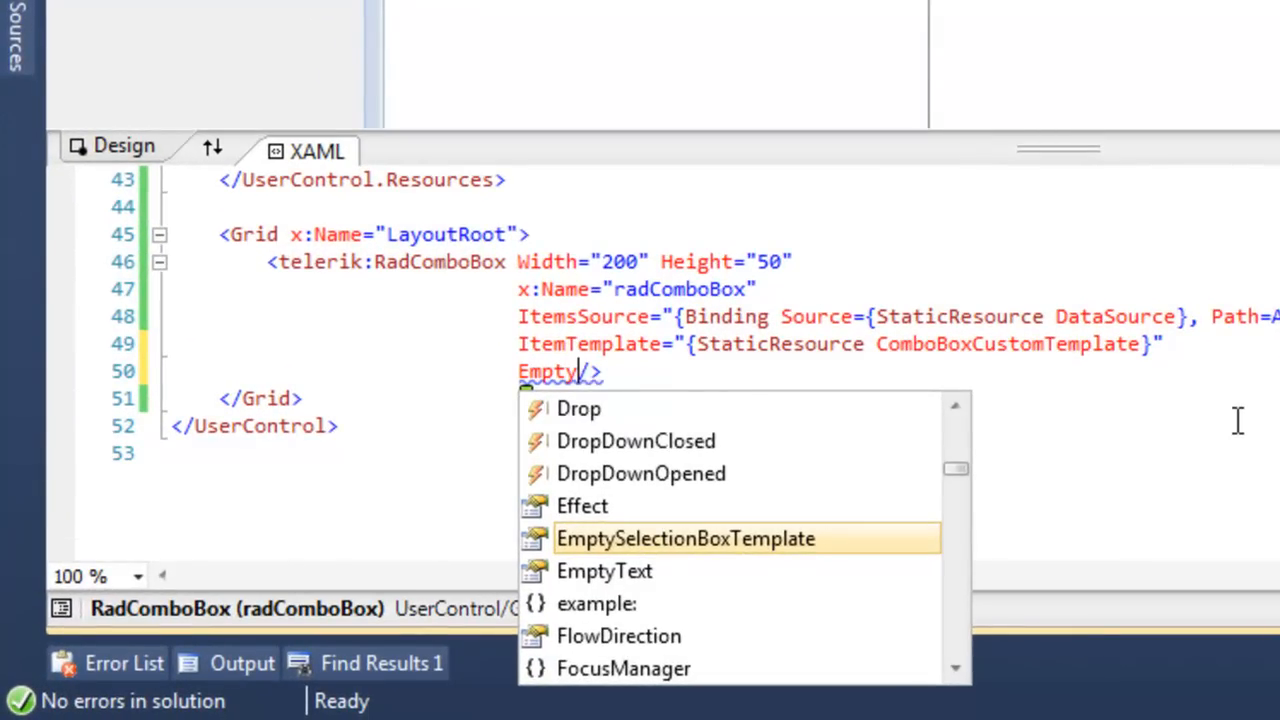
text(EmptyText="P)
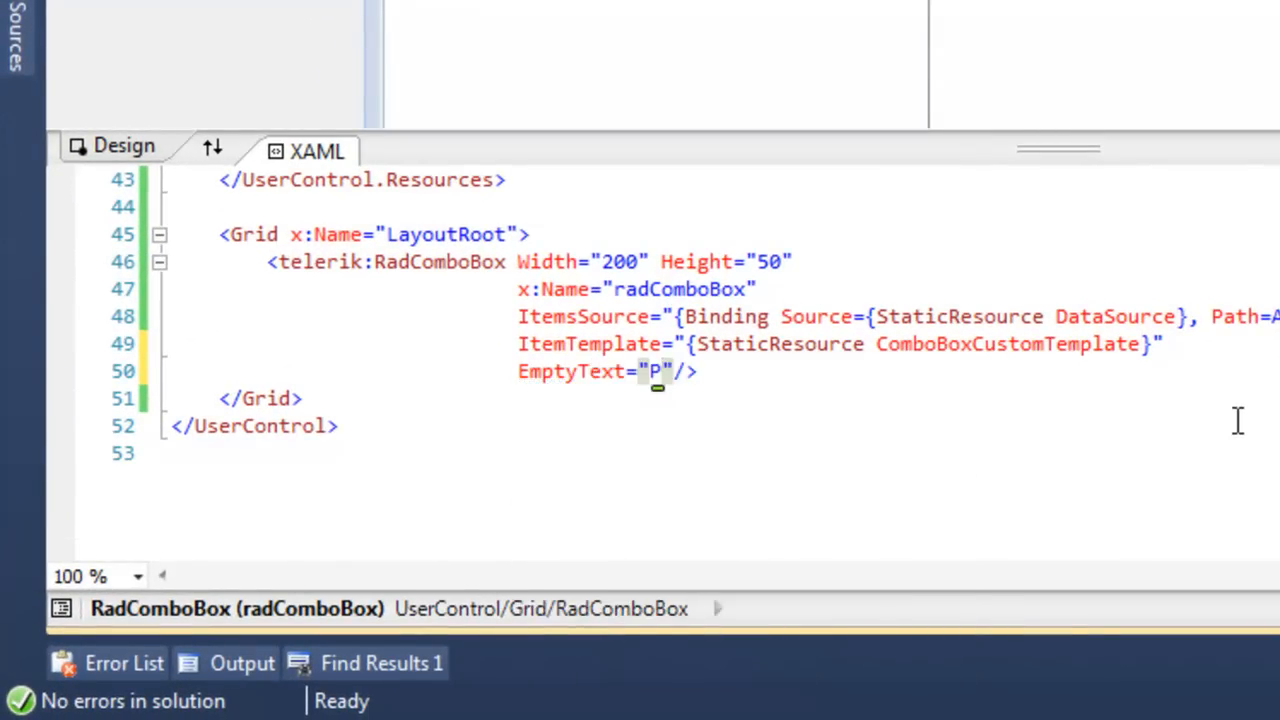
text(Selct An Age)
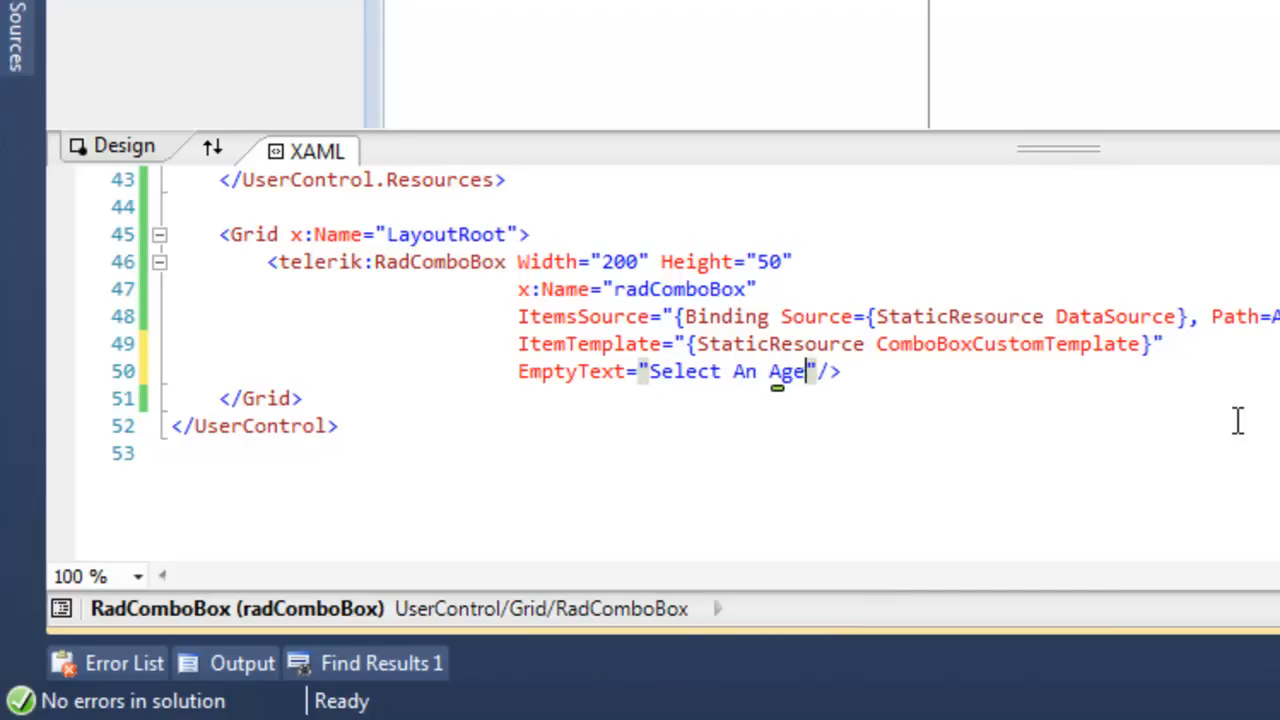
text(ncy)
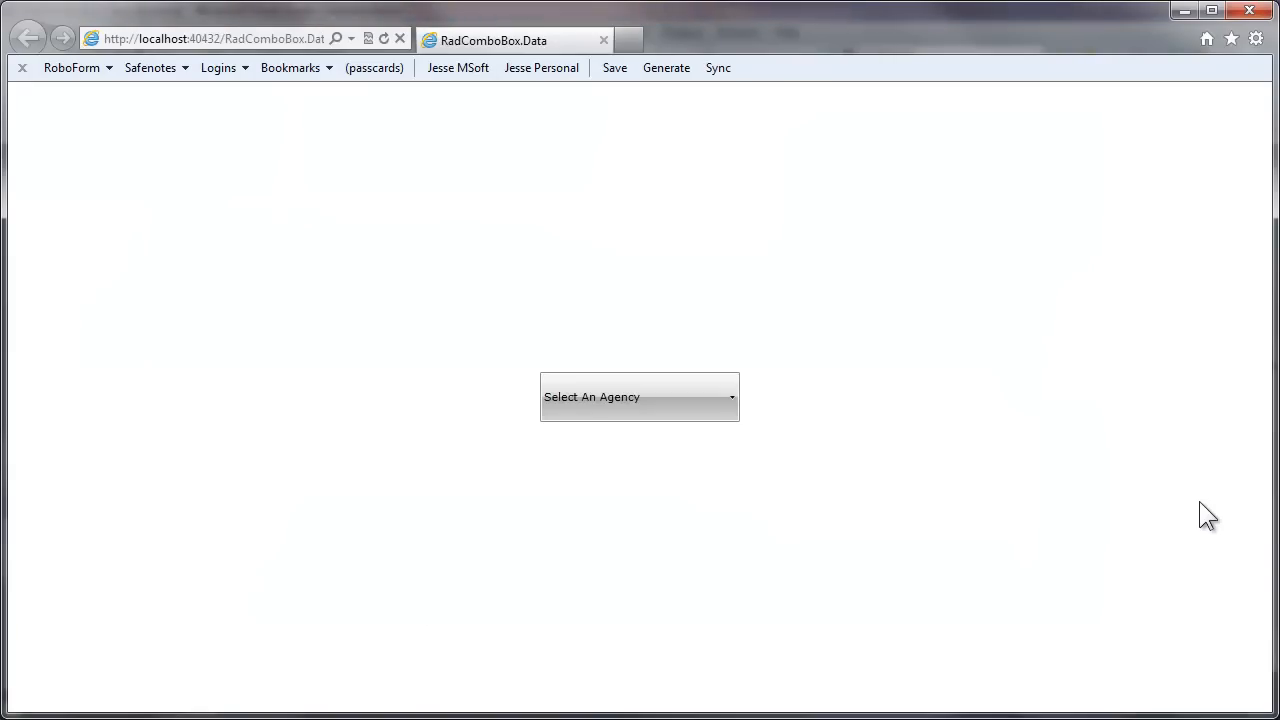
mouse_move(724, 415)
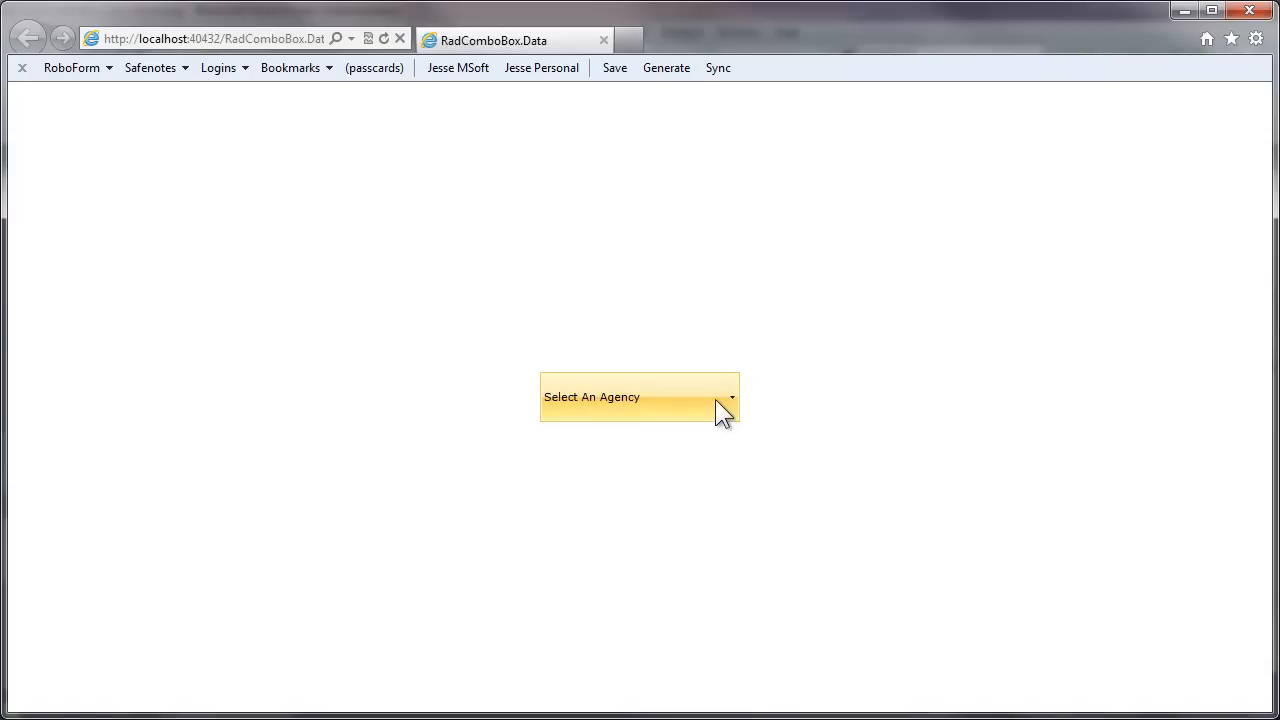
Choose Exotic Liquids from the placeholder-labelled combo box and dismiss its name message
click(729, 397)
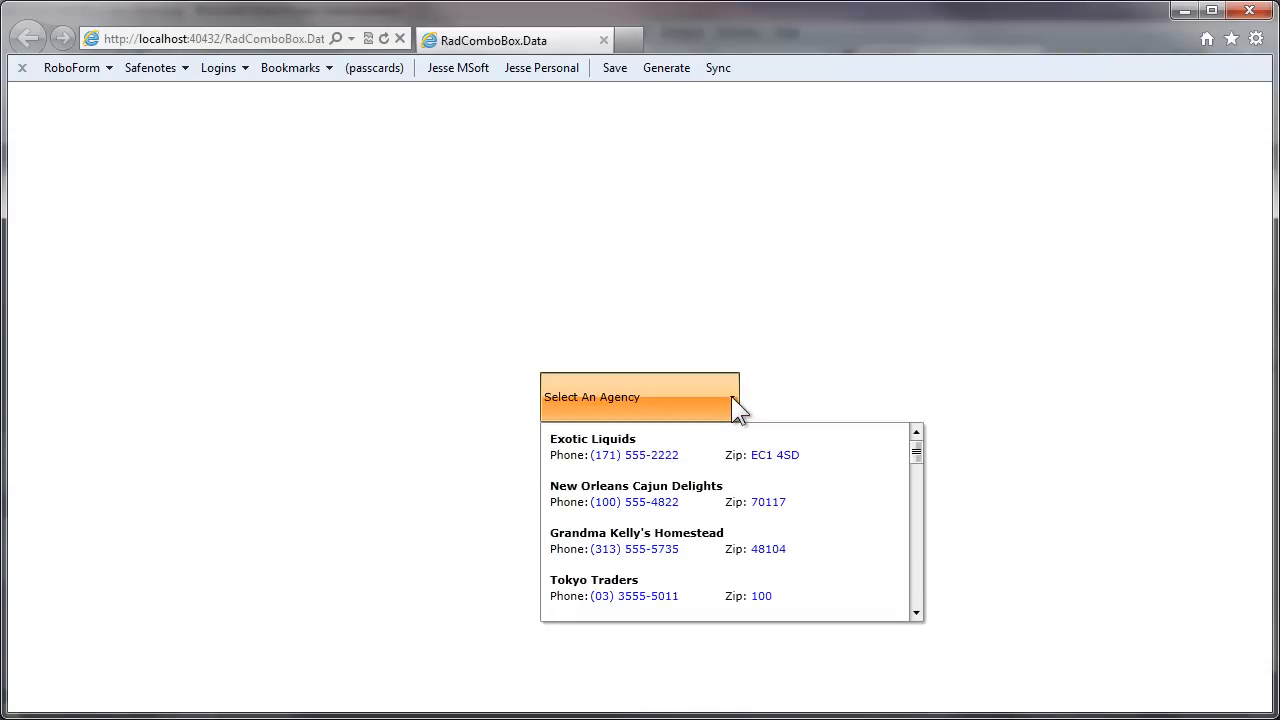
click(592, 447)
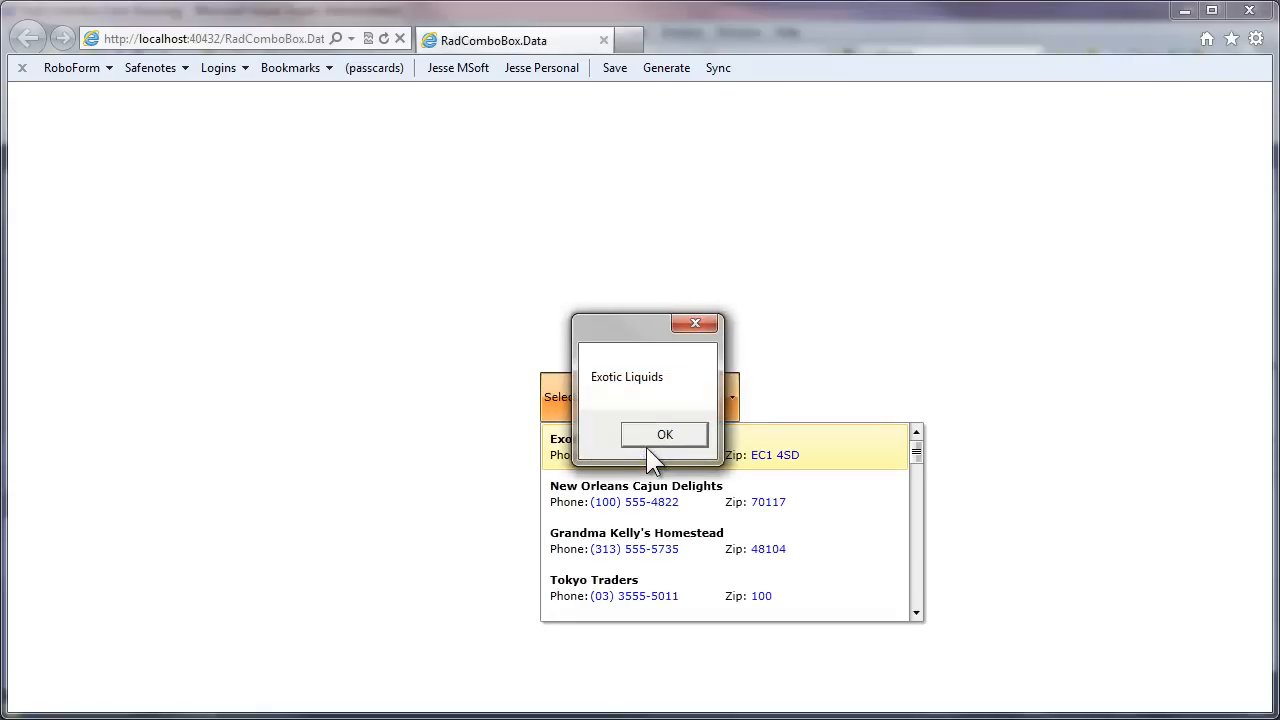
click(664, 434)
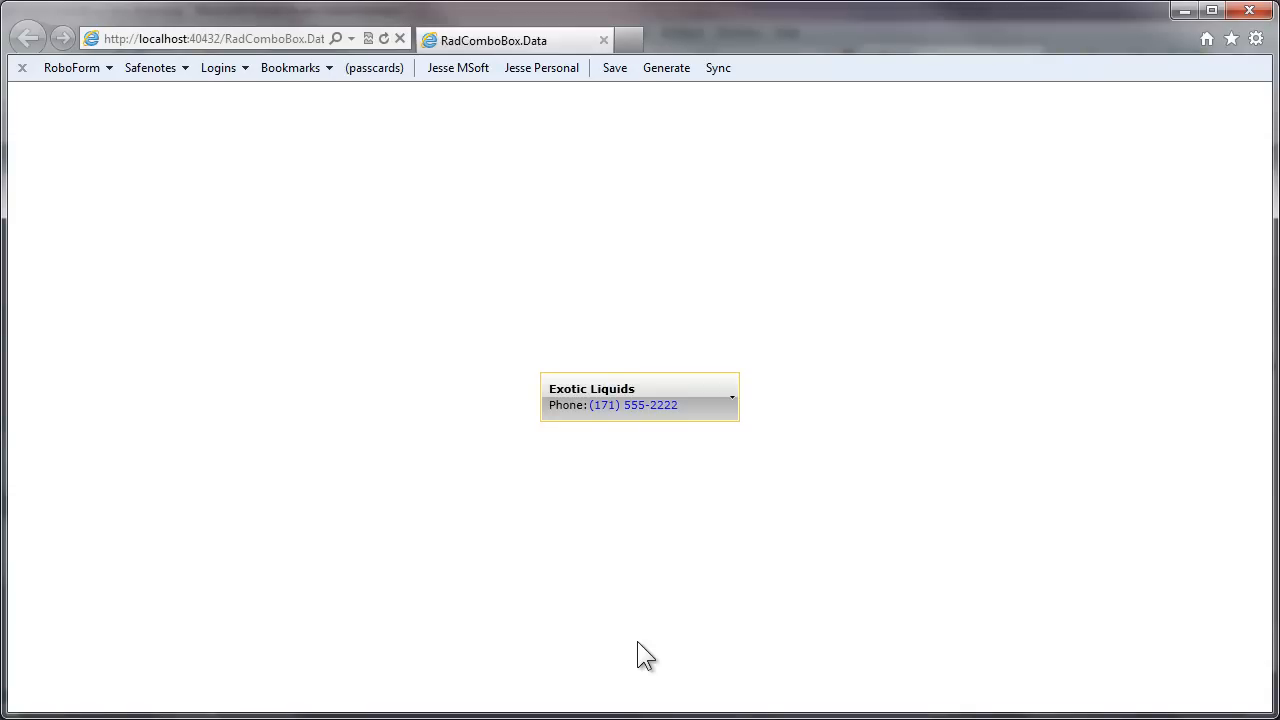